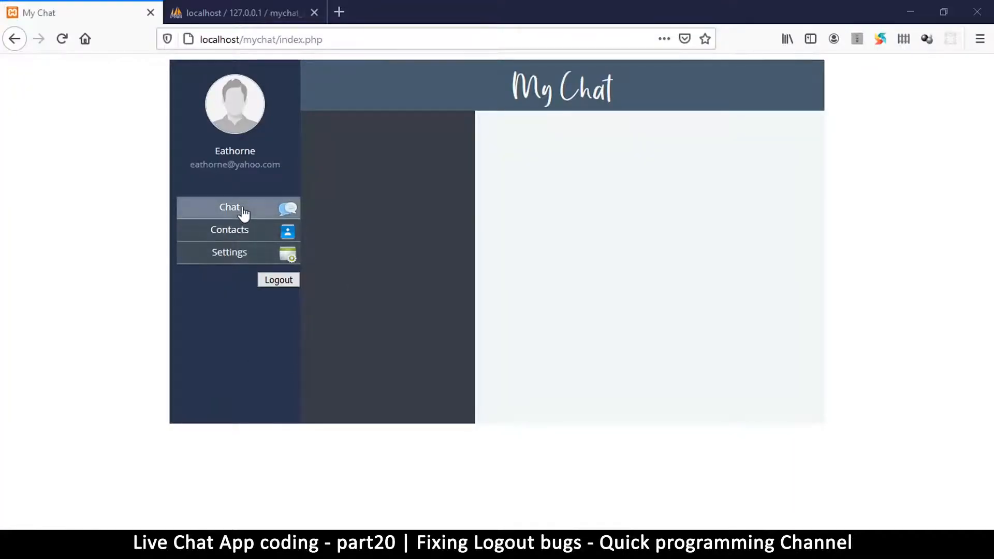
mouse_move(246, 182)
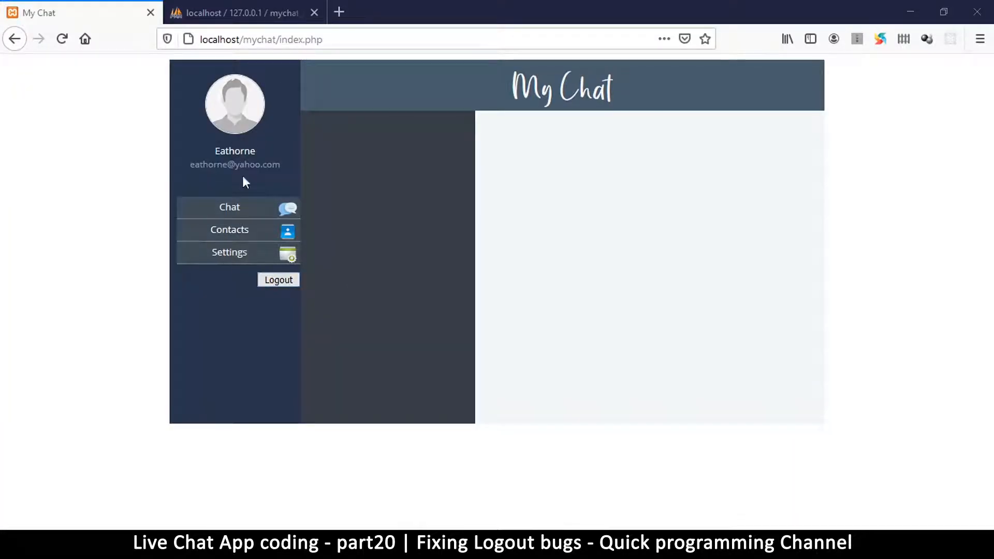
mouse_move(313, 129)
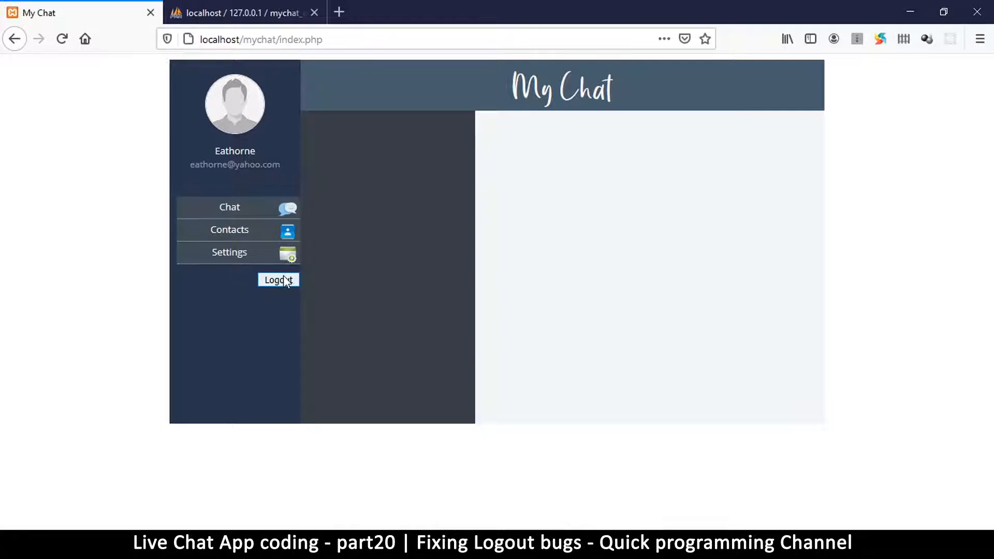
mouse_move(220, 308)
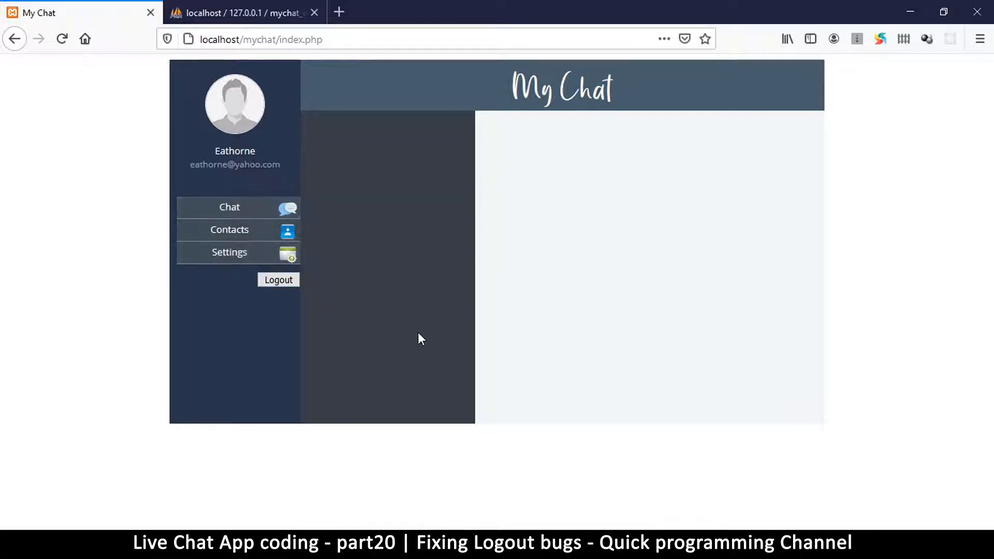
mouse_move(287, 300)
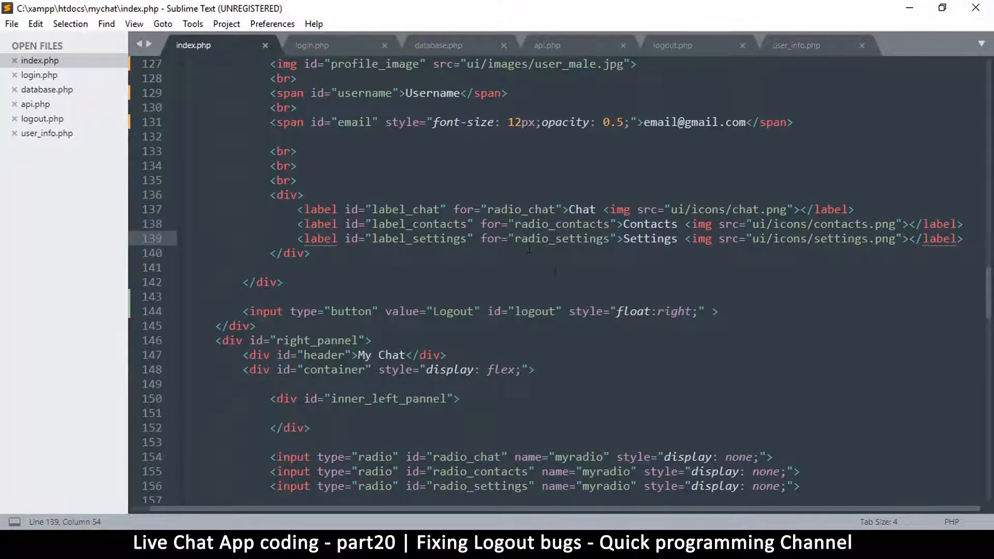
mouse_move(570, 283)
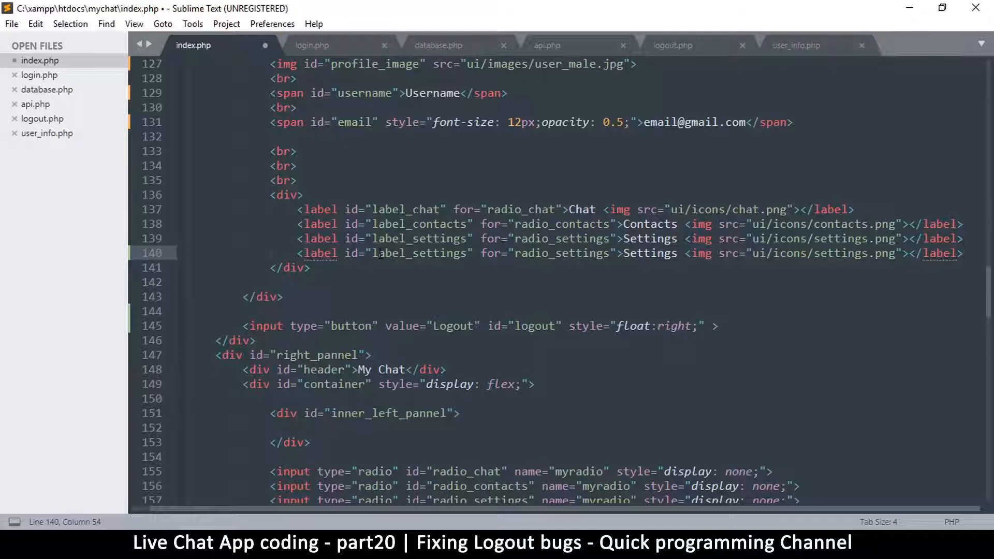
Step: Duplicate the Settings menu line as a Logout entry with logout.png icon, and save index.php
double_click(440, 253)
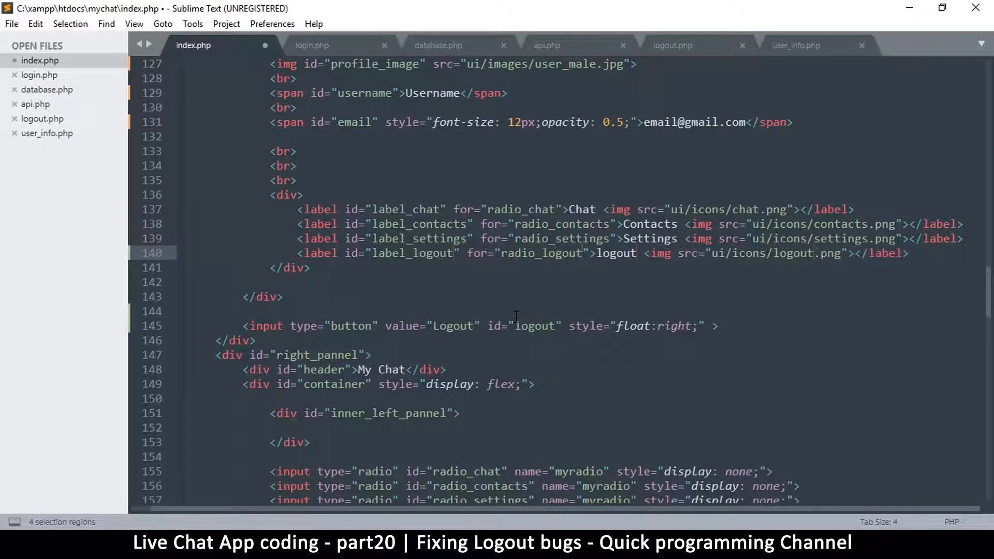
key(ctrl+s)
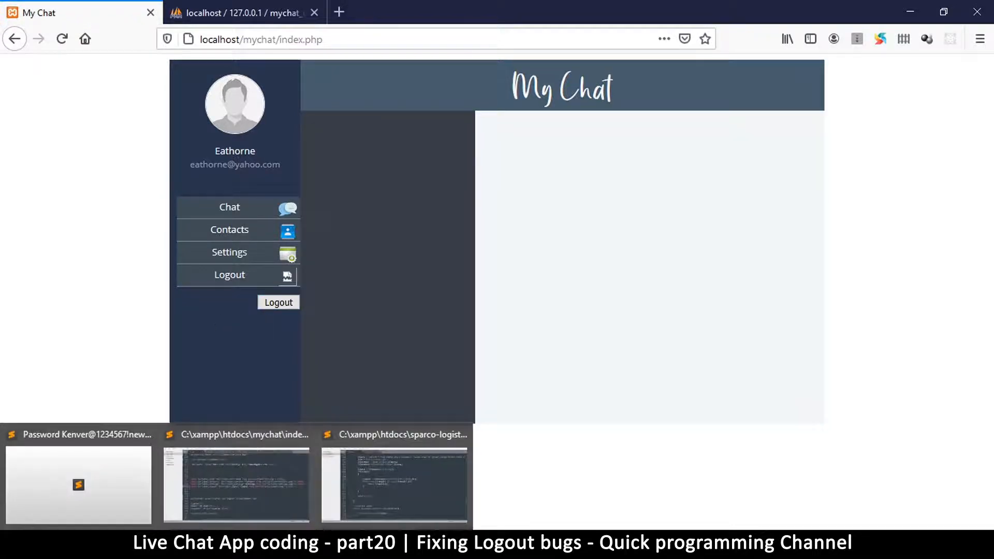
click(233, 485)
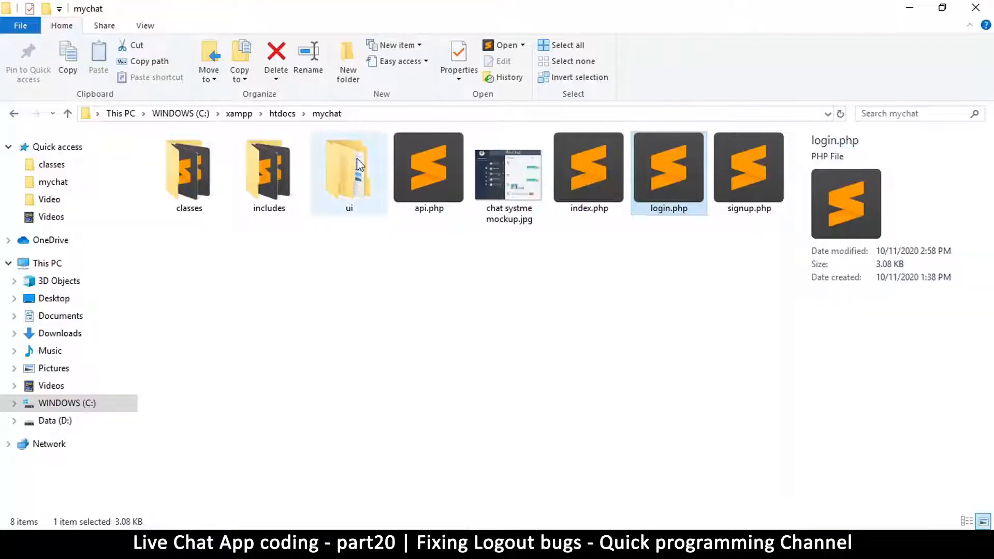
Step: Browse mychat's ui/icons folder and inspect the details of contact-icon.png
double_click(348, 173)
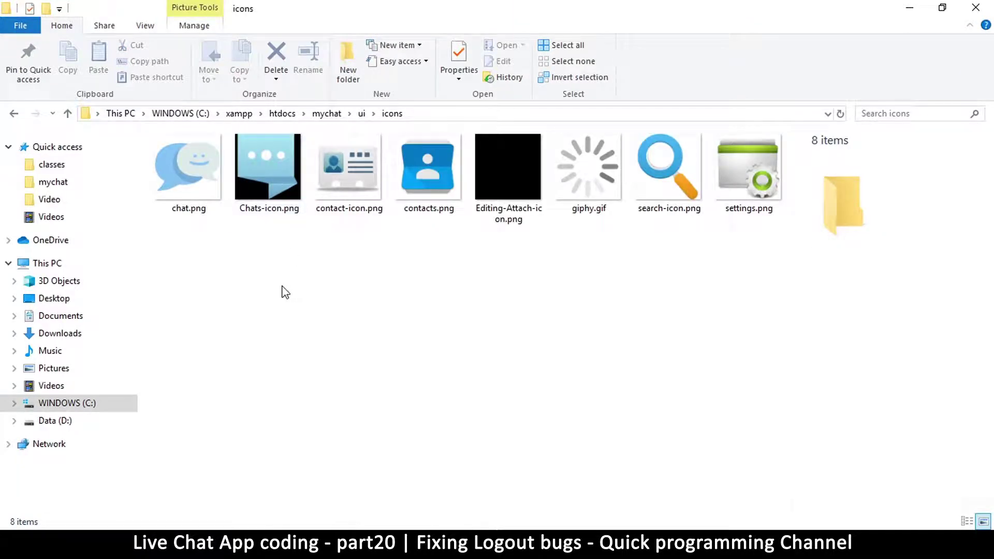
click(363, 174)
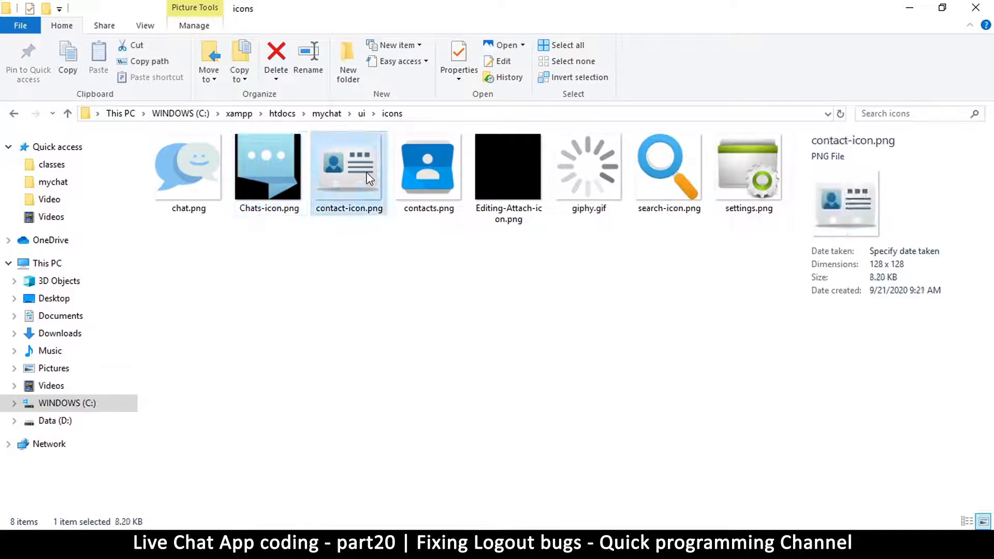
click(189, 166)
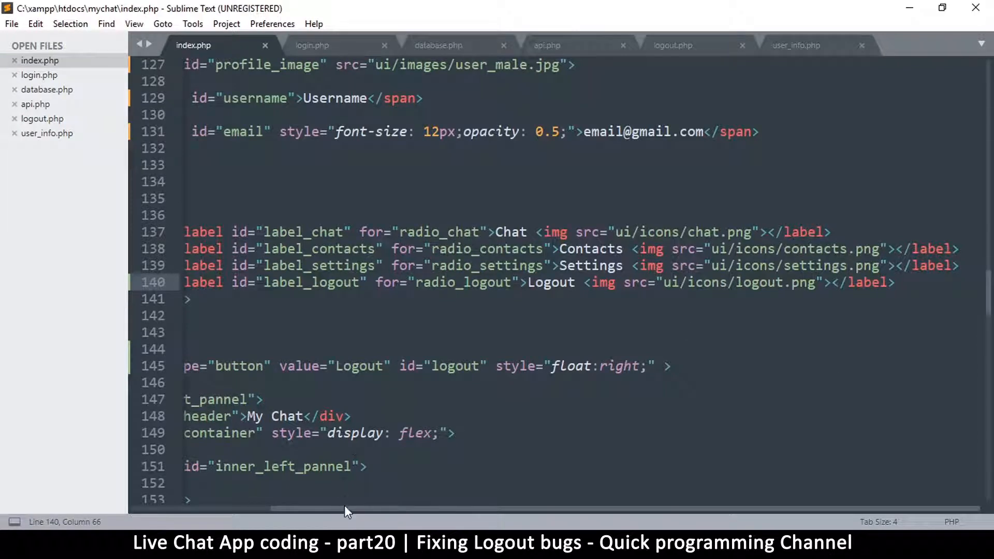
Step: Set the sidebar label id to logout and delete the old Logout button line
scroll(left, 3)
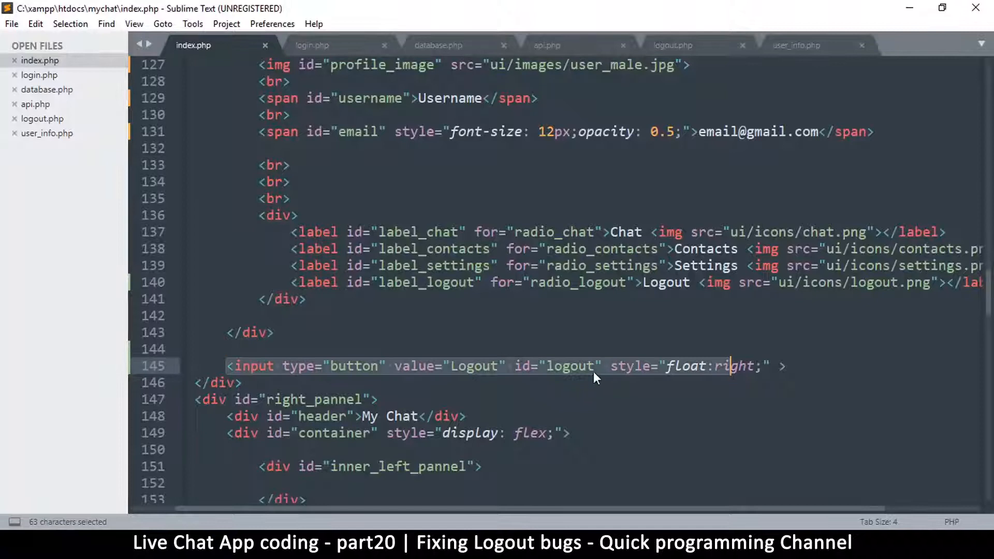
click(512, 366)
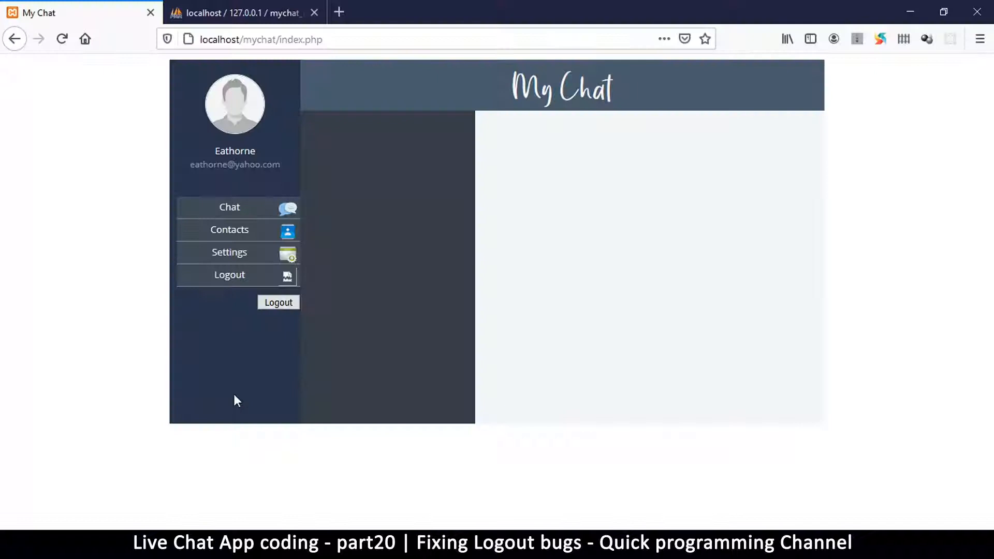
click(62, 38)
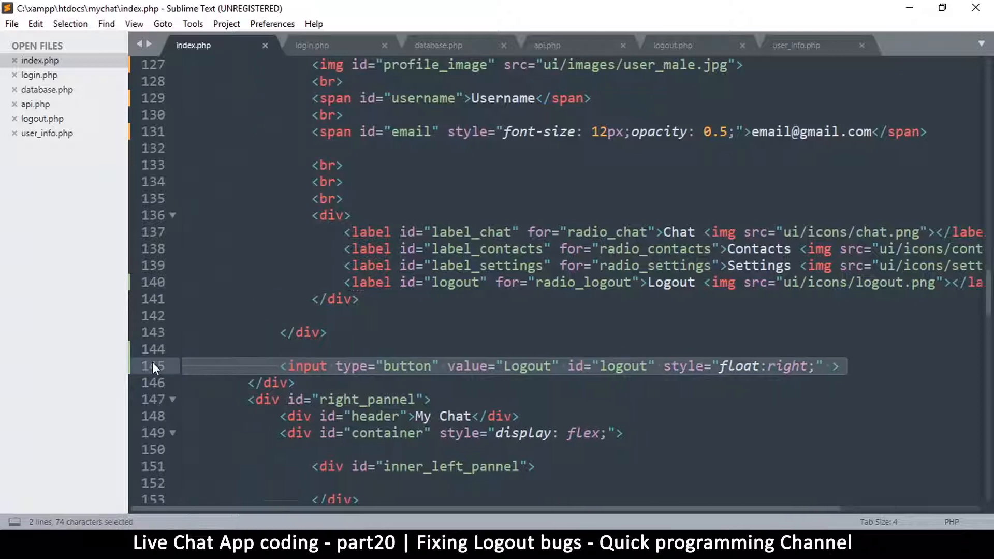
key(Delete)
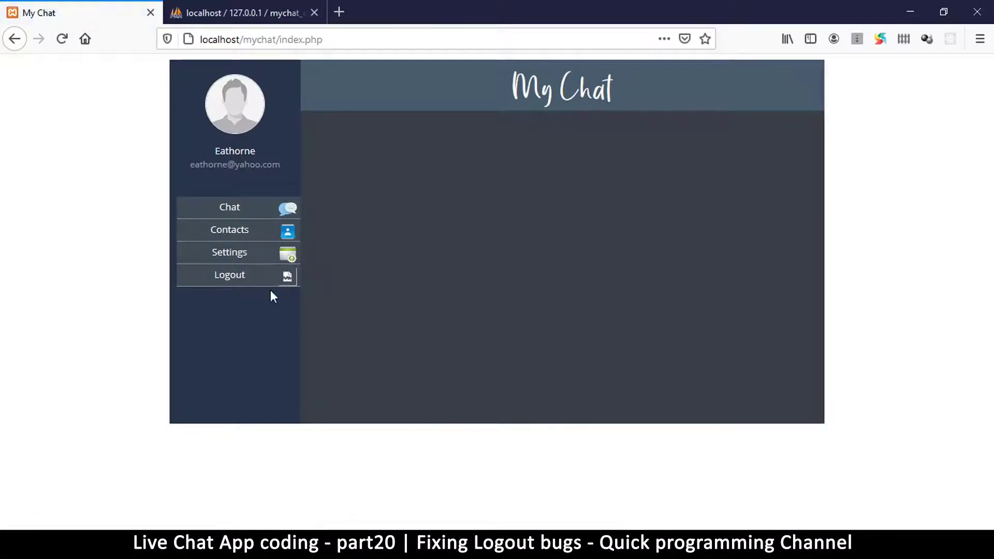
mouse_move(231, 209)
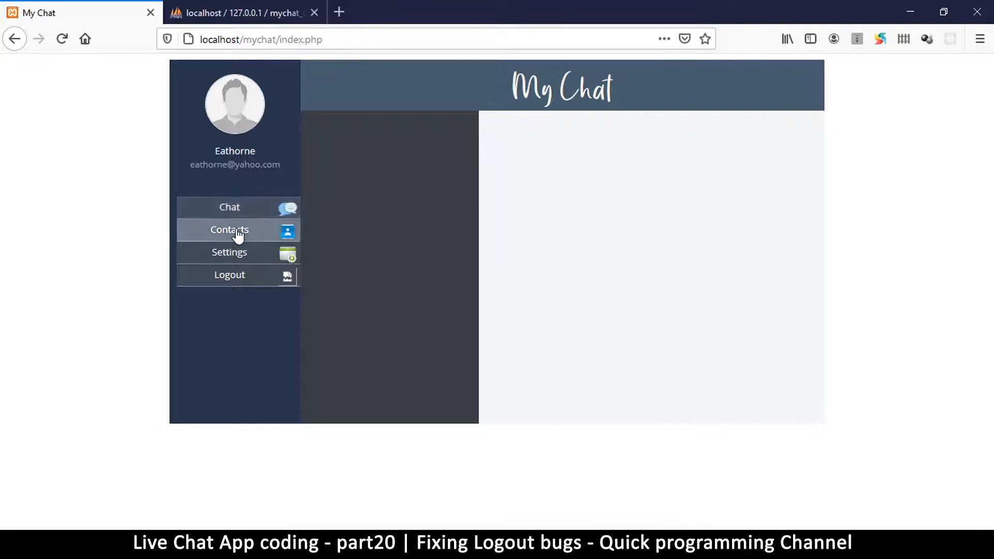
Step: Open Contacts, log out through the sidebar Logout entry, then go back
click(229, 207)
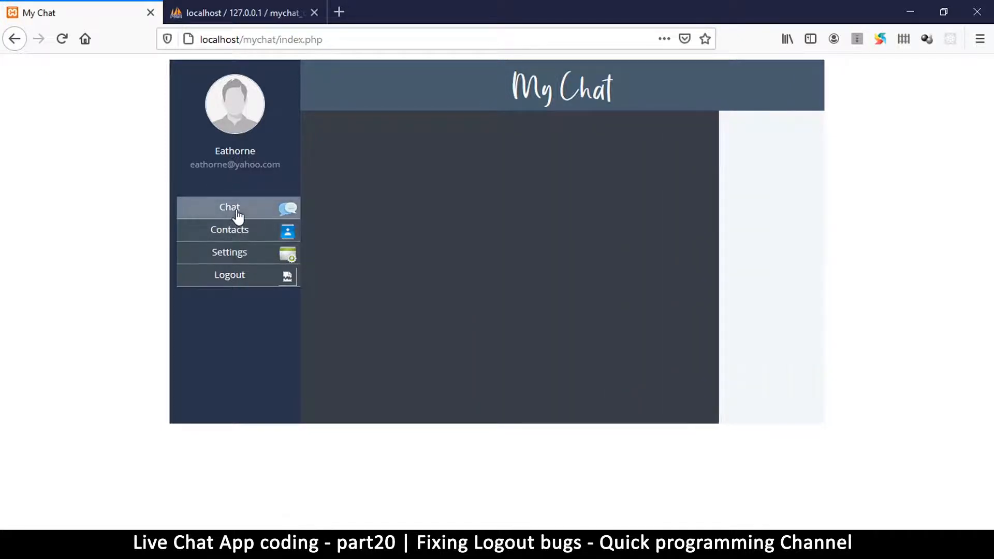
click(229, 275)
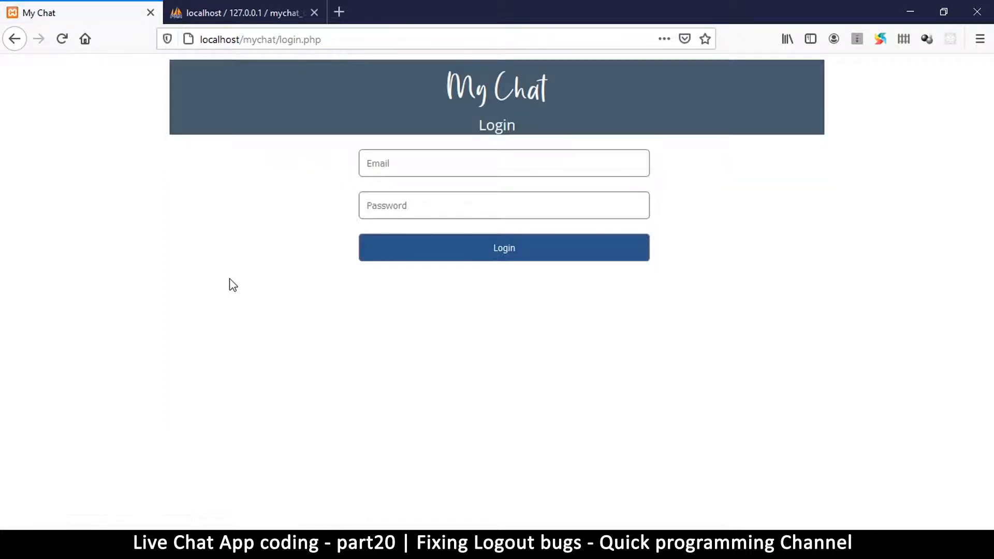
click(504, 248)
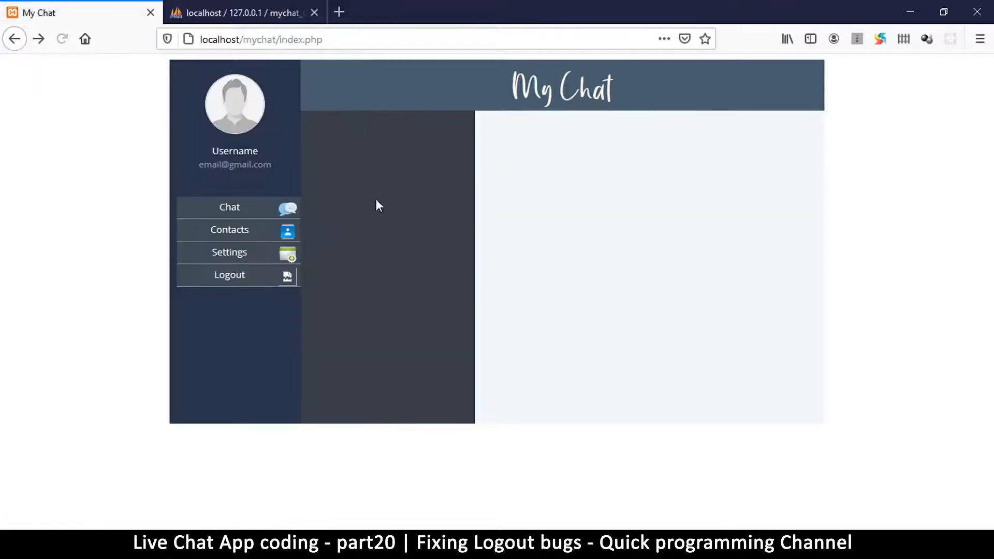
click(63, 38)
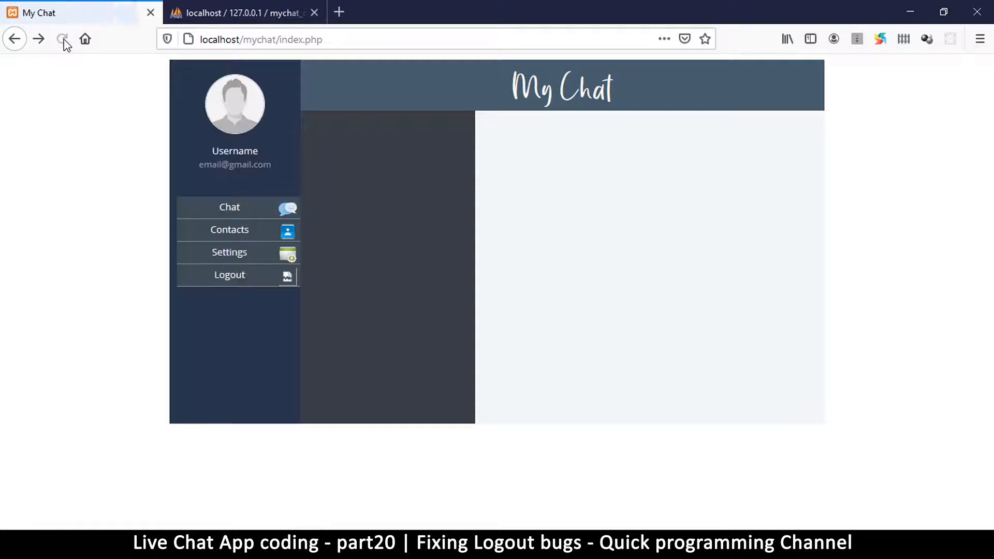
Step: Repeat the logout and reload the chat page to check the redirect
click(229, 275)
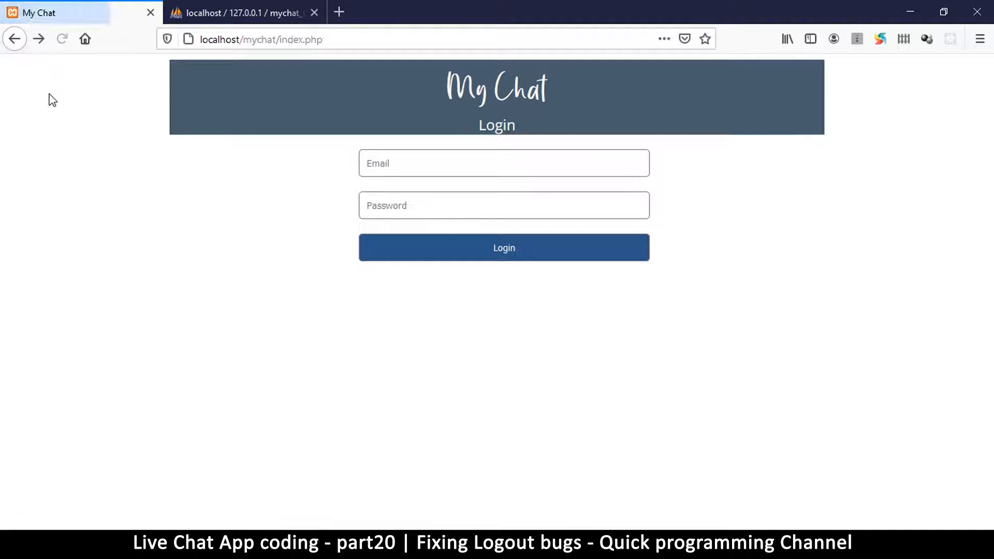
click(504, 247)
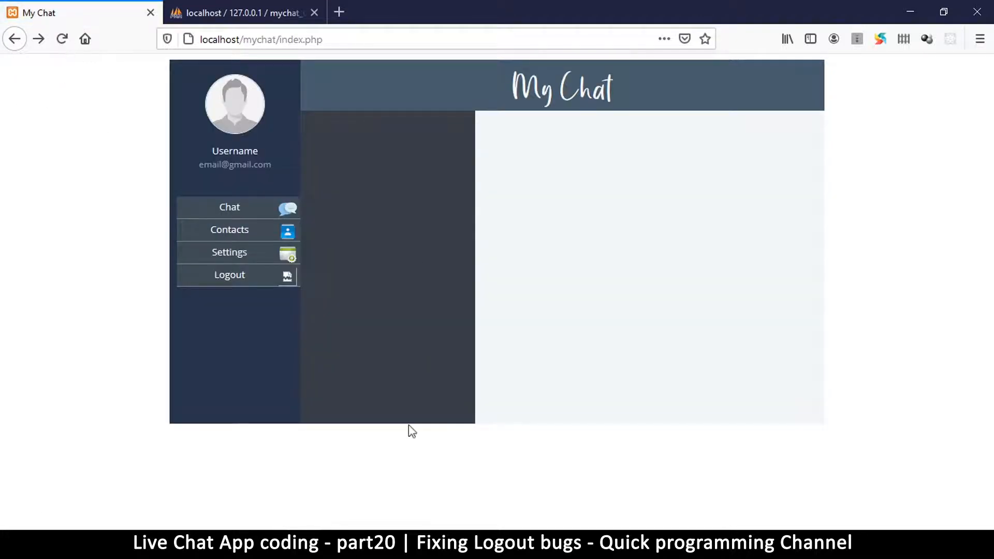
click(61, 39)
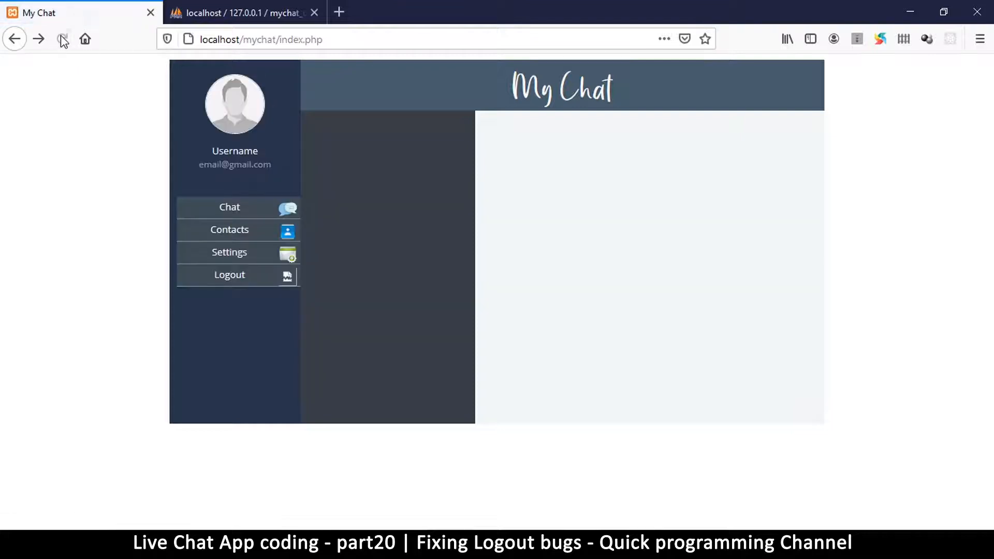
click(62, 38)
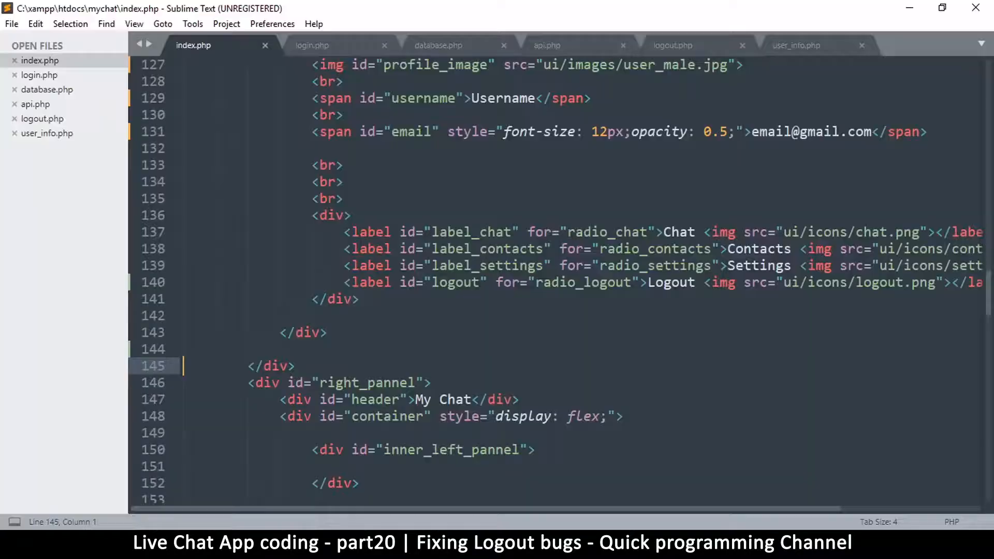
Step: Insert alert(result); as the first line of handle_result in index.php
scroll(down, 3)
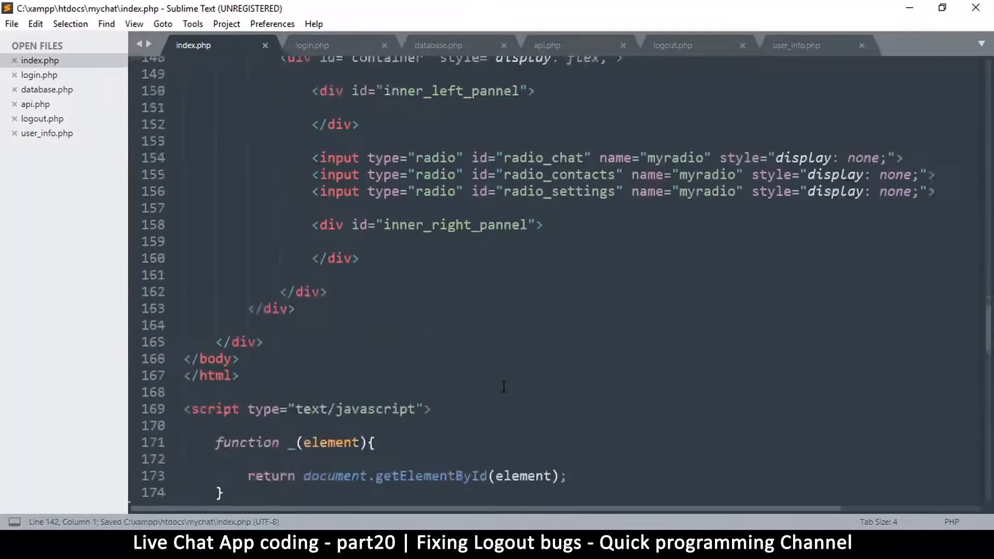
scroll(down, 3)
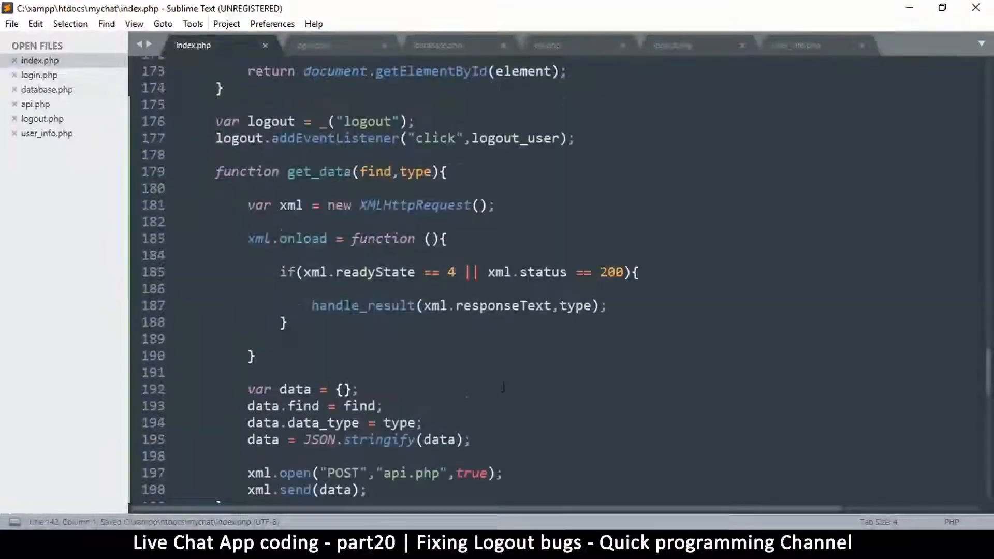
scroll(down, 3)
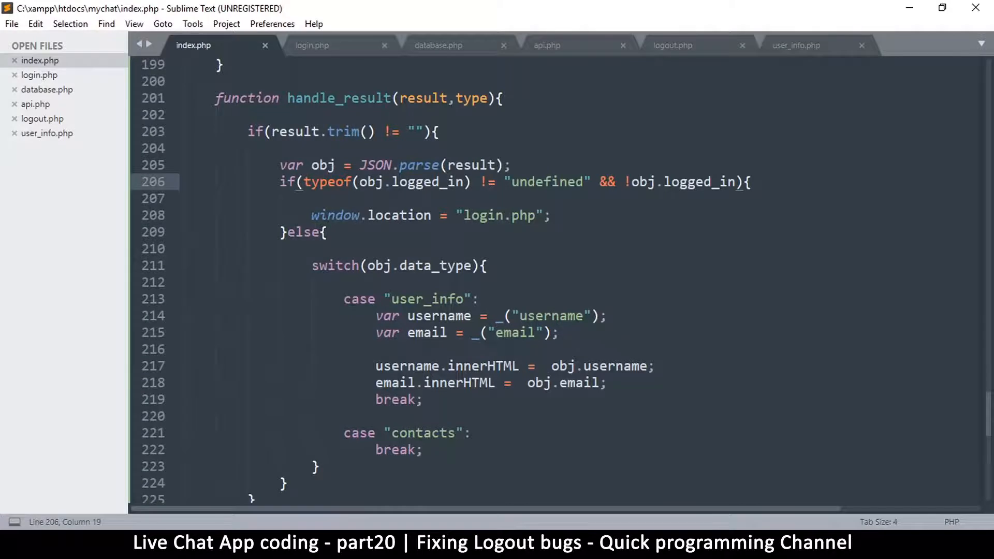
double_click(422, 98)
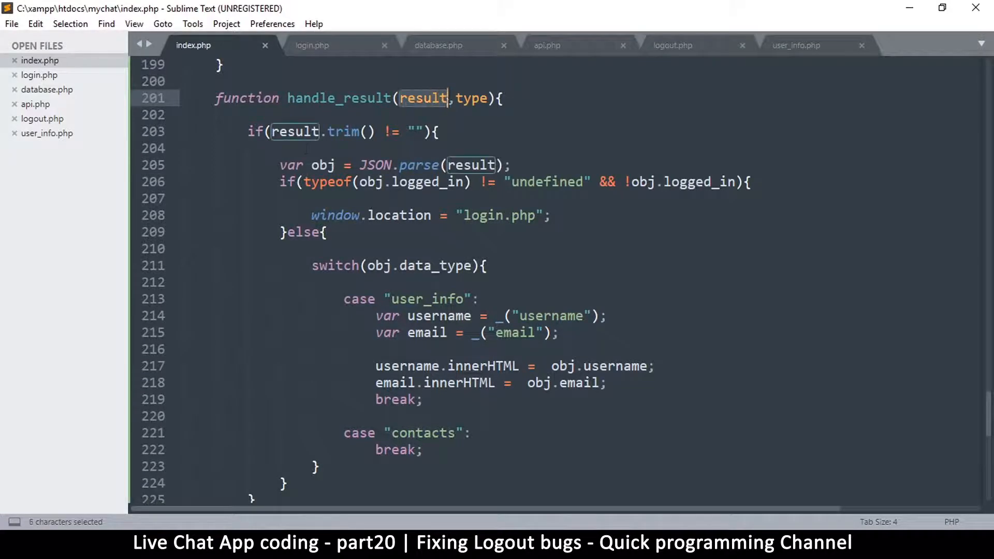
text(re)
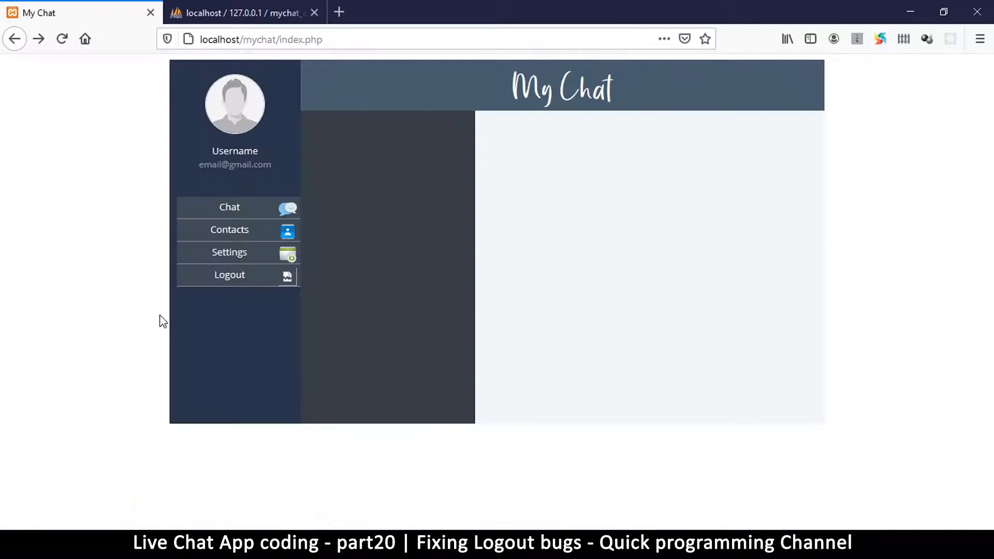
mouse_move(104, 60)
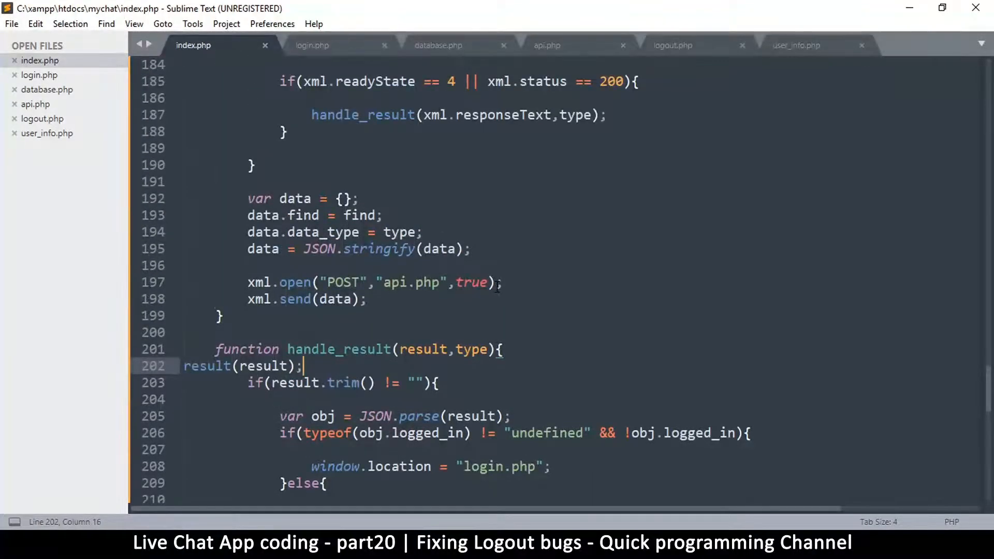
scroll(down, 3)
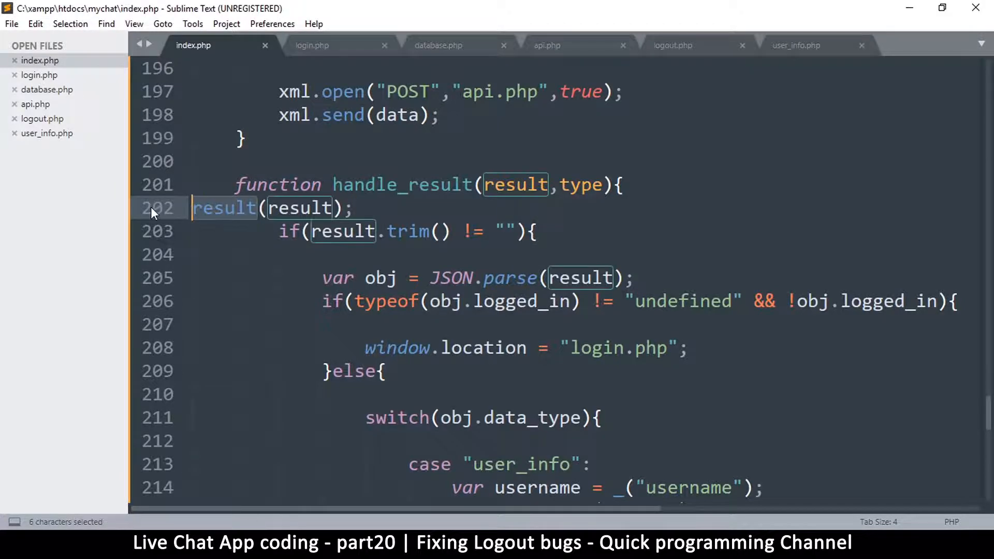
text(alert)
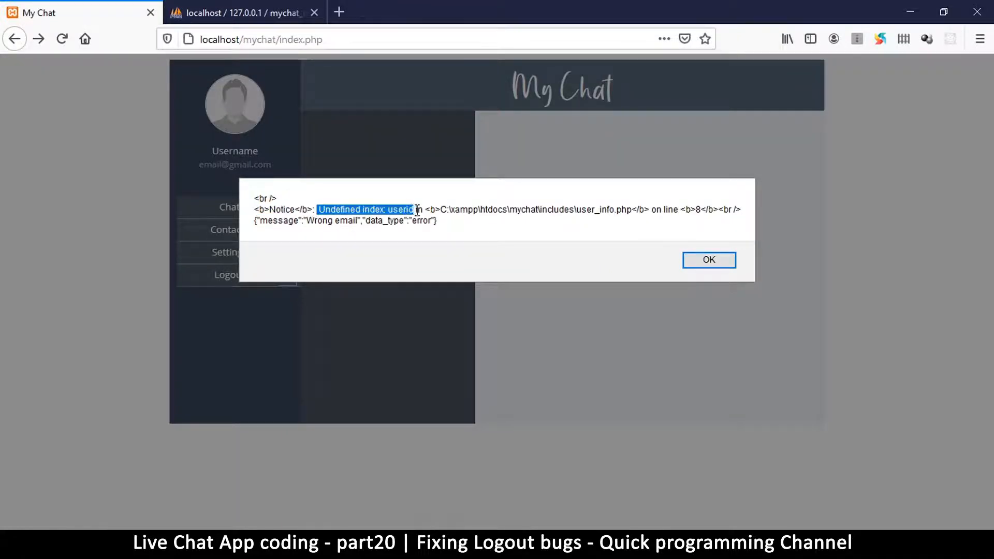
Step: Highlight the 'Undefined index: userid' notice from user_info.php line 8 in the alert
drag(413, 209, 675, 213)
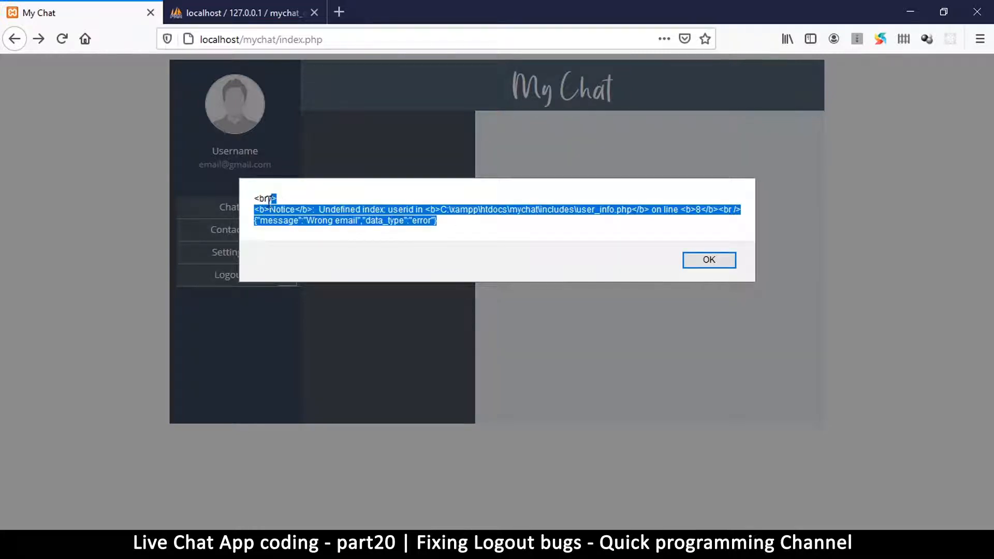
click(709, 260)
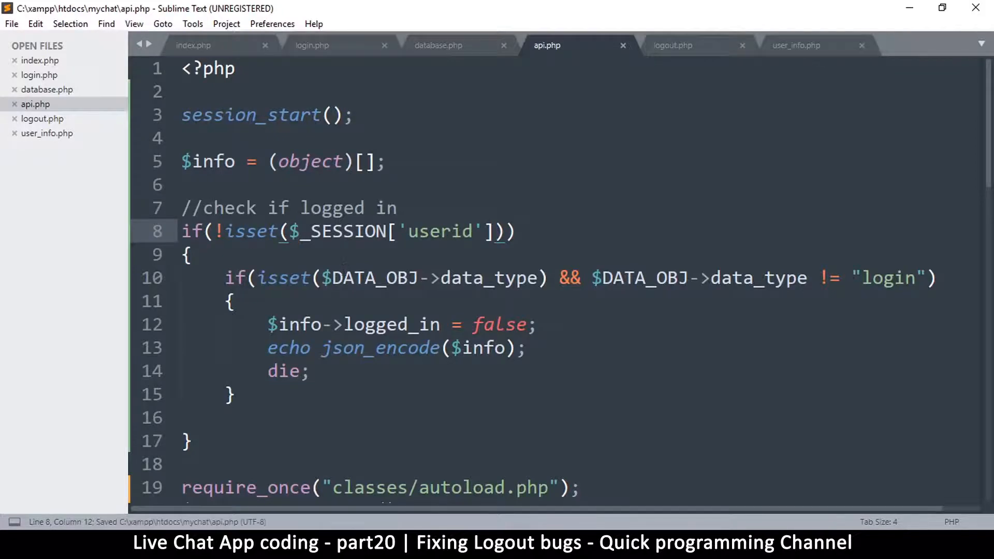
Step: Inspect api.php's session check by highlighting the inner condition and not-logged-in response
drag(225, 231, 516, 231)
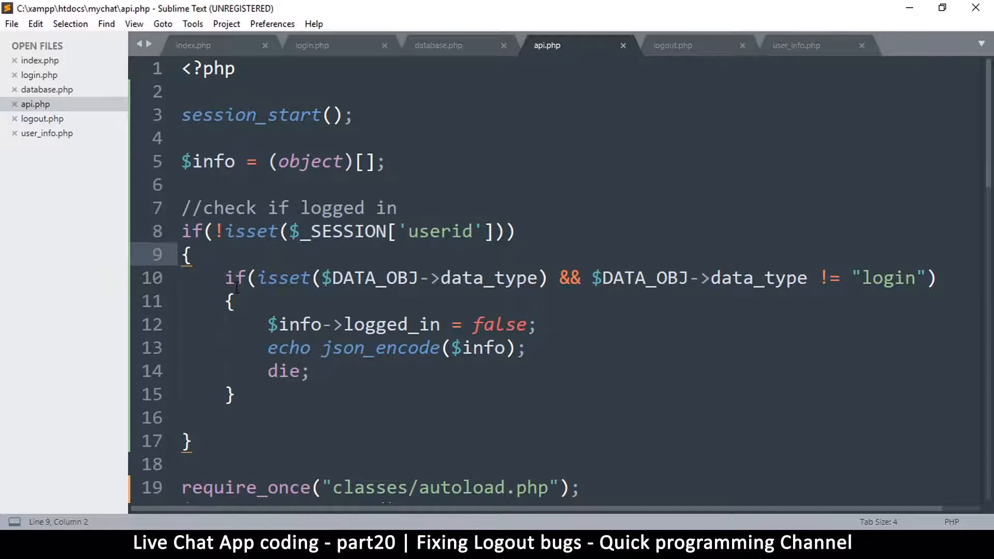
drag(224, 277, 557, 278)
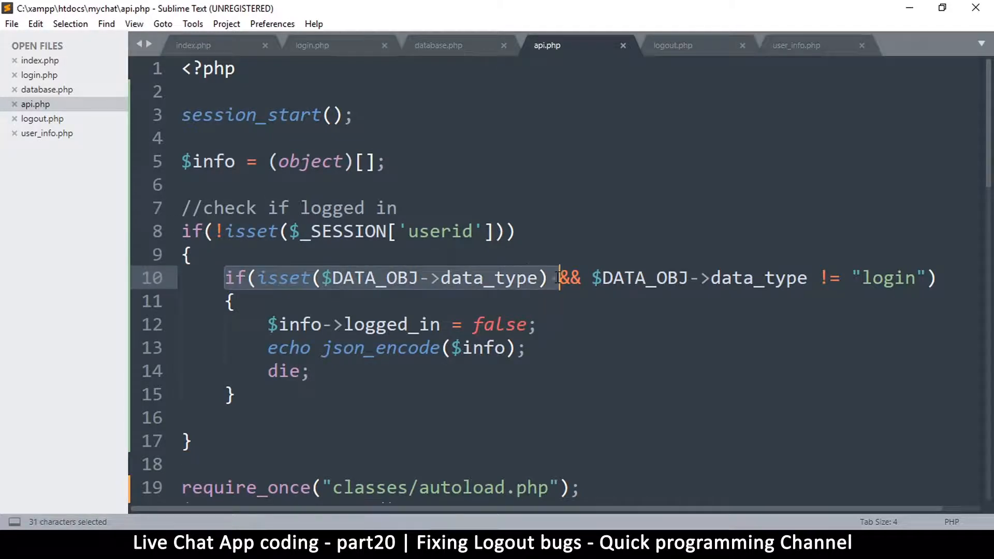
drag(556, 278, 751, 278)
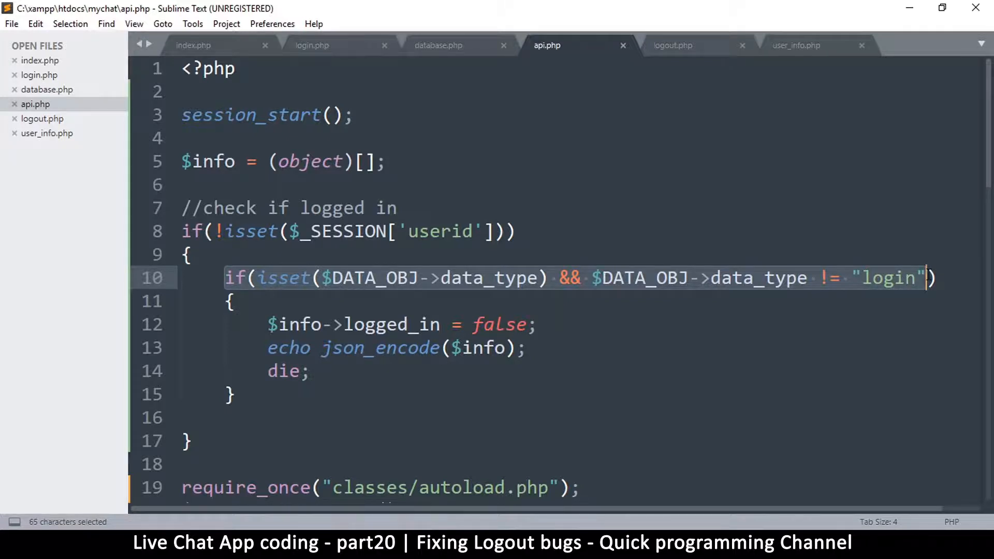
click(798, 278)
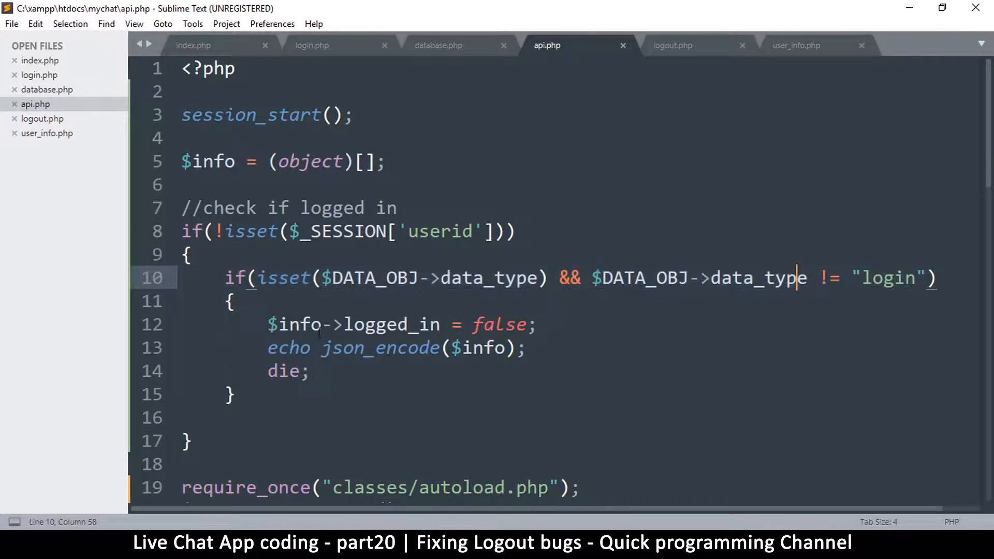
drag(268, 324, 315, 370)
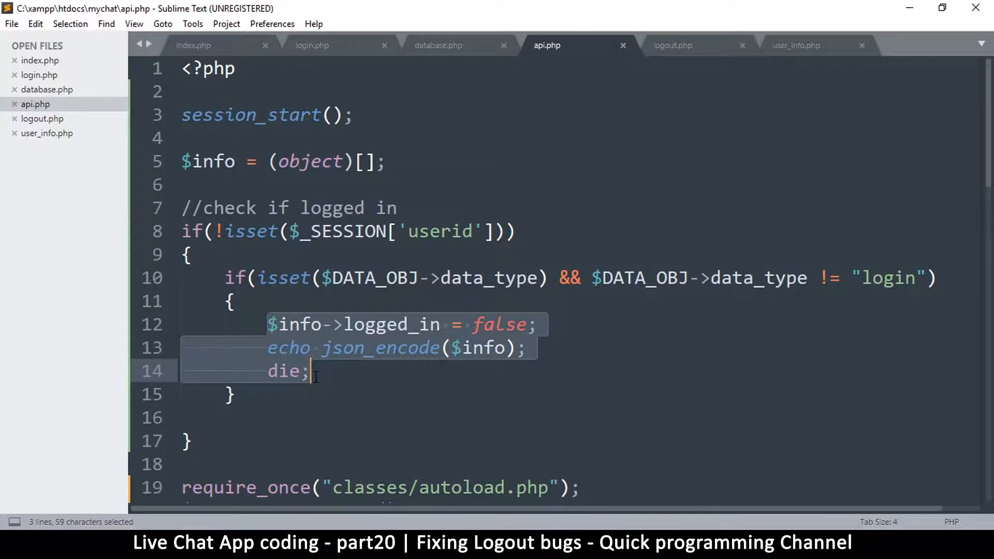
click(420, 277)
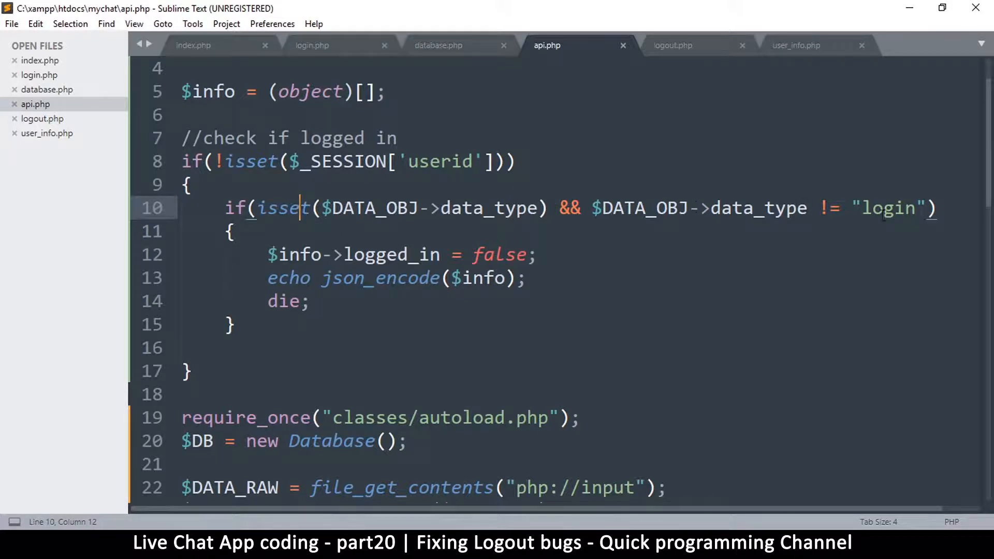
double_click(887, 209)
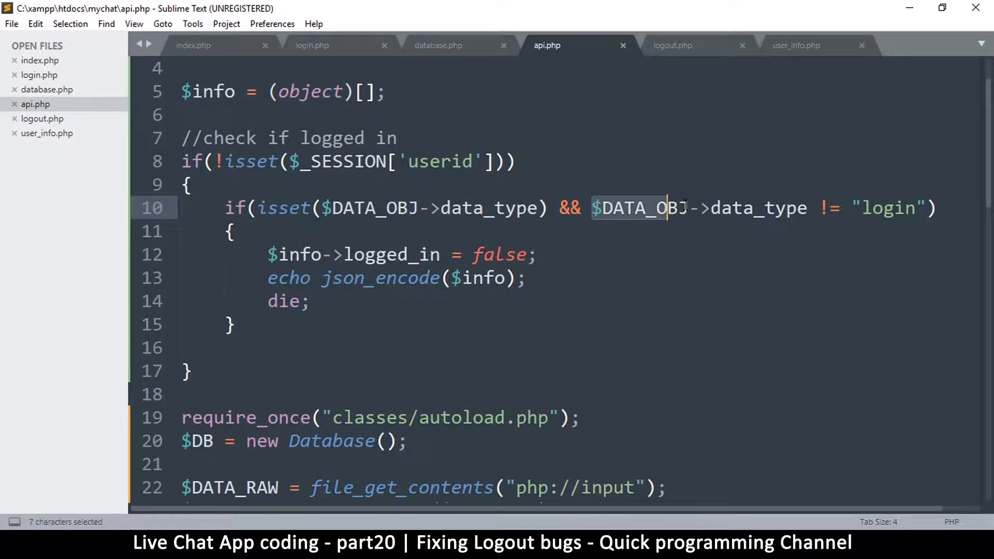
click(831, 208)
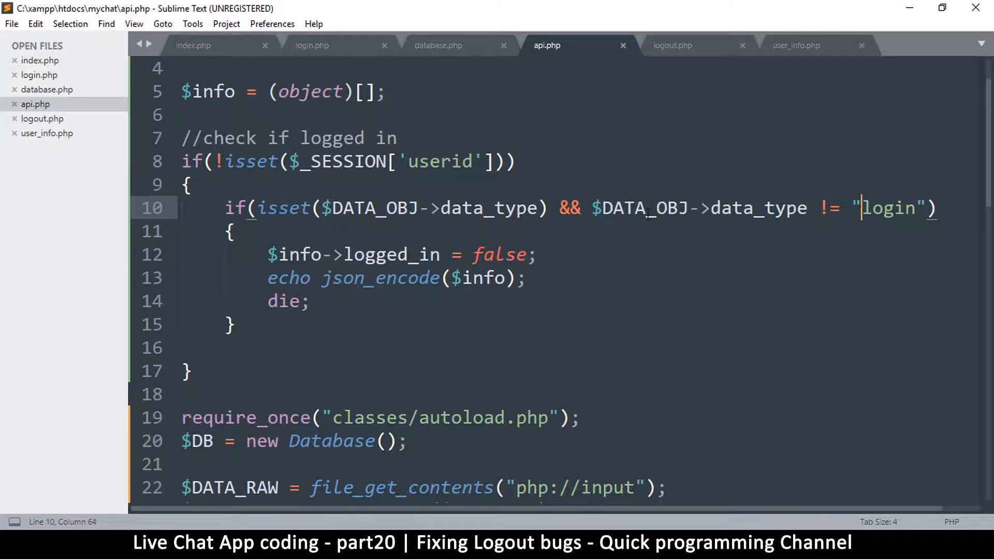
drag(593, 208, 926, 209)
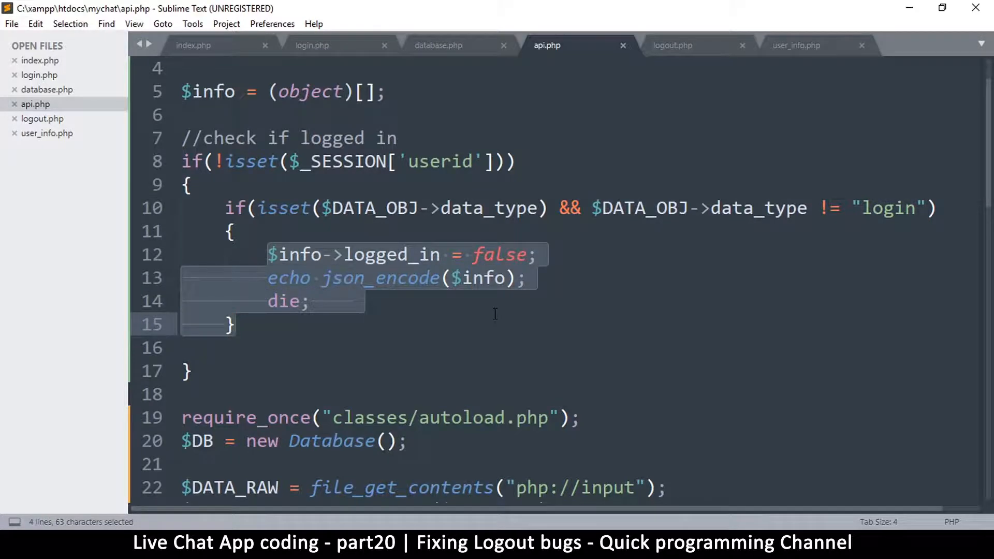
mouse_move(418, 334)
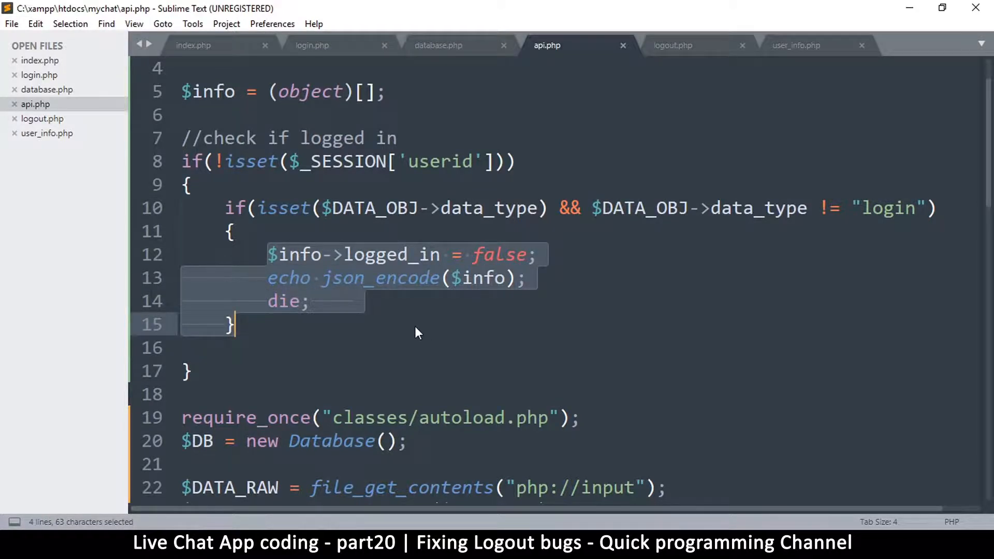
click(409, 303)
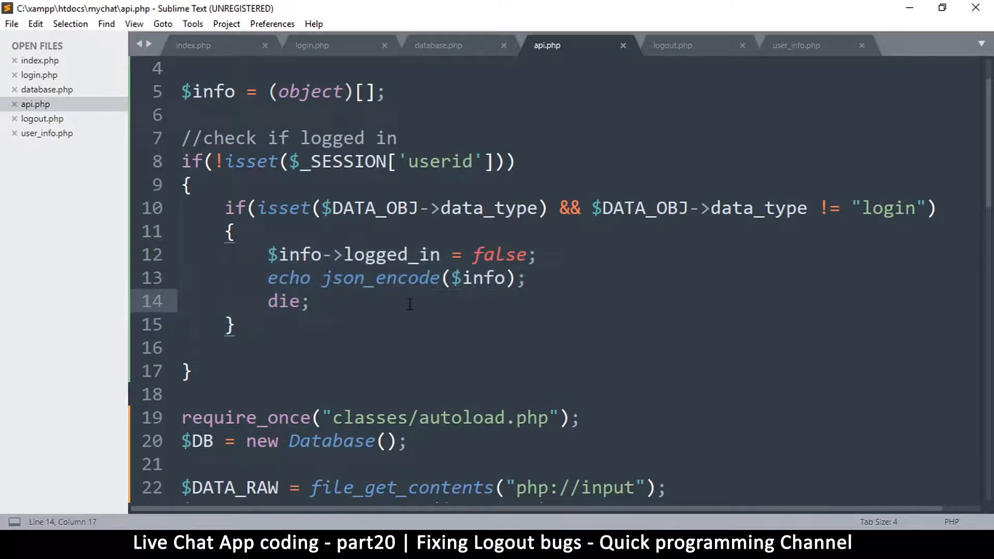
Step: Save api.php, then select and delete the line 10 data_type condition
key(ctrl+s)
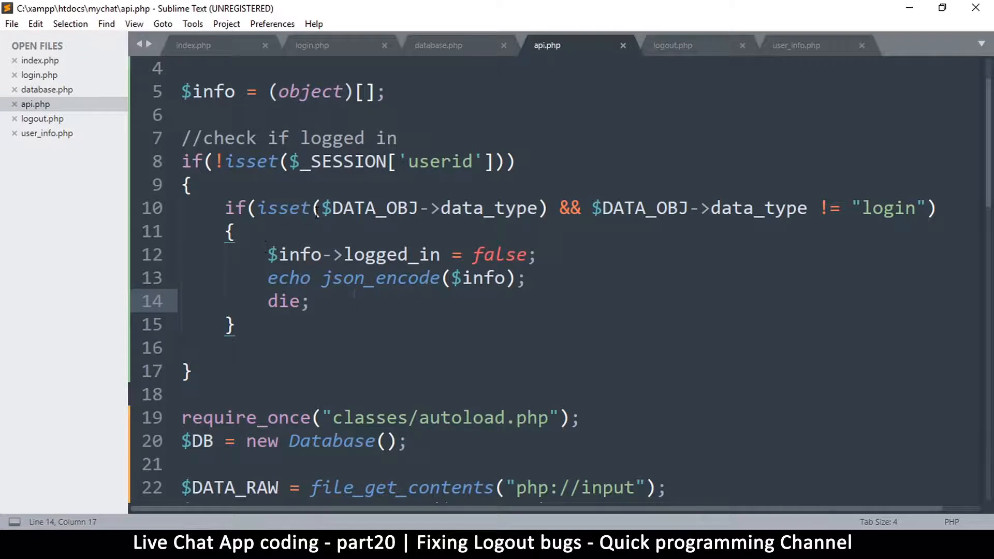
click(756, 207)
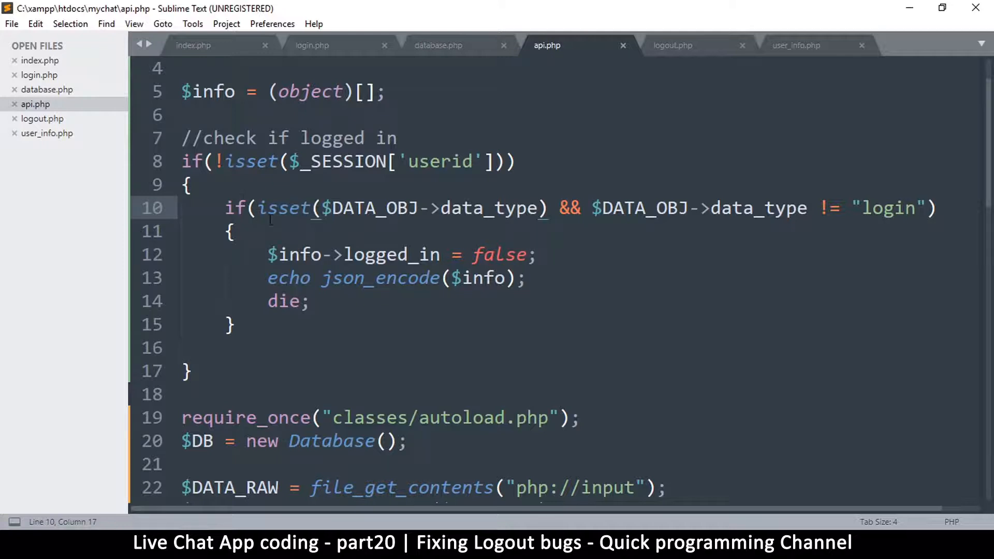
key(ctrl+s)
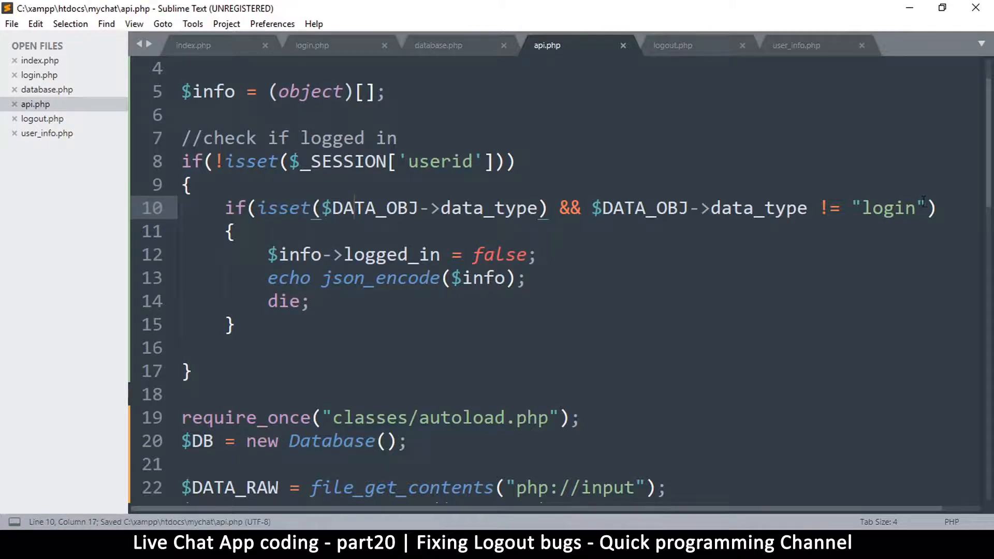
drag(280, 208, 924, 208)
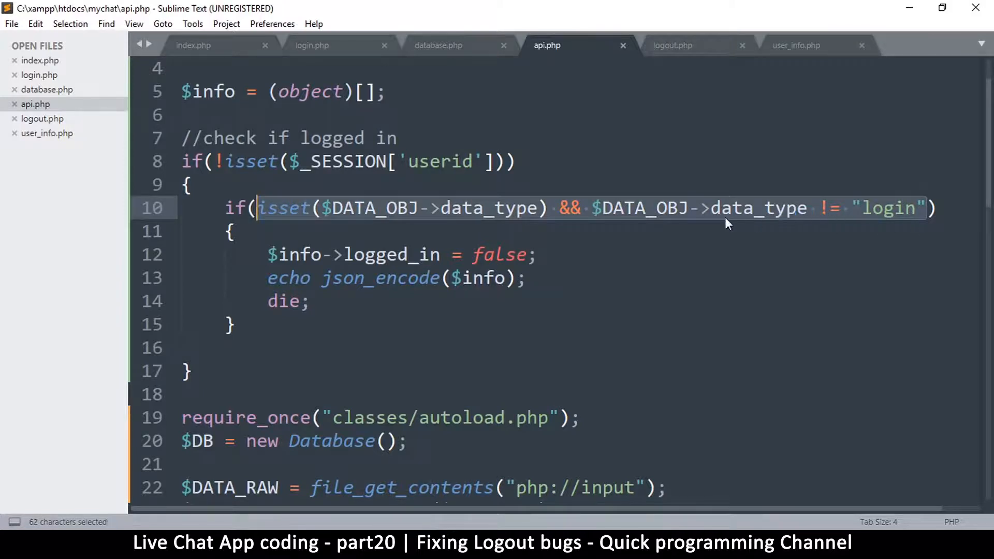
key(ctrl+s)
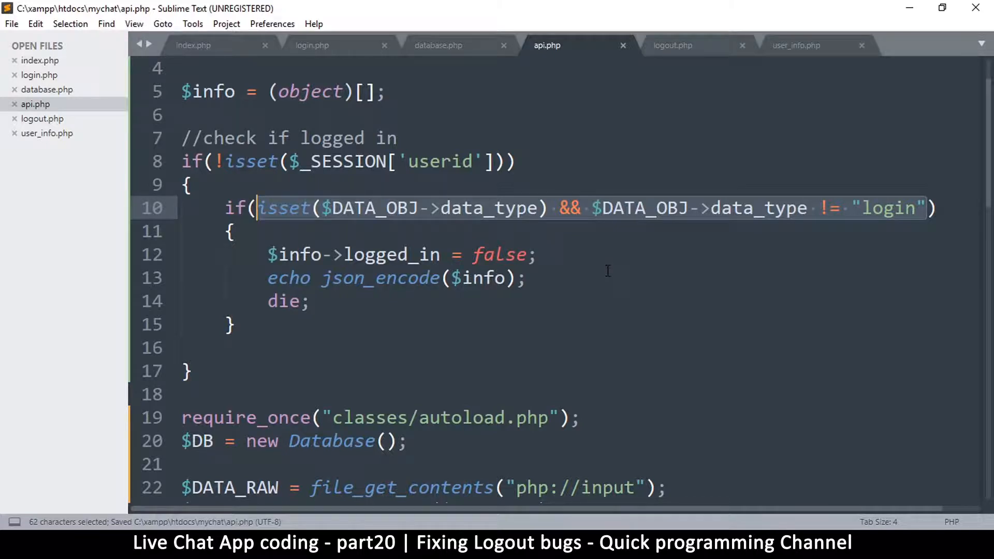
key(Delete)
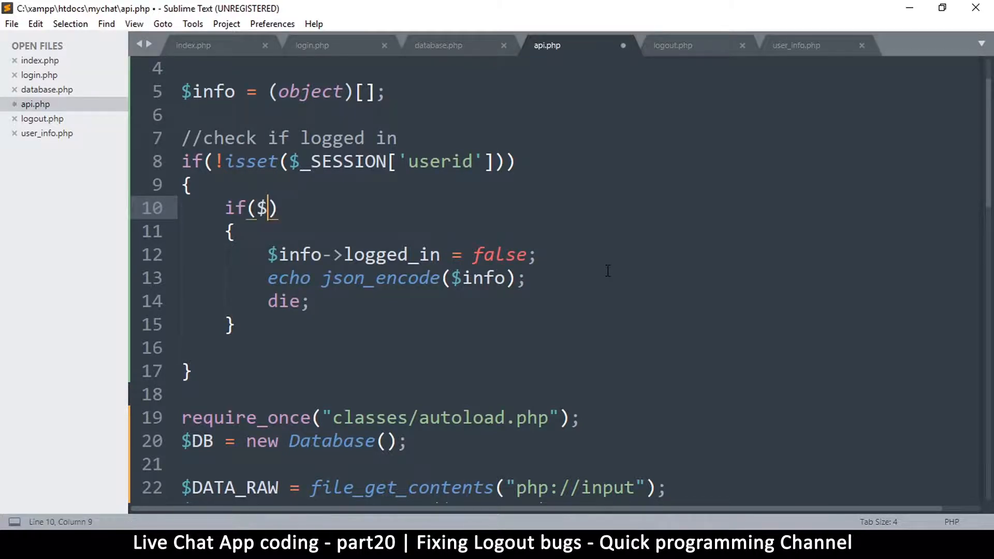
Step: Type the line 10 condition $_SERVER['PHP_SELF'] != "login.php"
text(_SERVER)
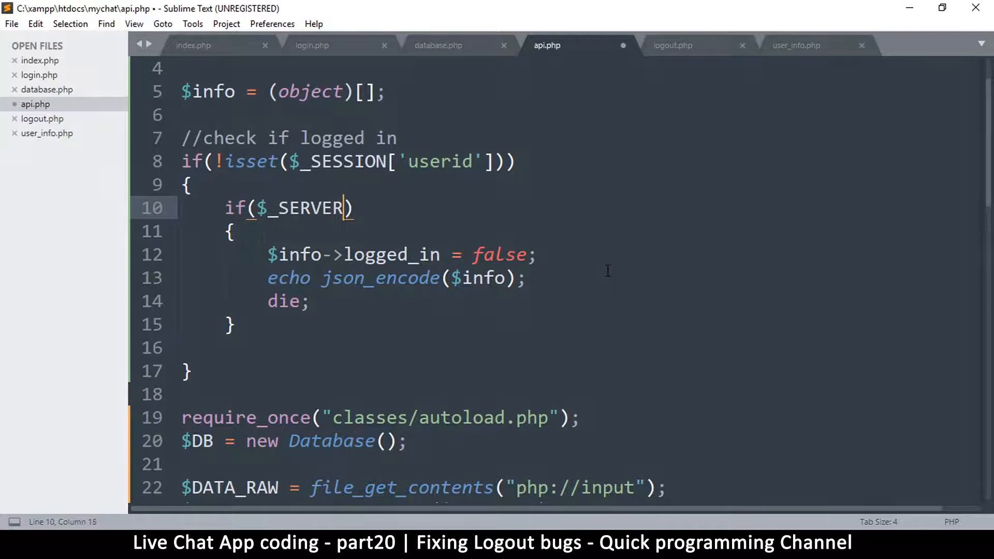
text([])
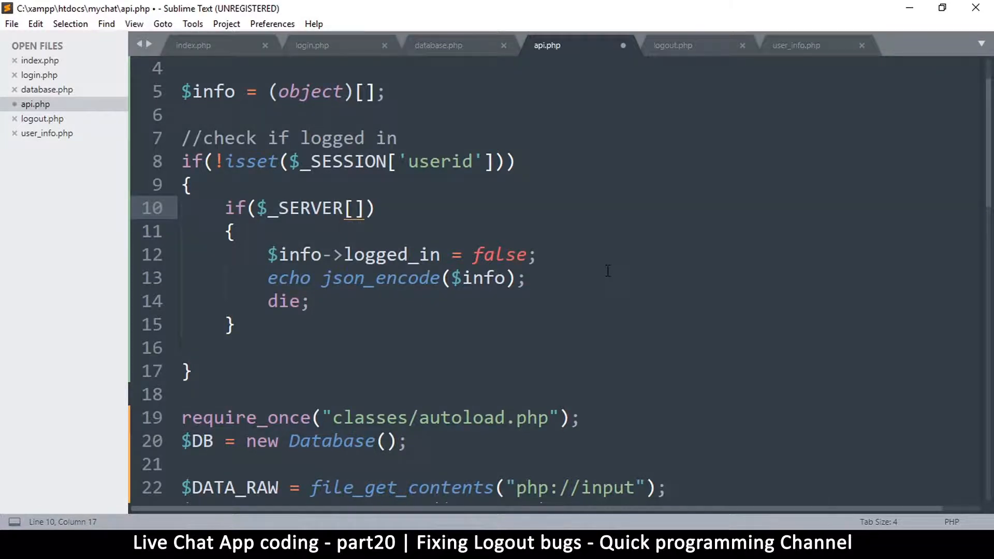
text('')
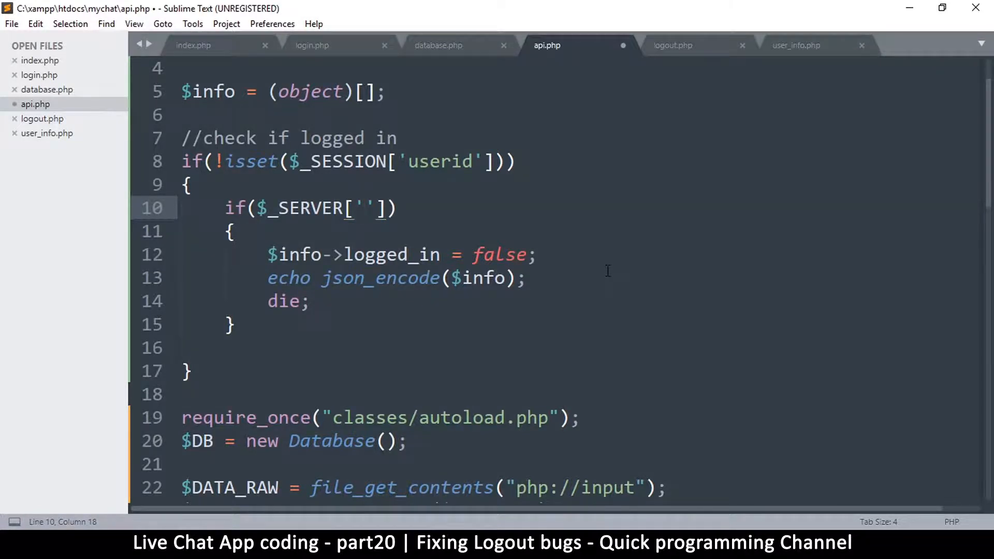
text(PHP_)
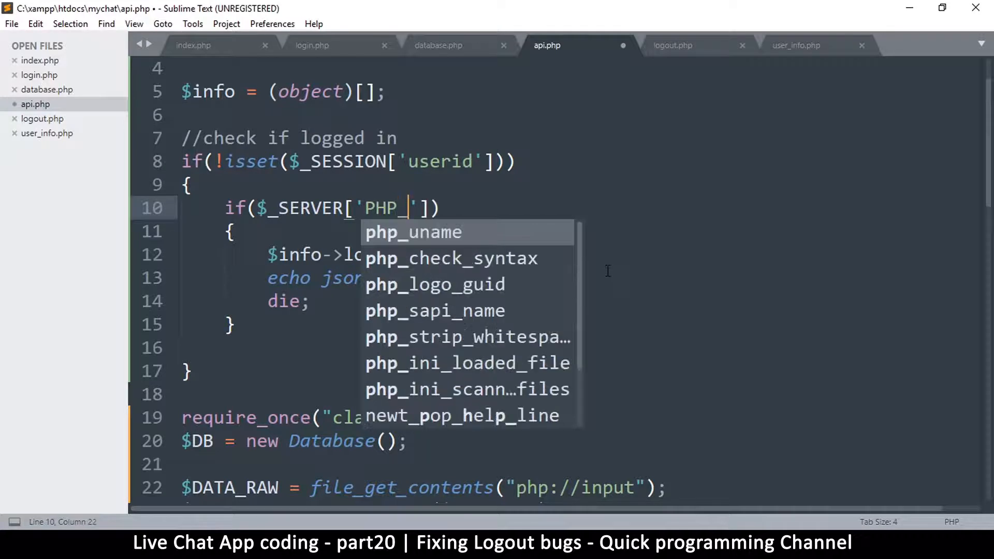
text(SELF)
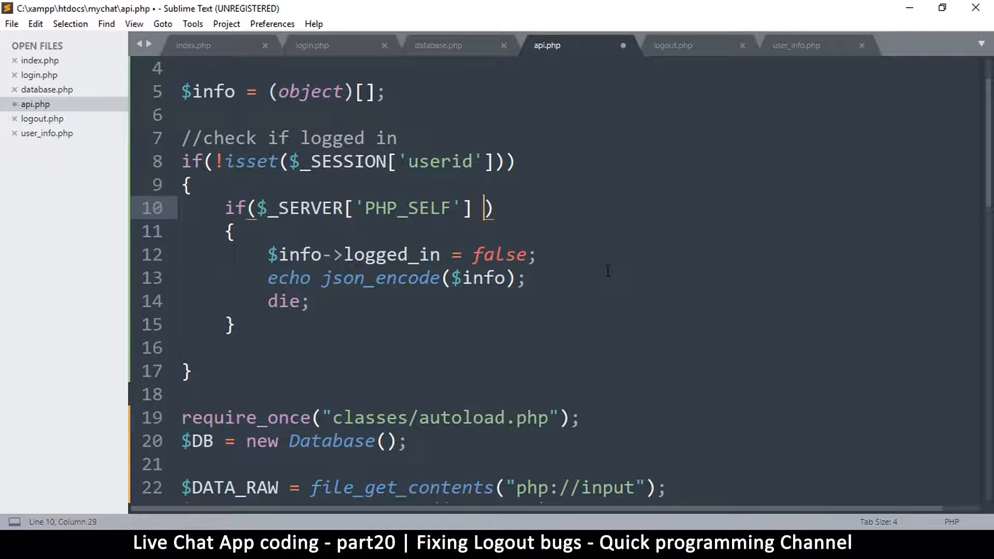
text(!= "l)
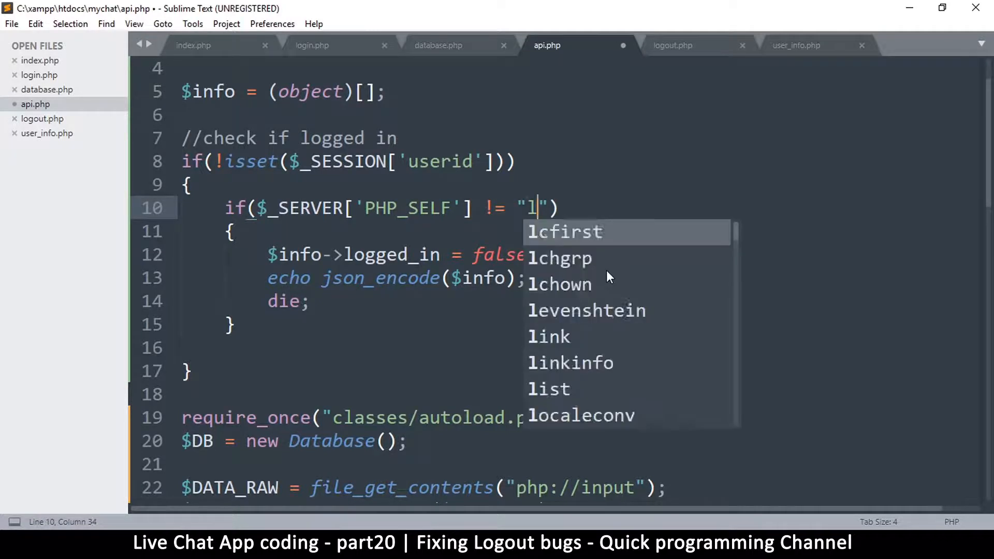
text(ogin)
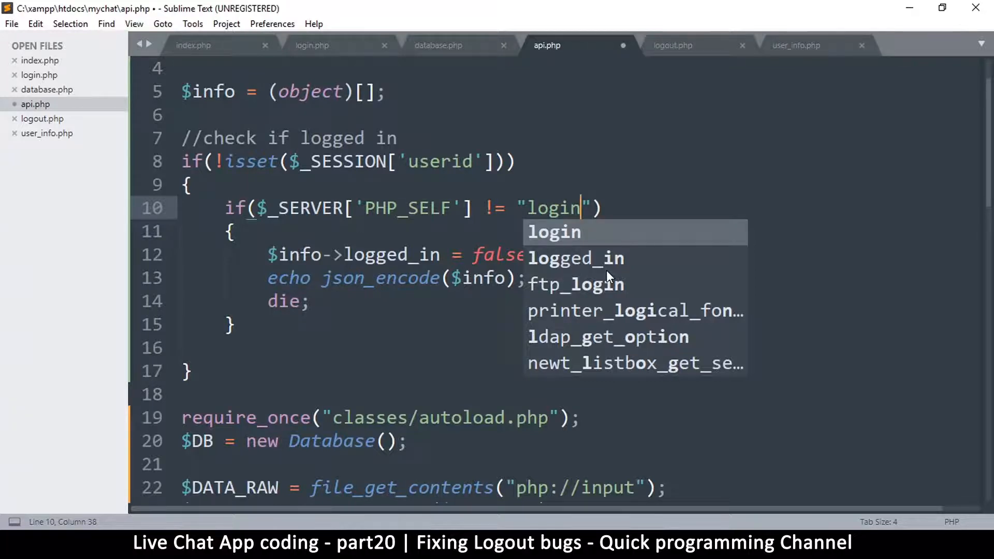
text(.php)
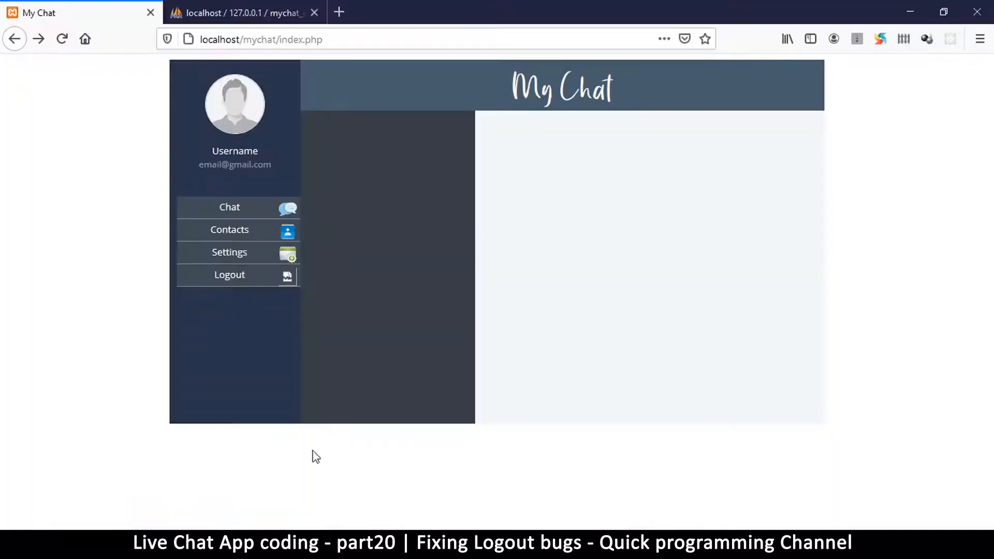
Step: Reload My Chat, dismiss the {"logged_in":false} alert, and save api.php
click(61, 39)
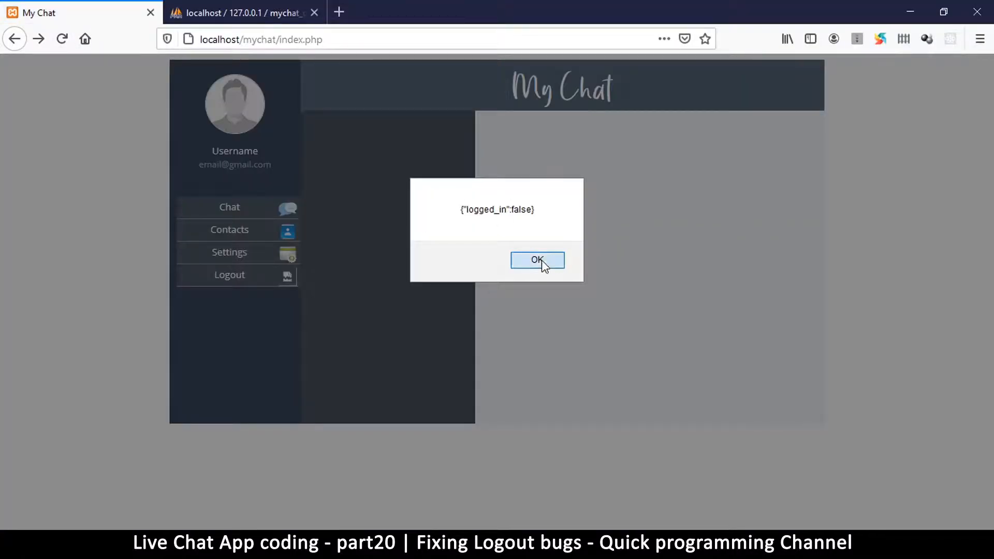
click(537, 261)
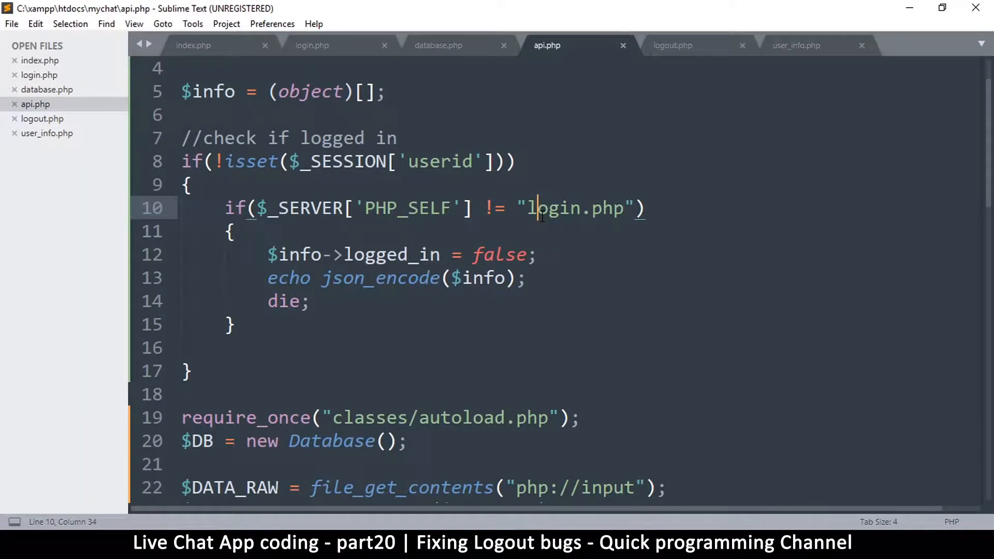
key(ctrl+s)
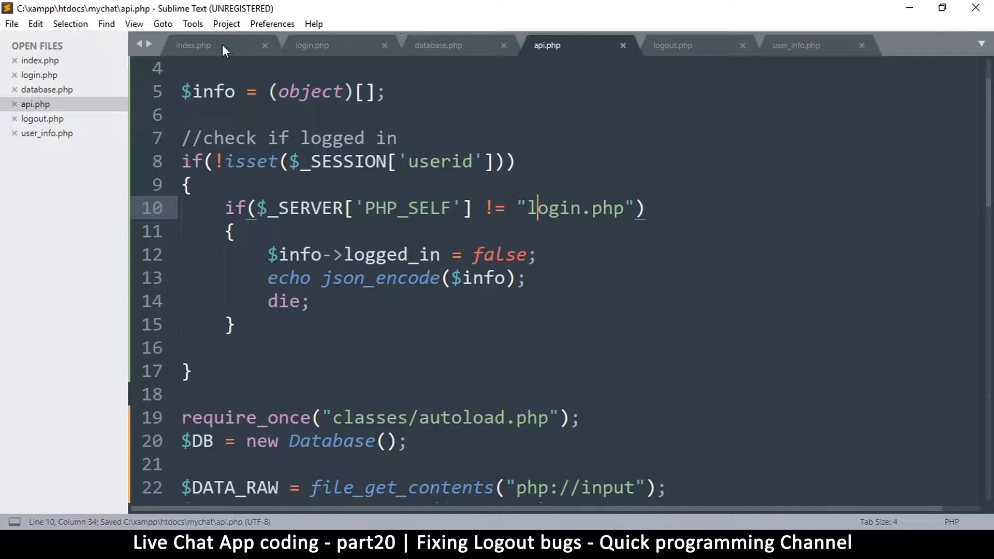
Step: Switch to index.php and delete the alert(result); debug line
click(194, 46)
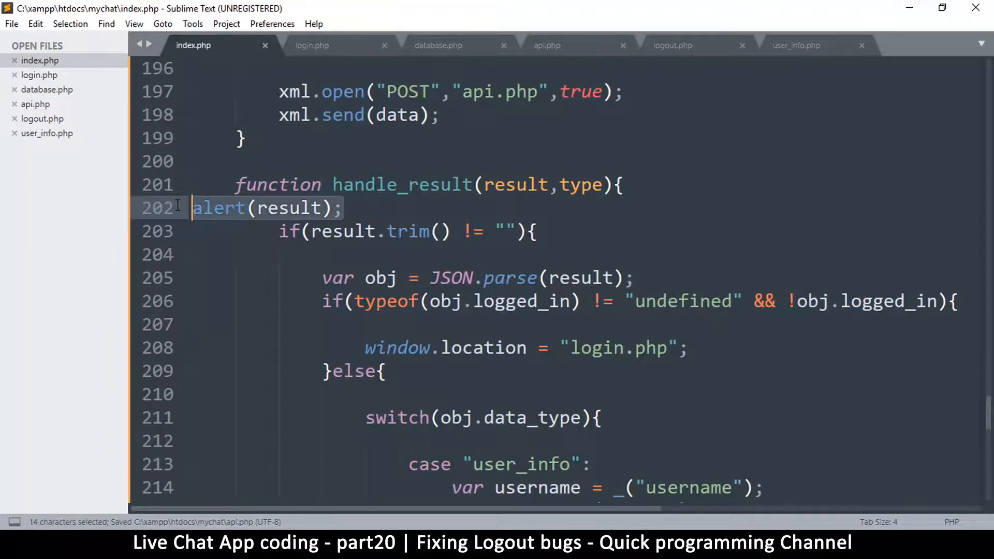
key(Delete)
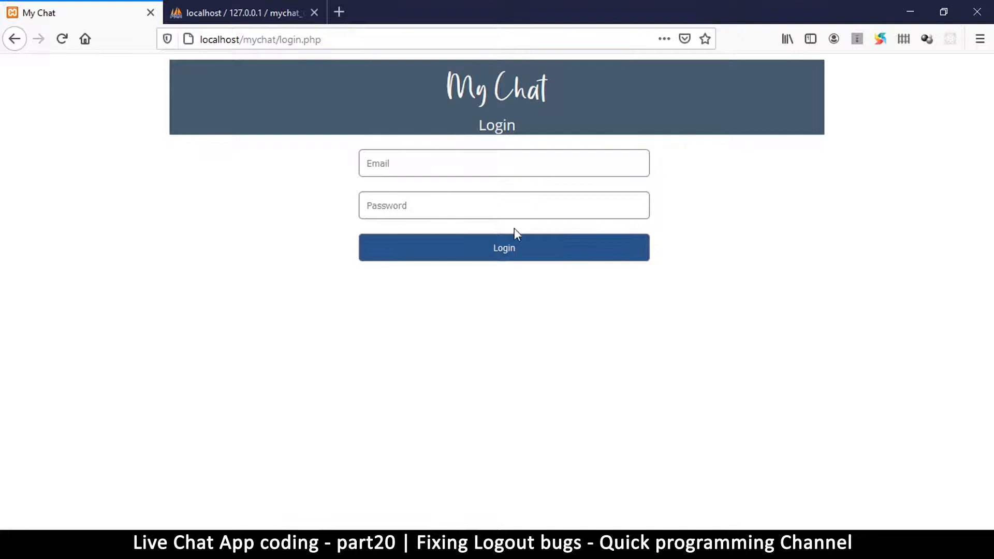
mouse_move(467, 290)
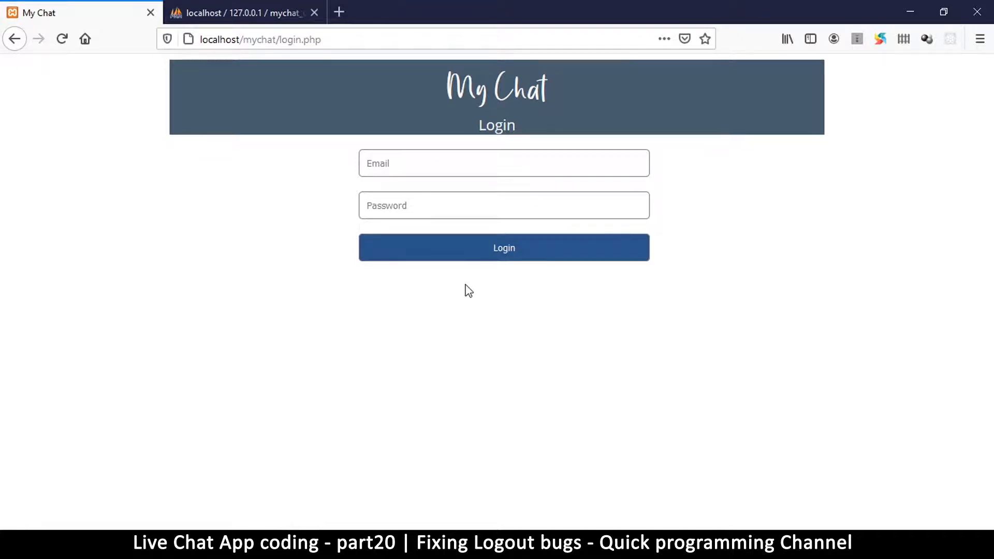
Step: Log in to My Chat with the saved email and password, getting an 'undefined' error
text(e)
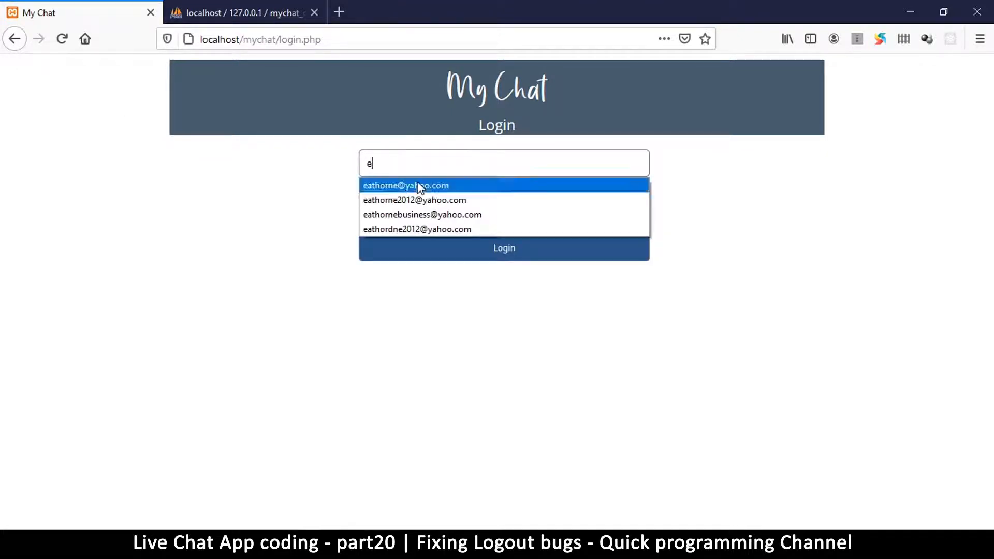
click(405, 186)
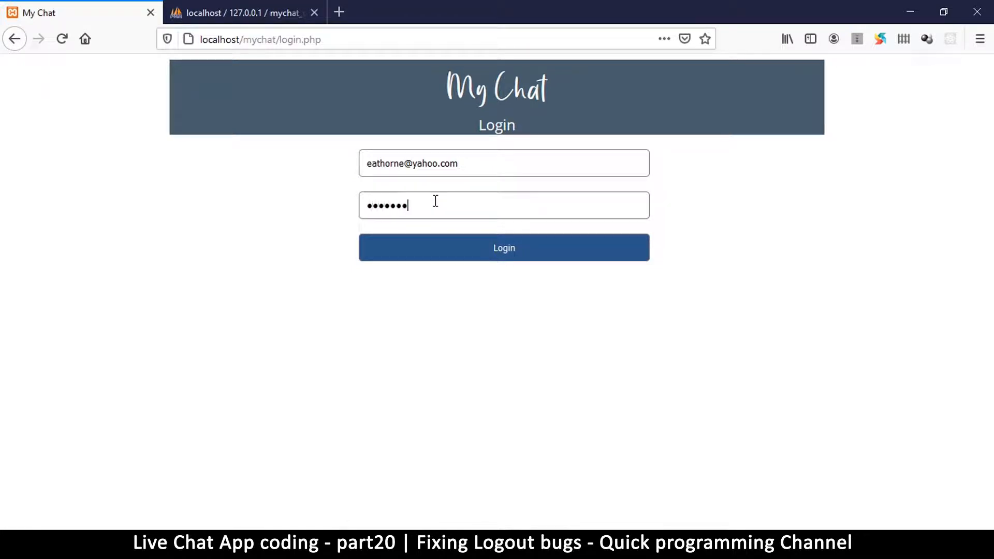
click(504, 247)
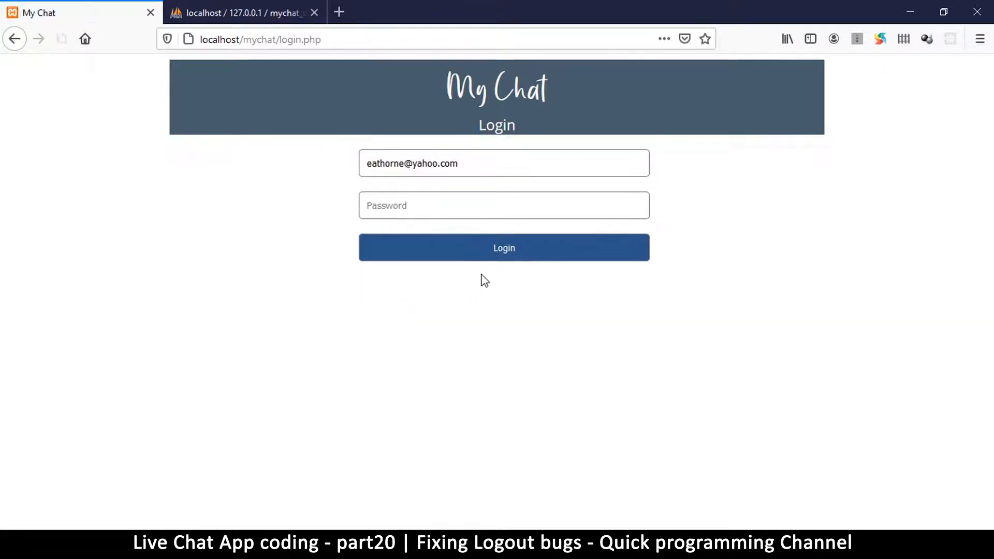
click(505, 248)
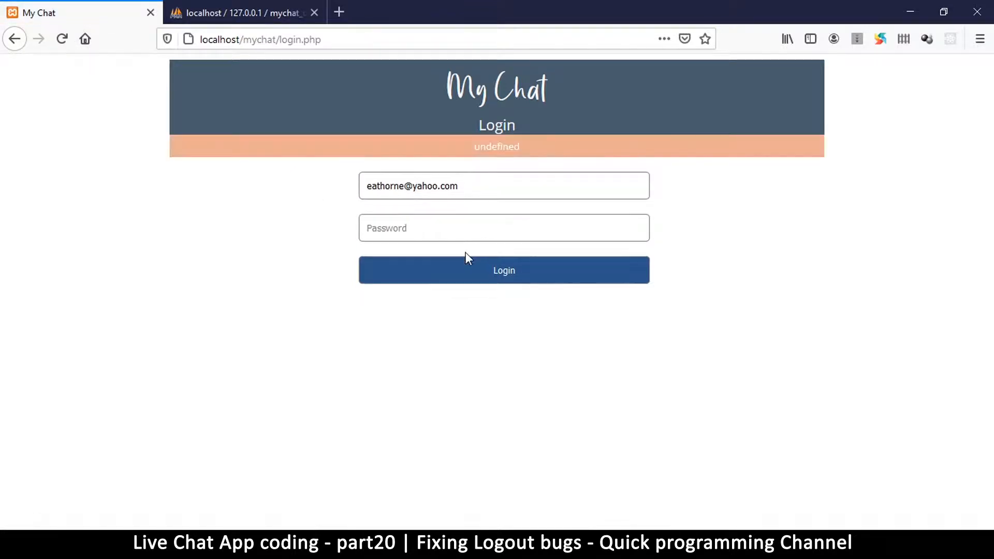
Step: Inspect the login page's Console output in DevTools, then close DevTools
right_click(467, 258)
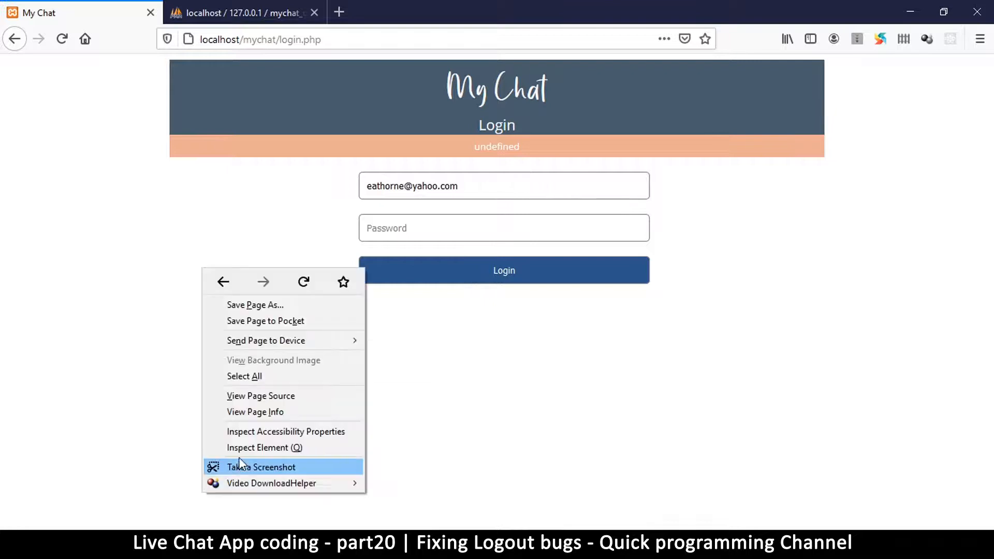
click(257, 447)
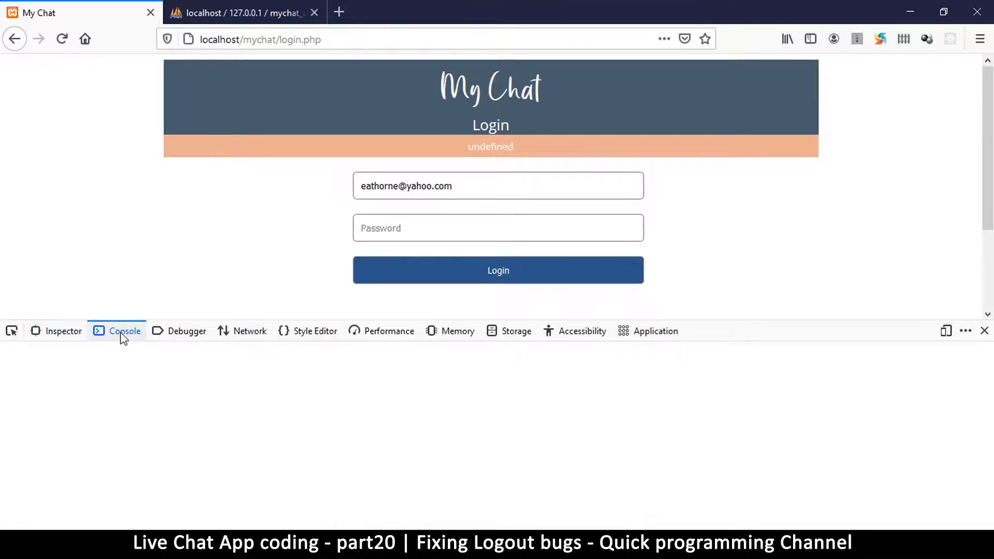
click(124, 331)
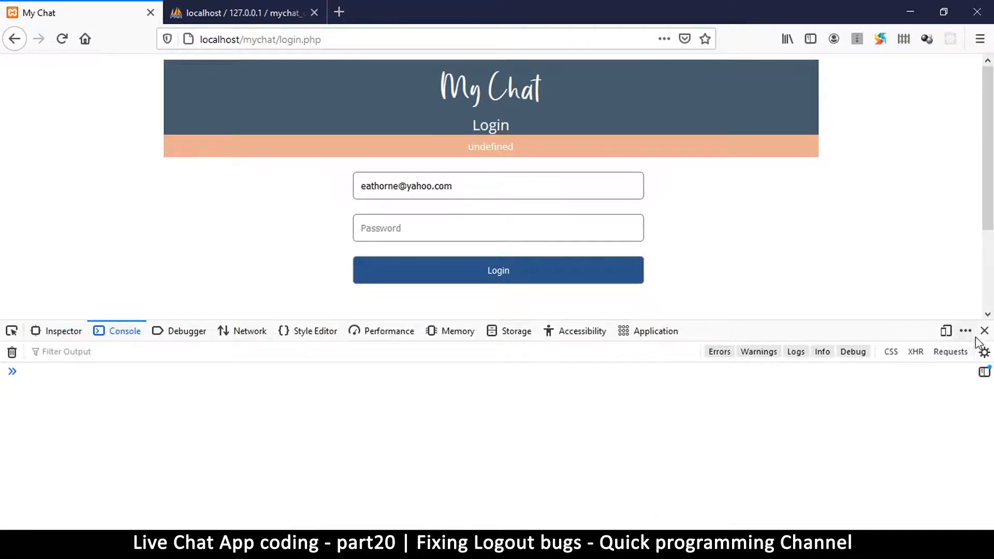
click(985, 330)
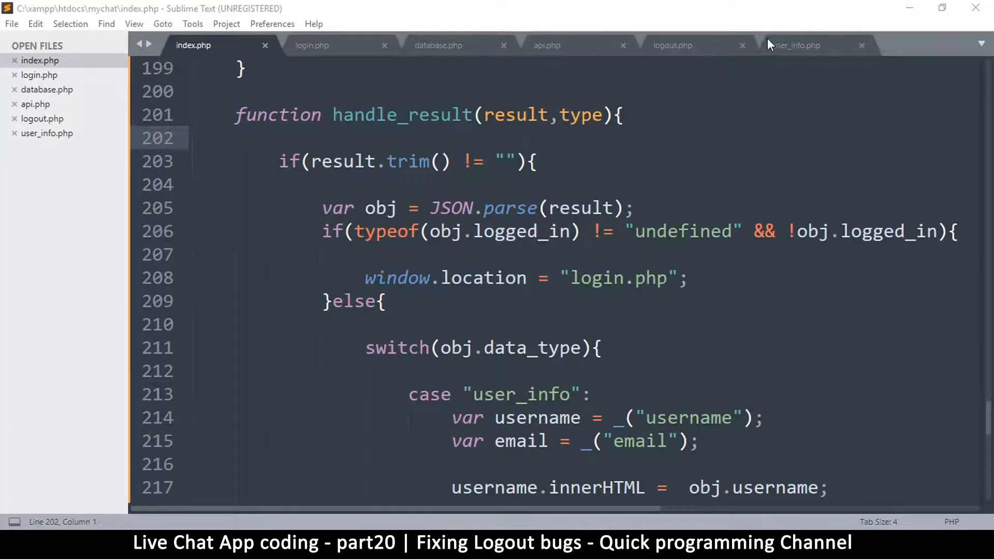
Step: Add alert(result); to login.php's handle_result; retesting login alerts {"logged_in":false}
click(311, 45)
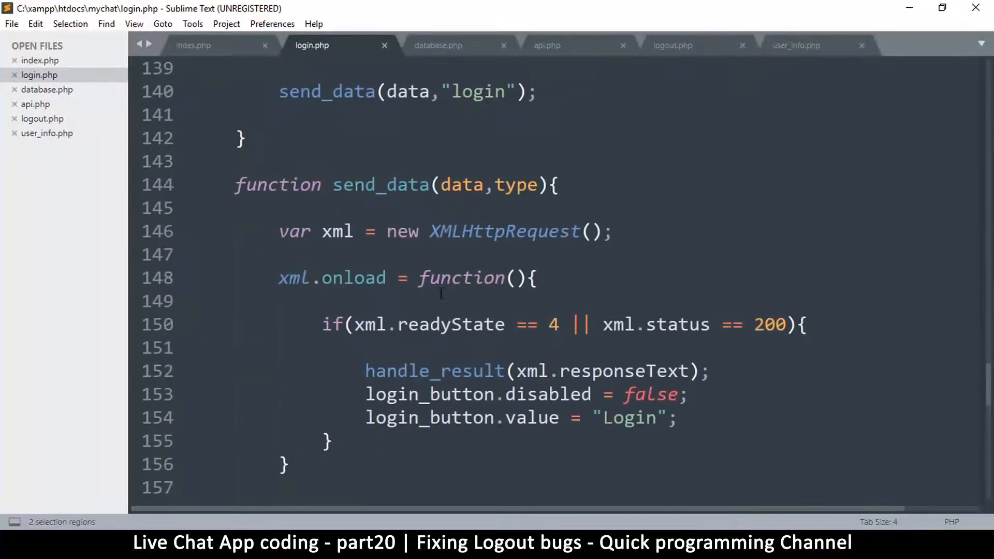
scroll(down, 3)
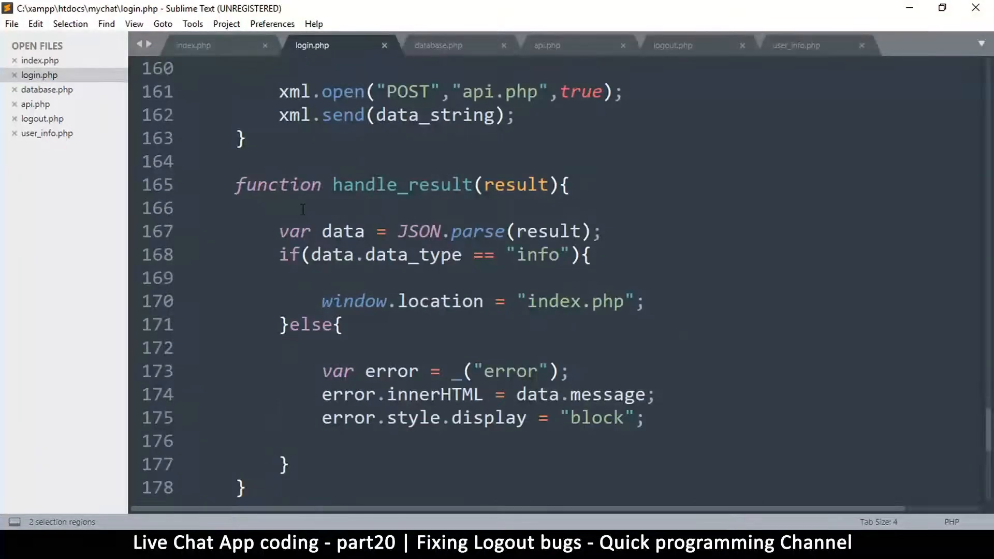
text(alert(result);)
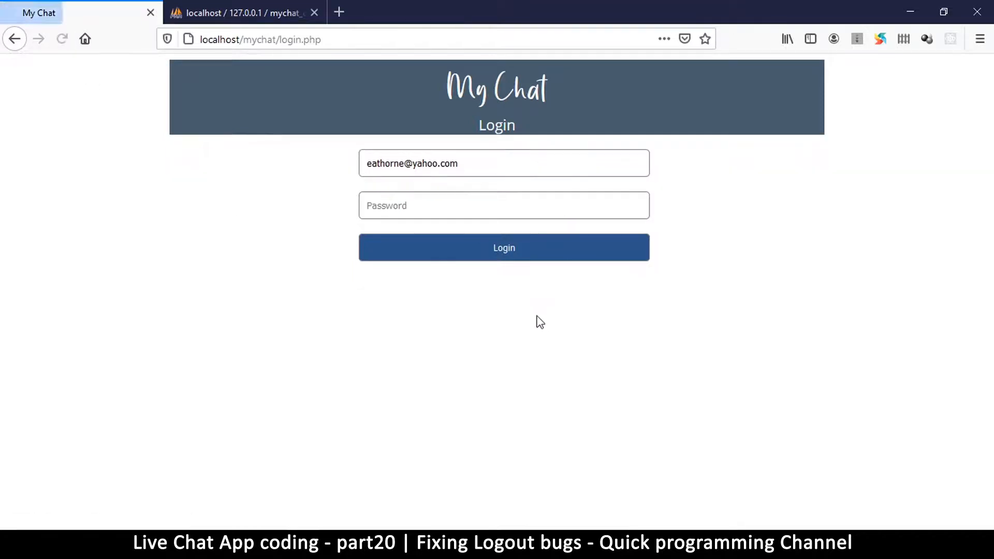
click(504, 247)
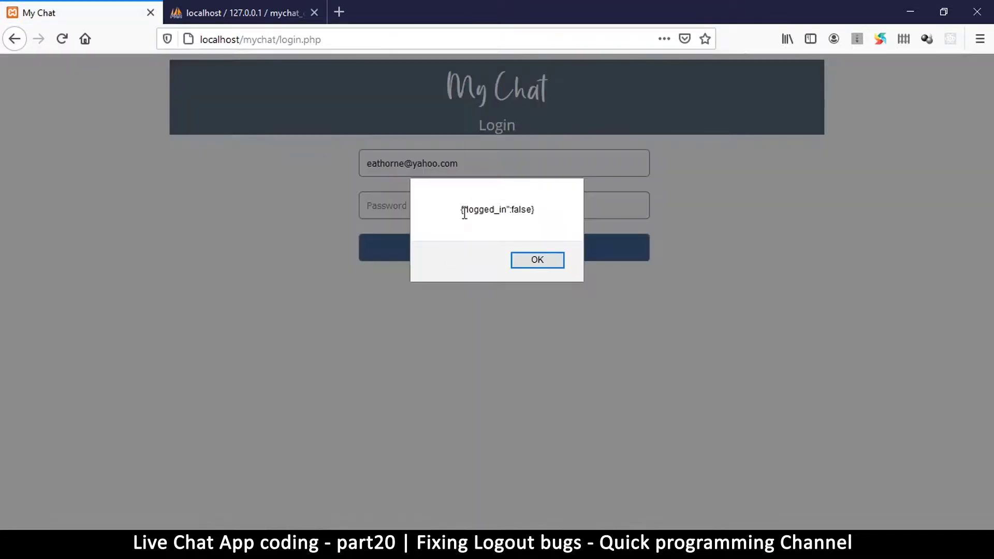
click(537, 260)
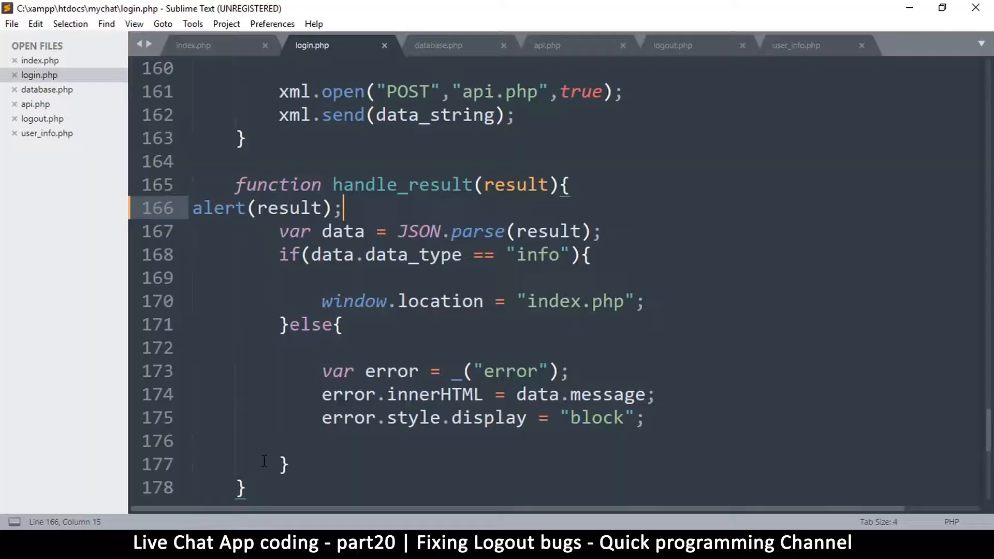
Step: Insert echo $_SERVER['PHP_SELF'];die; at the start of api.php's not-logged-in block
click(547, 46)
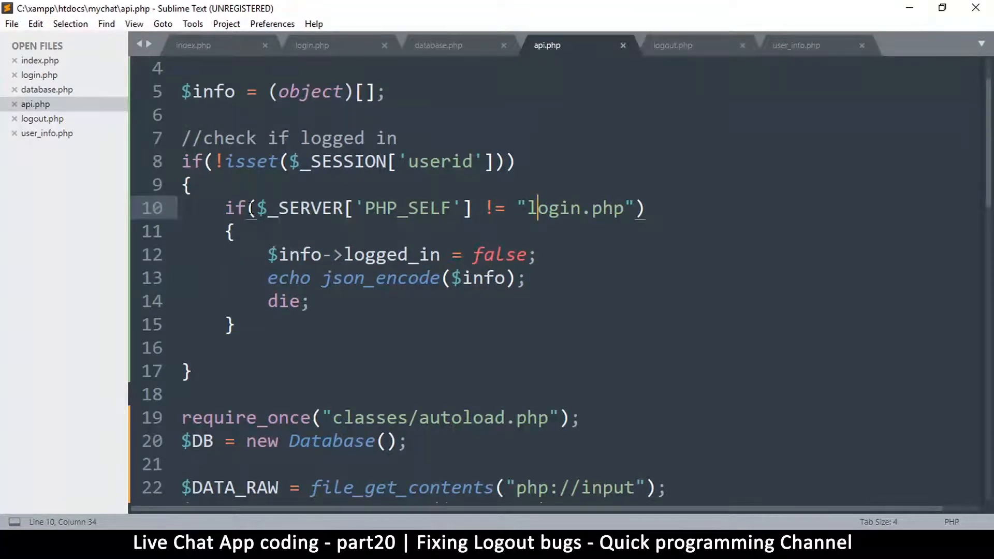
drag(258, 208, 471, 209)
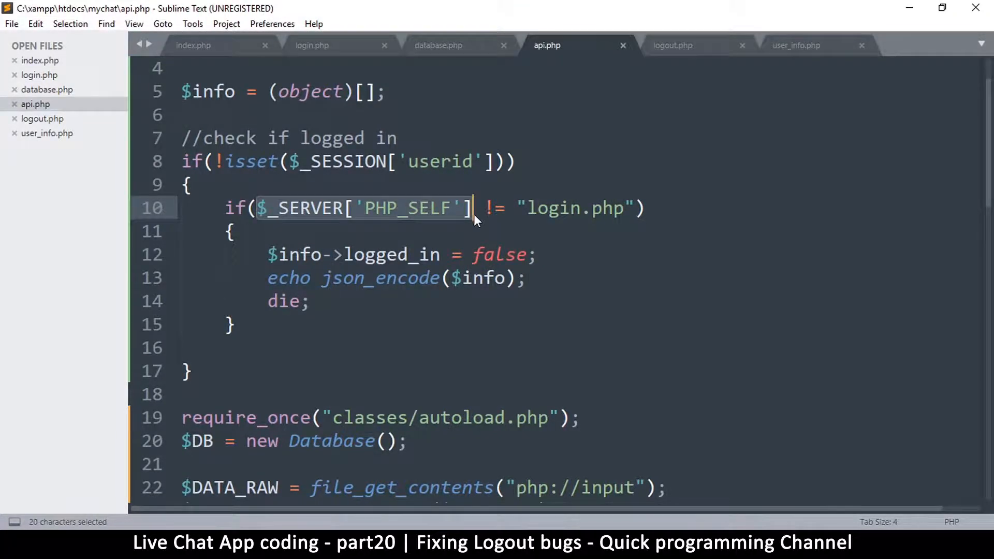
key(ctrl+c)
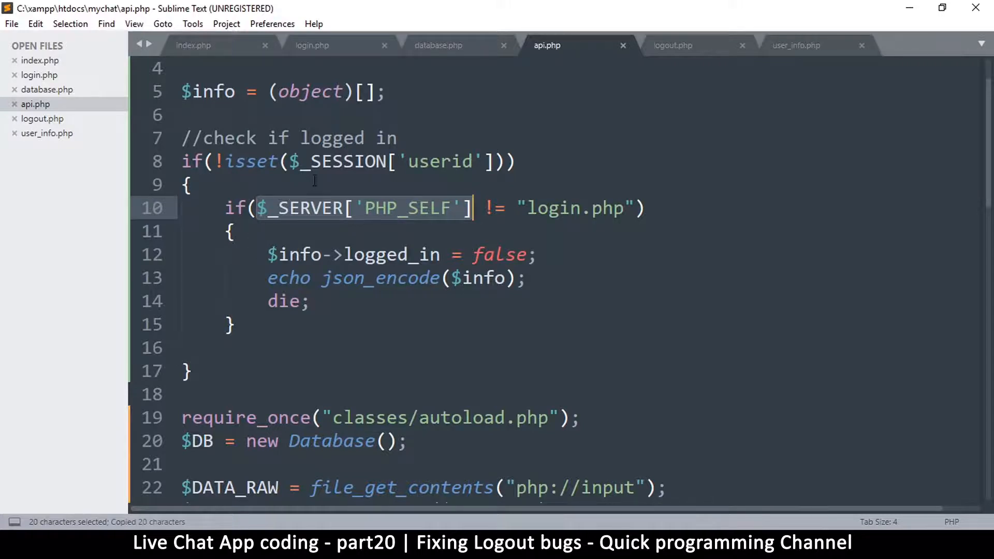
click(189, 185)
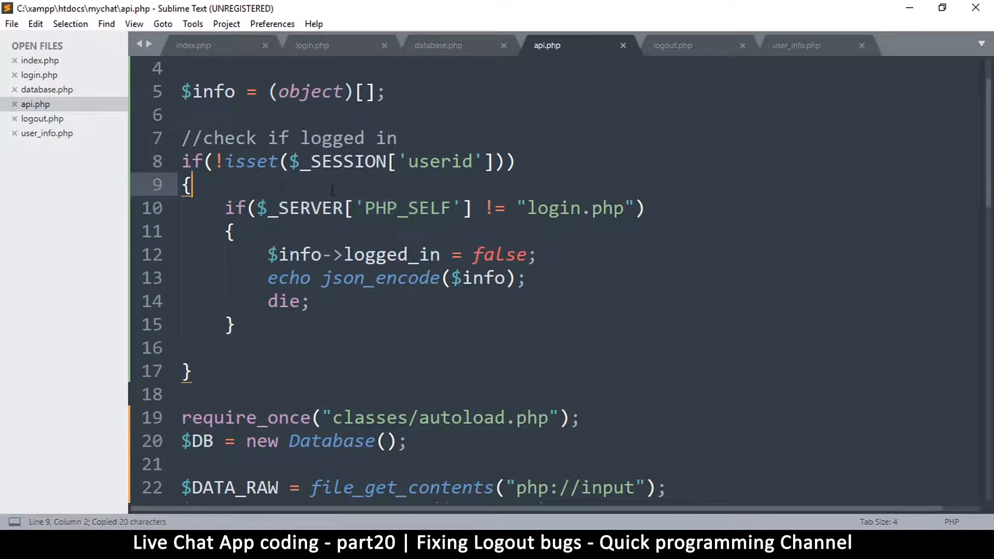
text(echo)
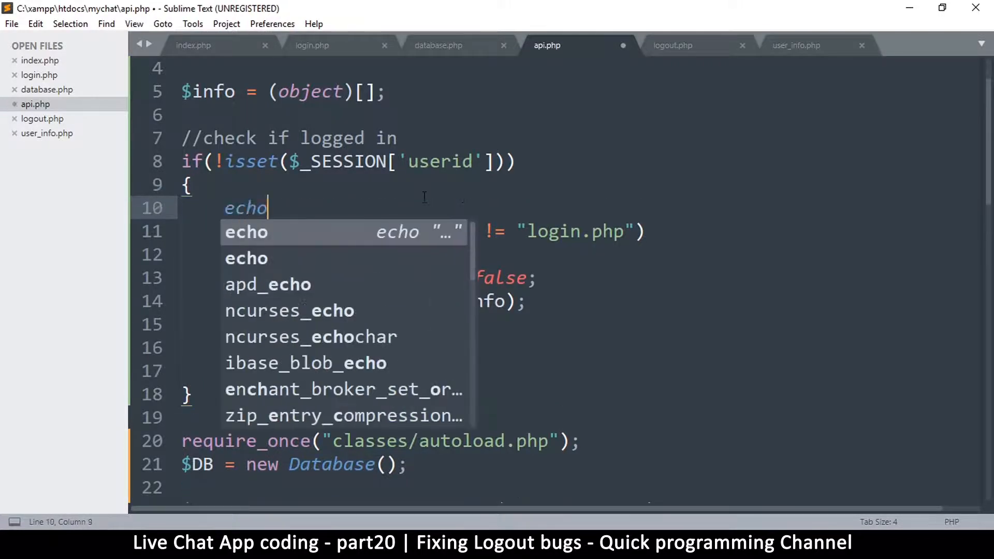
text($_SERVER['PHP_SELF'])
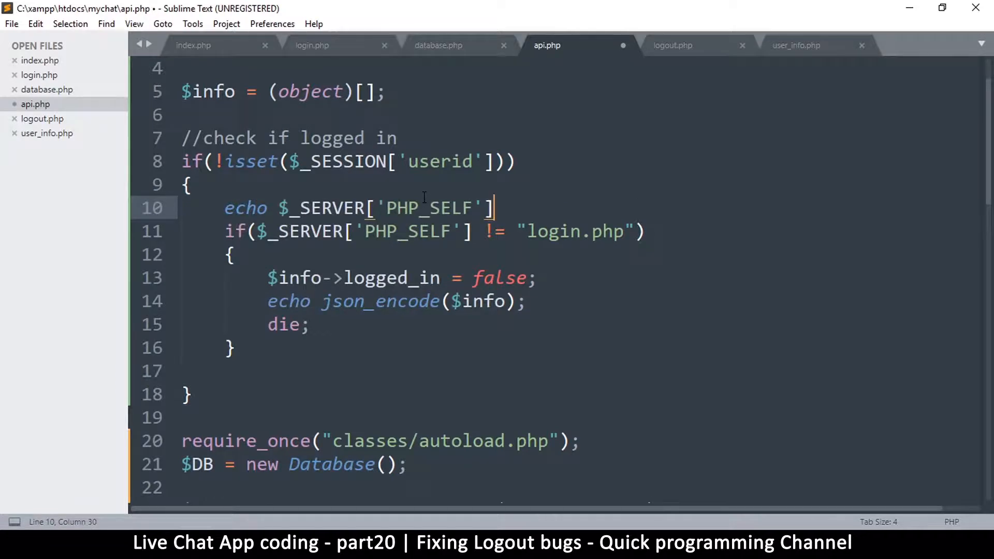
text(;die)
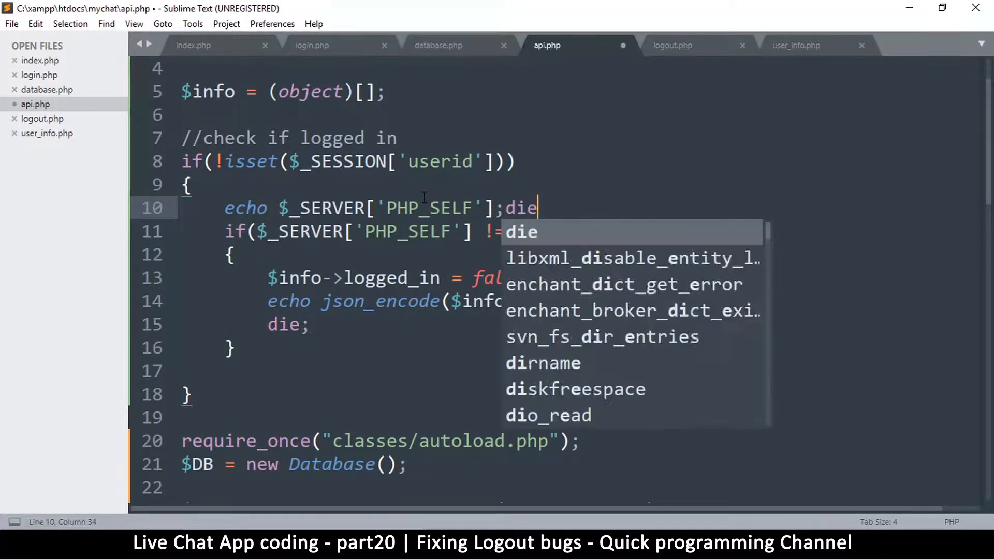
text(;)
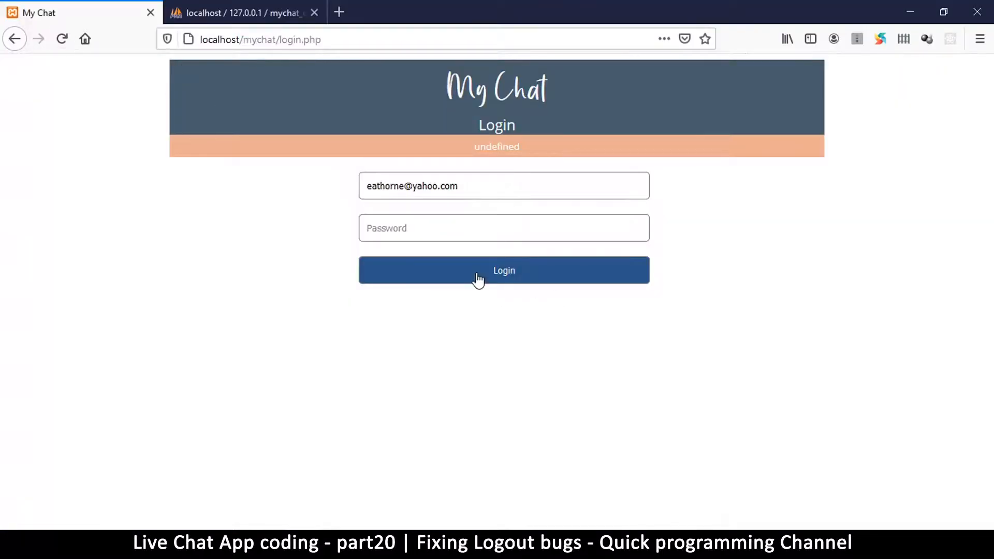
Step: Submit the login form and dismiss the alert showing /mychat/api.php
click(504, 270)
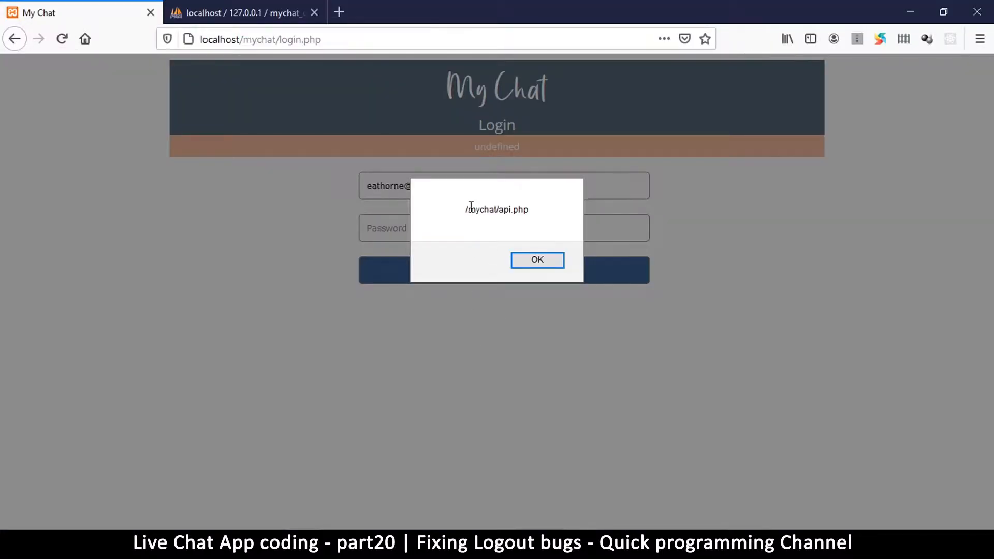
double_click(497, 210)
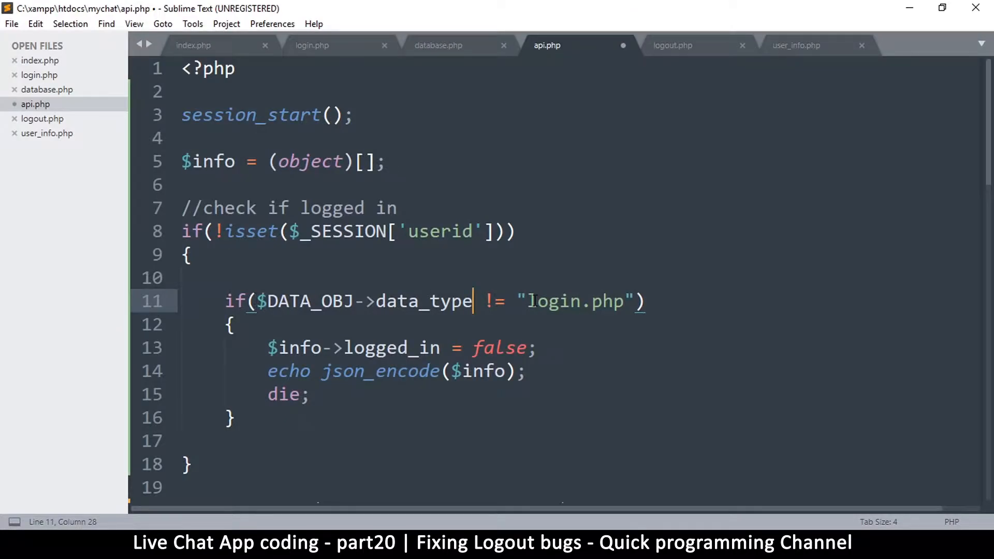
Step: Change api.php's check to $DATA_OBJ->data_type != "login", save, and retest login
double_click(553, 302)
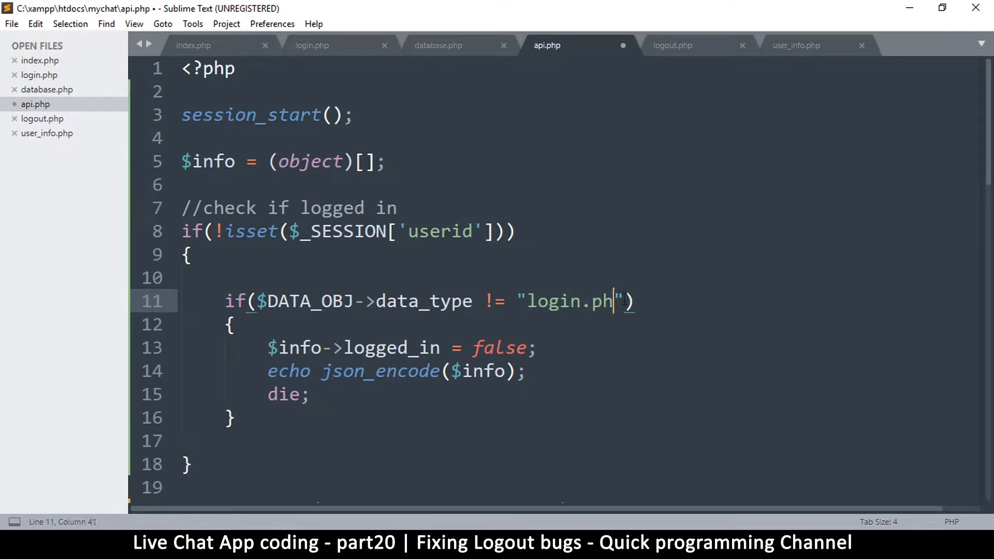
key(BackSpace)
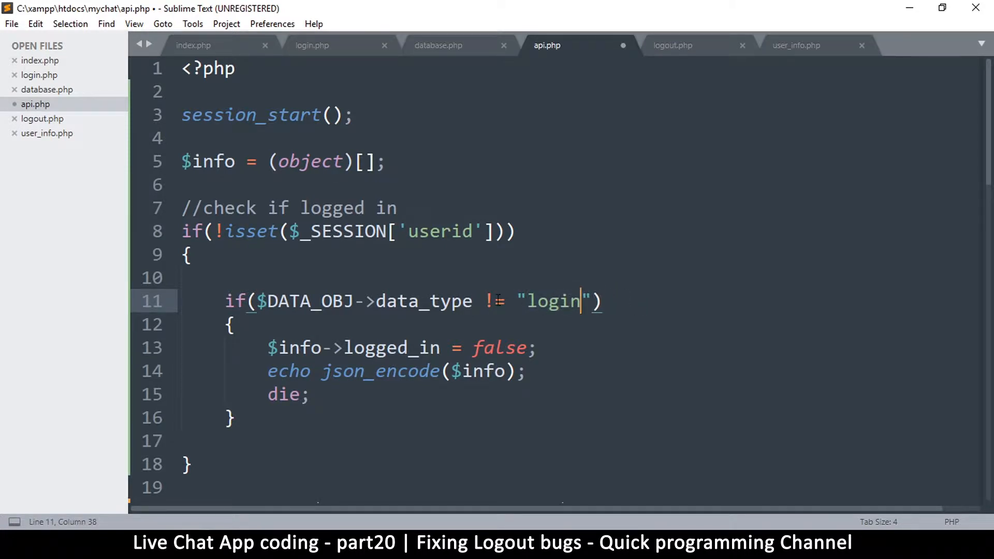
key(ctrl+s)
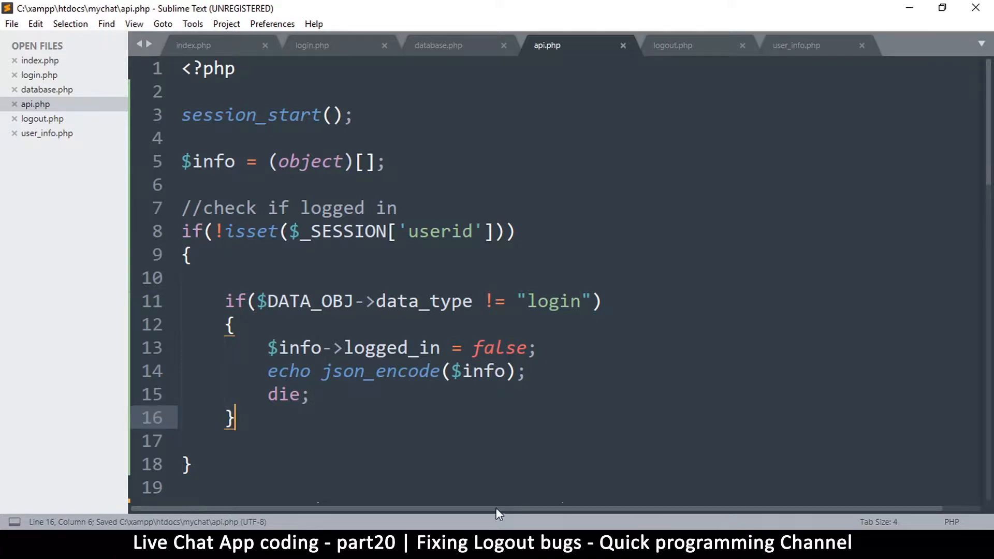
drag(257, 302, 579, 301)
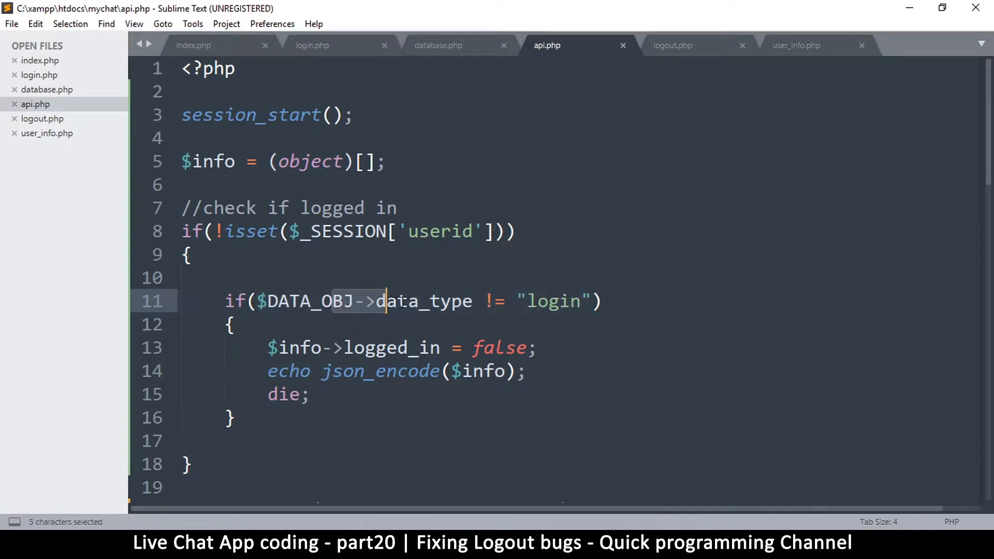
drag(387, 301, 590, 301)
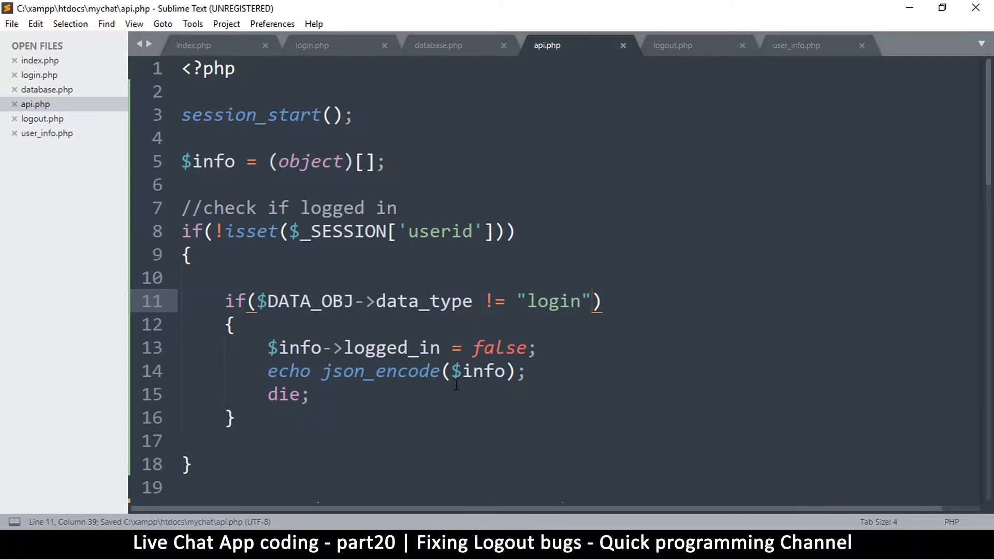
scroll(down, 3)
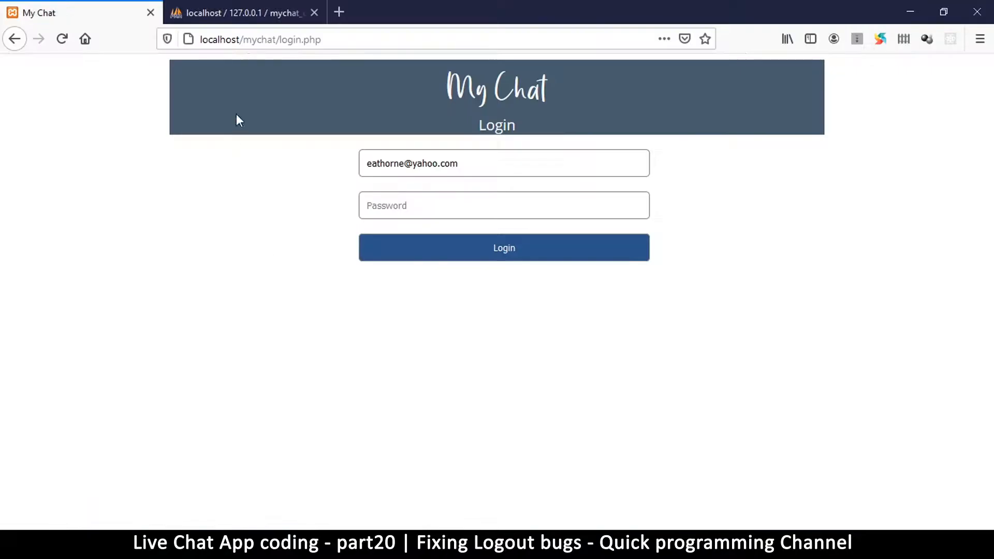
click(505, 247)
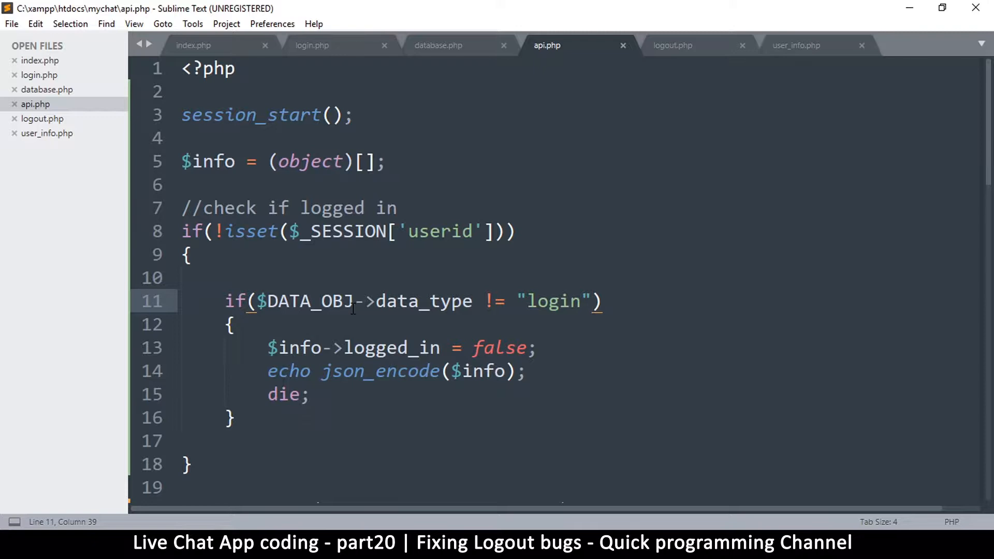
Step: Cut the $DATA_RAW and $DATA_OBJ decoding lines and paste them near api.php's top
scroll(down, 3)
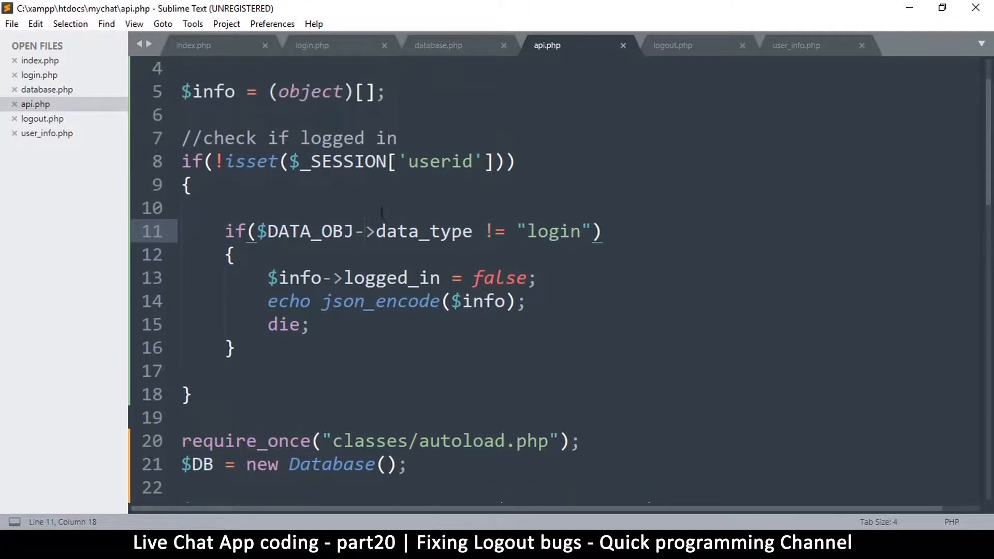
drag(183, 138, 235, 231)
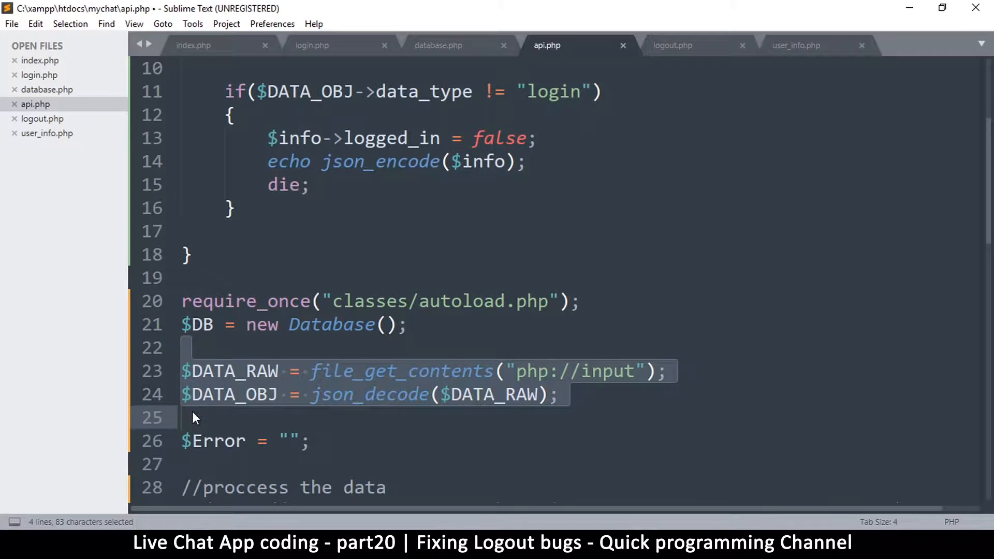
key(ctrl+x)
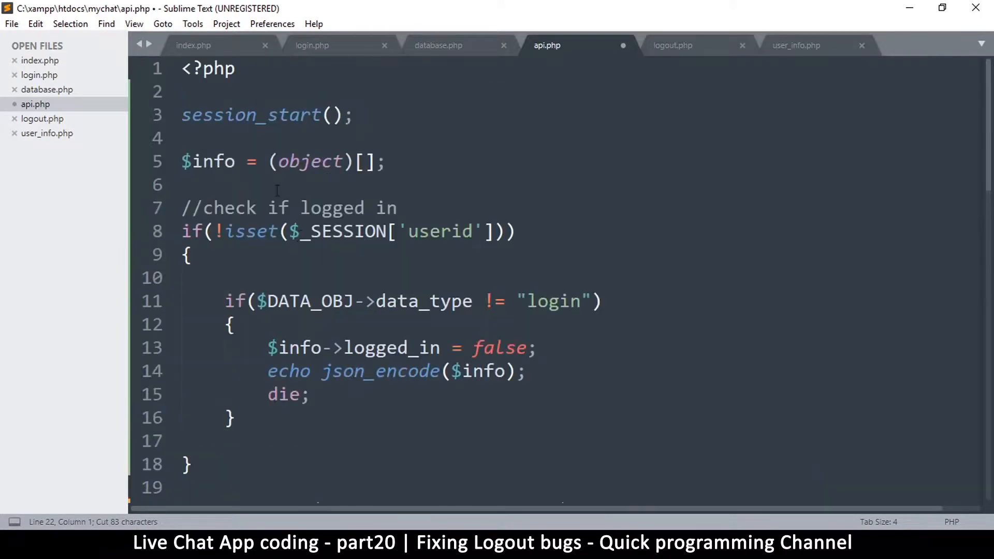
text($DATA_RAW = file_get_contents("php://input");)
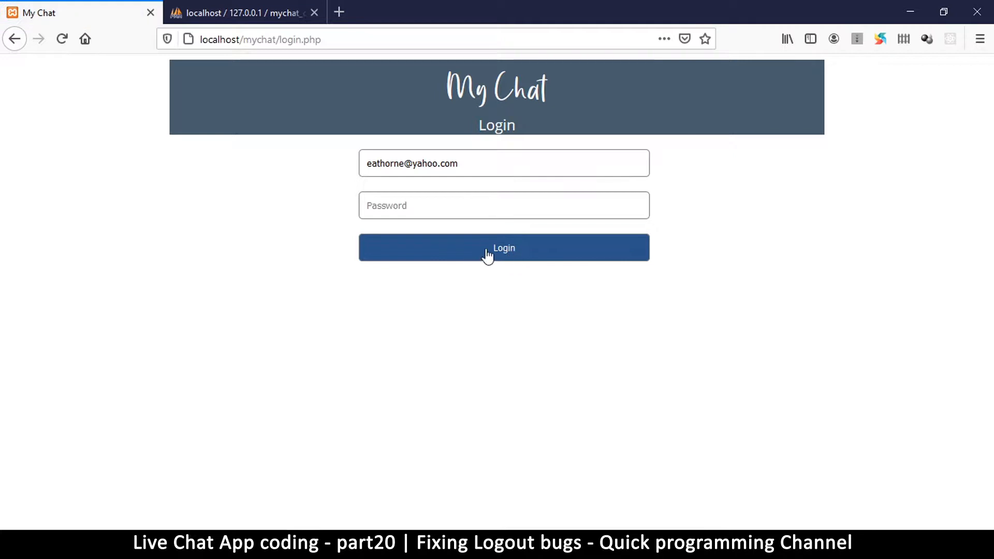
Step: Prefix the condition with isset($DATA_OBJ->data_type) &&, reload, and log in with the password
click(504, 247)
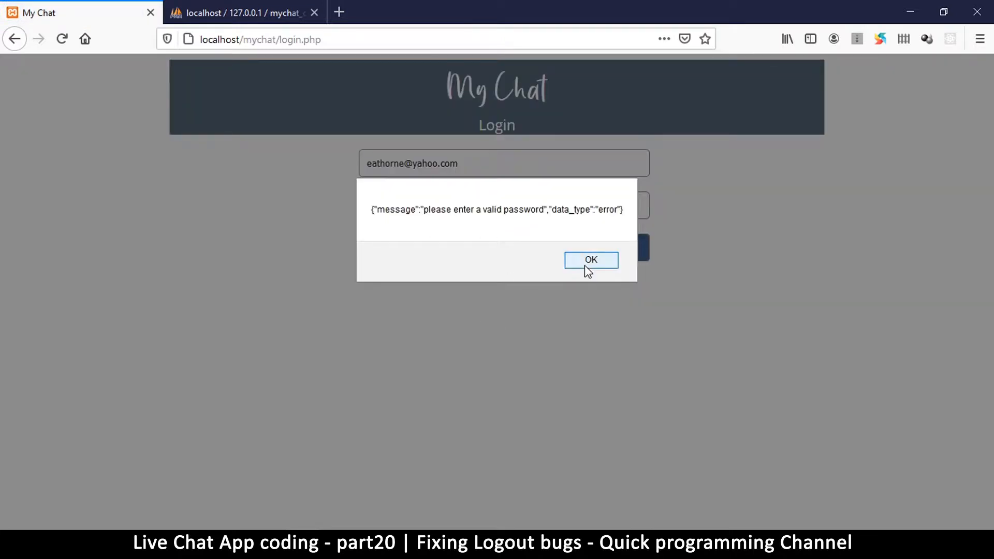
click(591, 260)
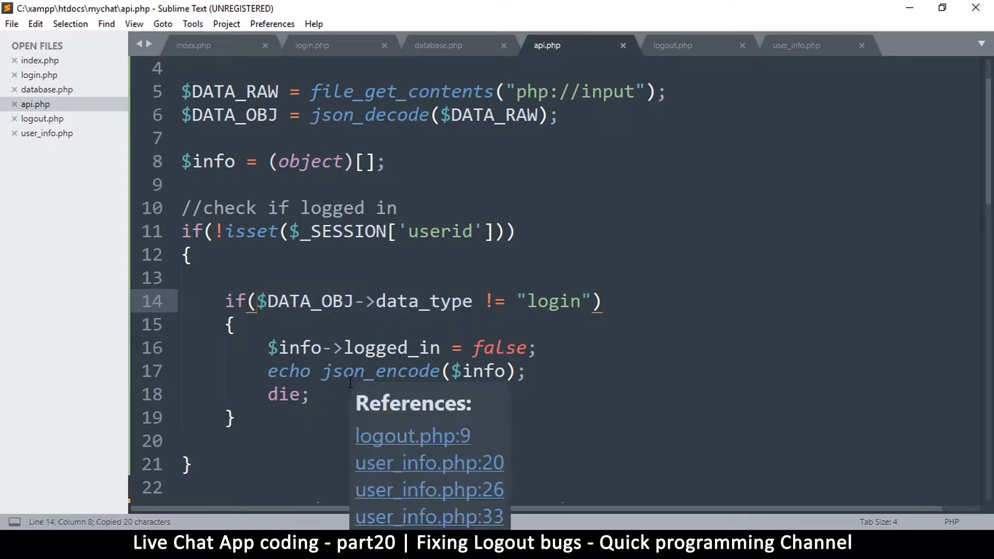
text(isset)
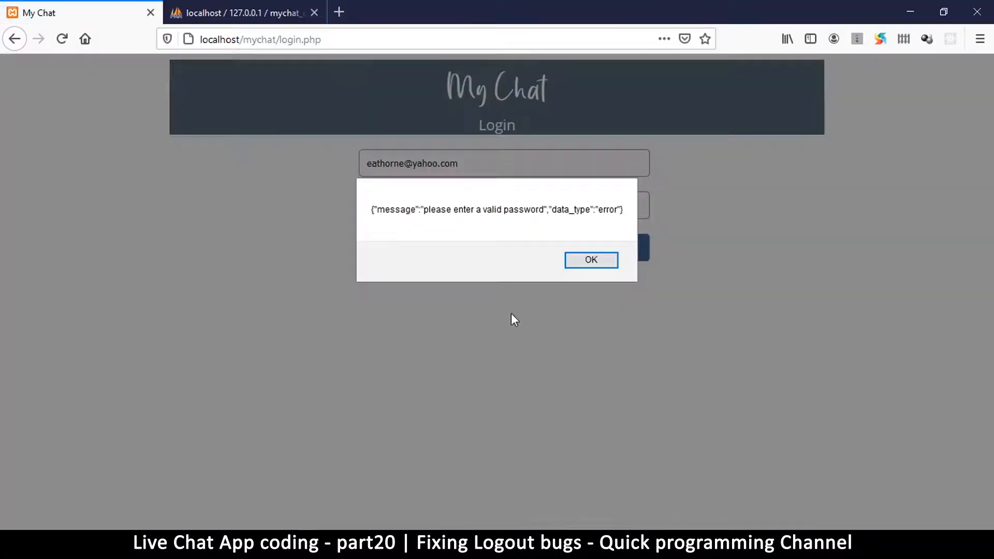
click(591, 260)
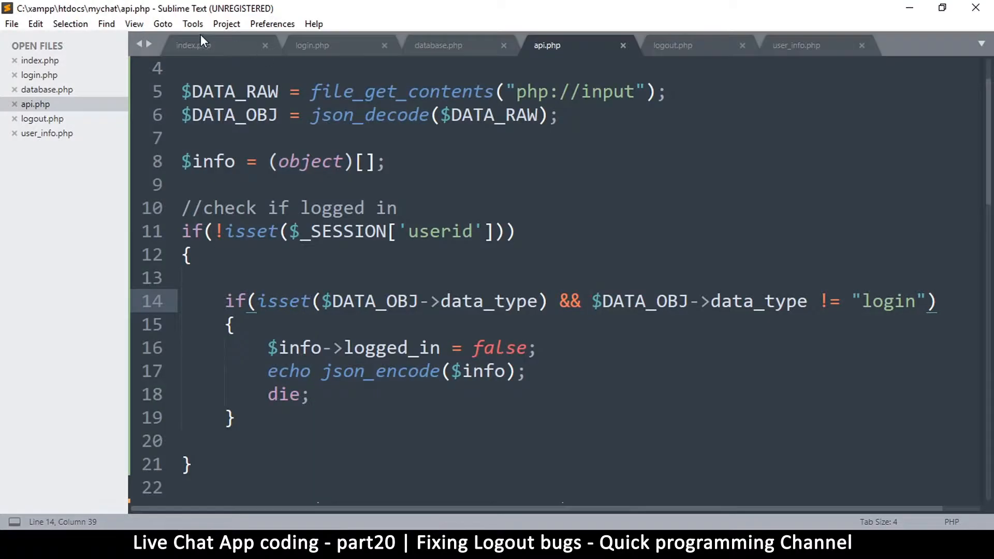
click(312, 46)
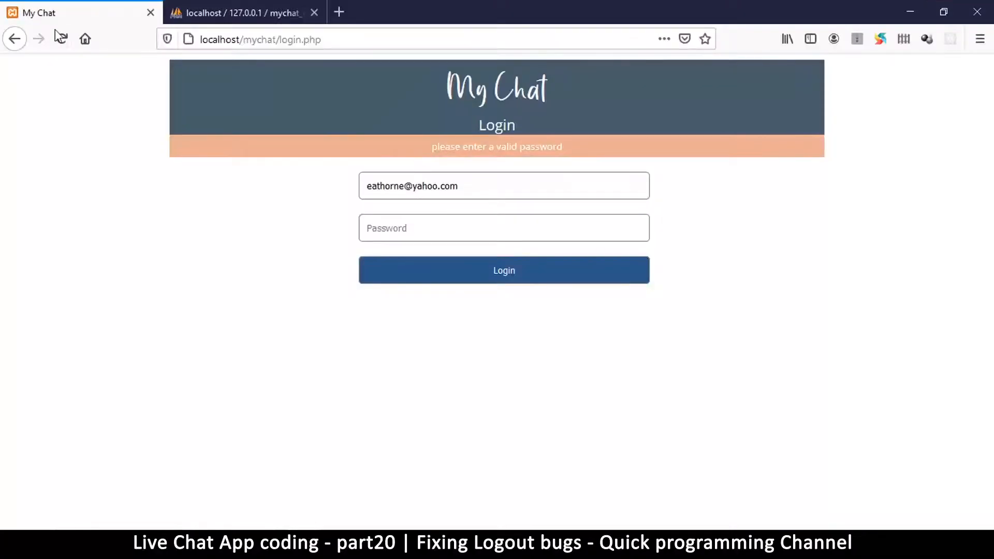
click(61, 38)
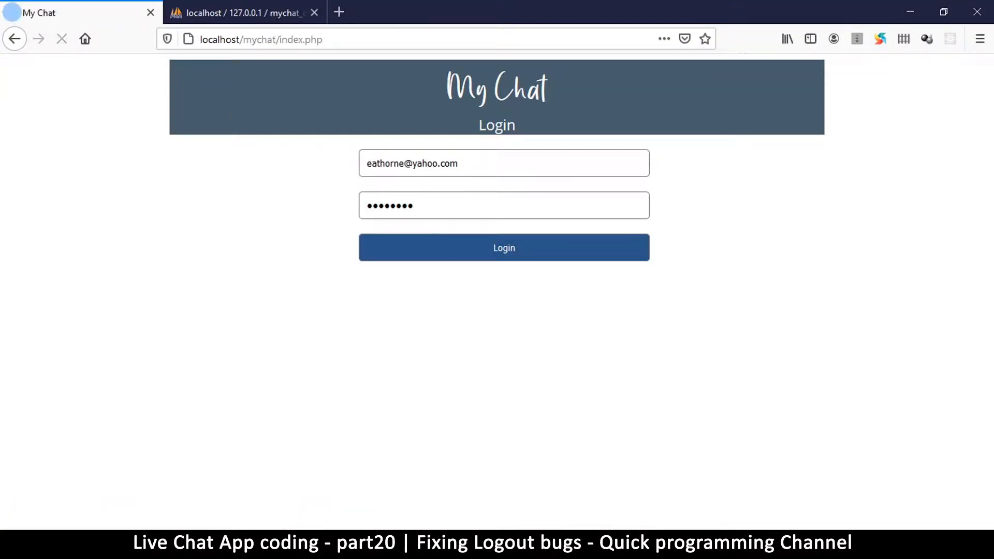
click(504, 248)
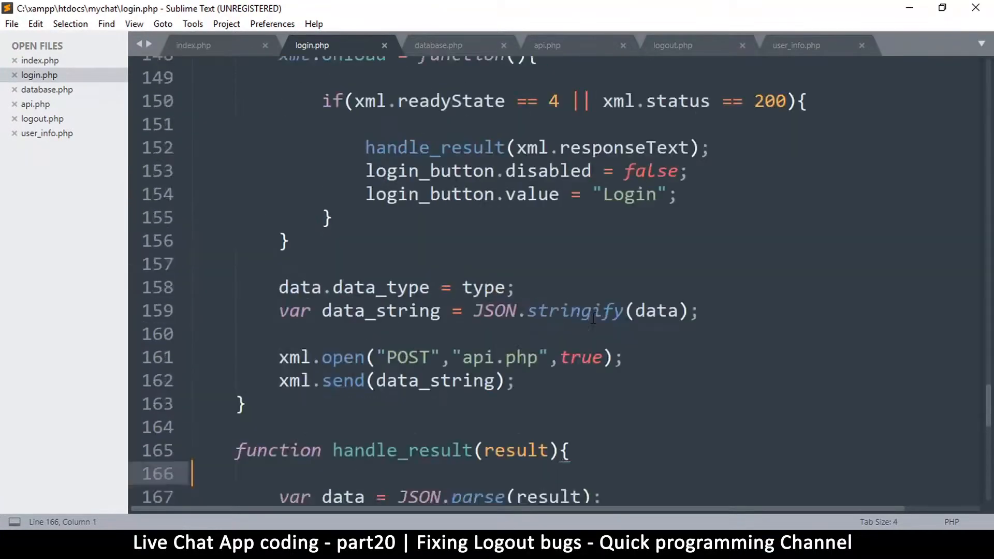
Step: Add var answer = confirm("Are you sure you want to log out??"); to index.php's logout_user
click(192, 45)
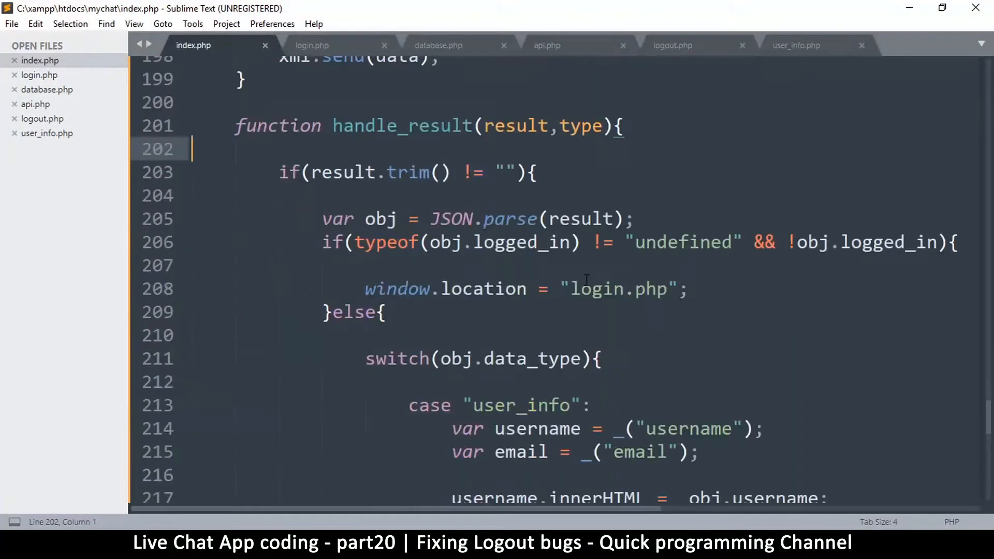
scroll(down, 3)
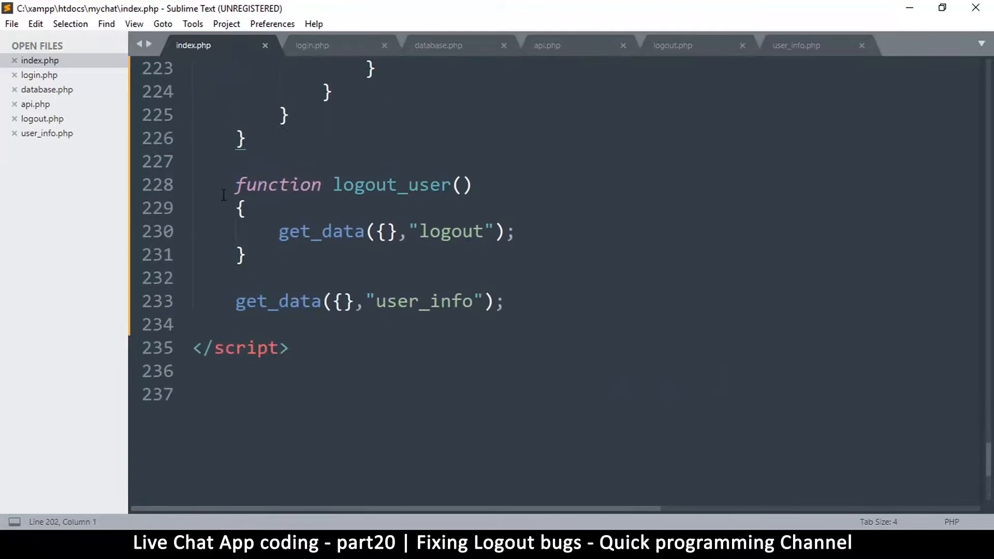
double_click(391, 185)
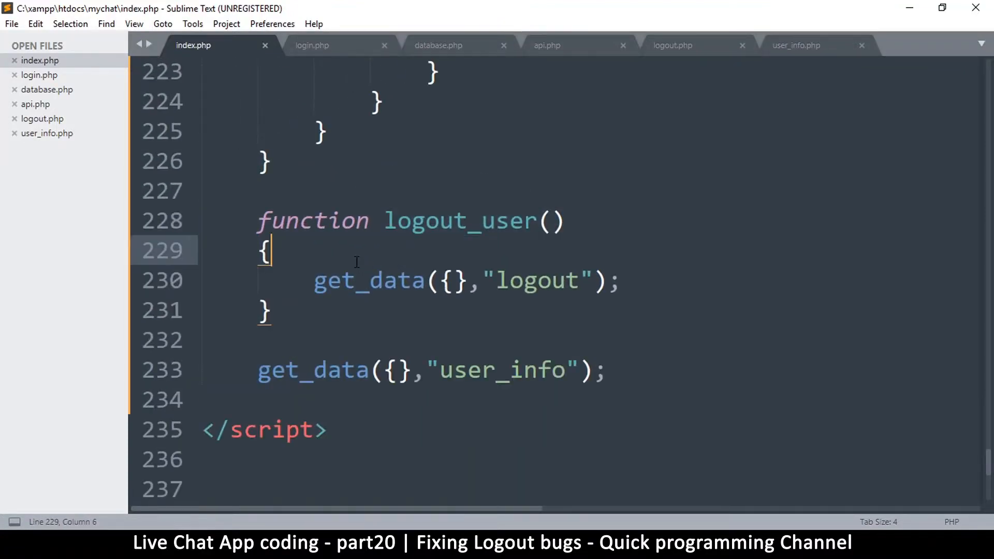
key(Enter)
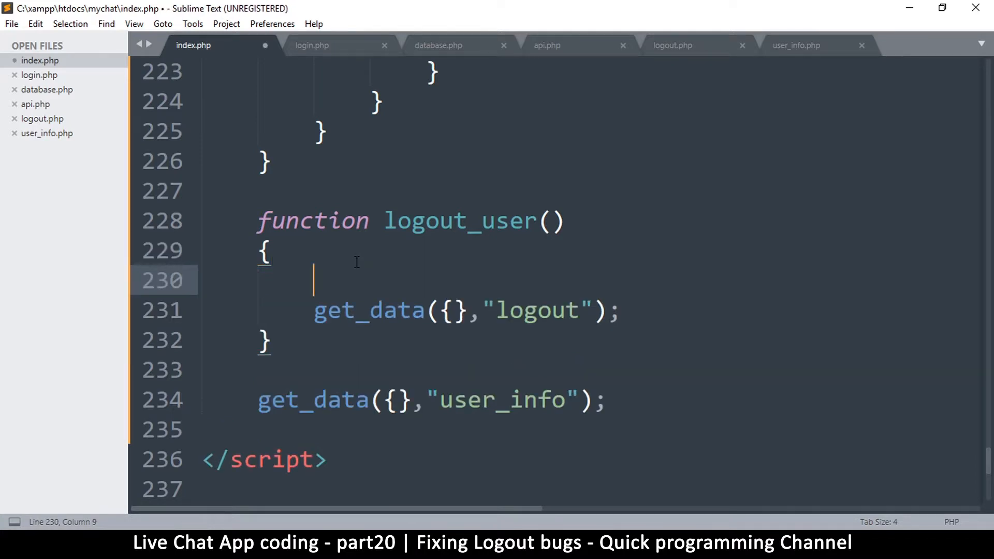
text(var)
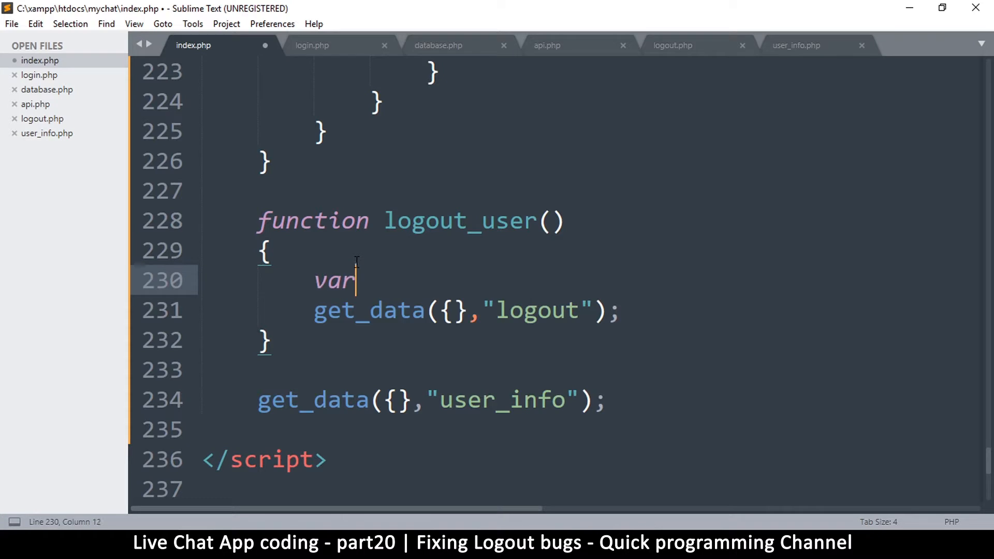
text(answ)
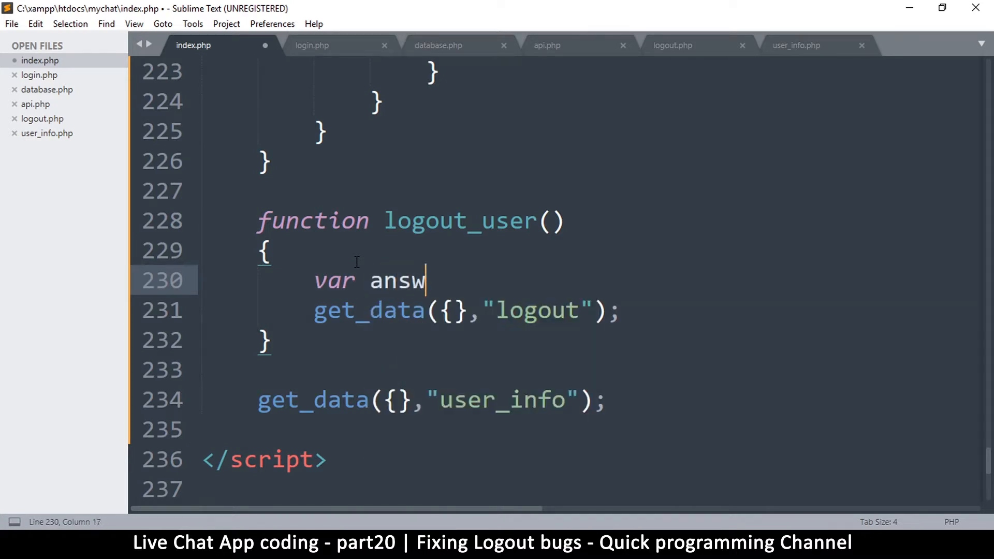
text(er =)
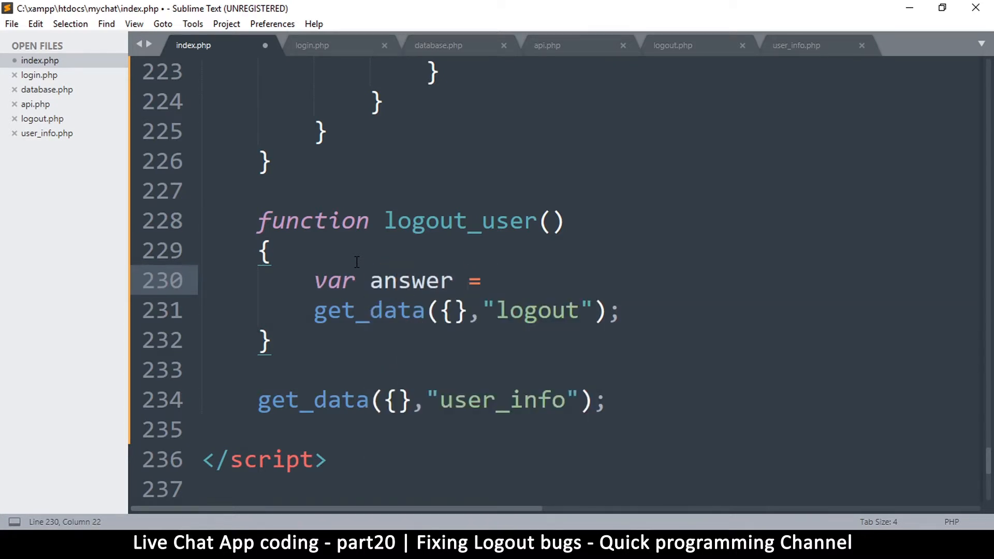
text(prom)
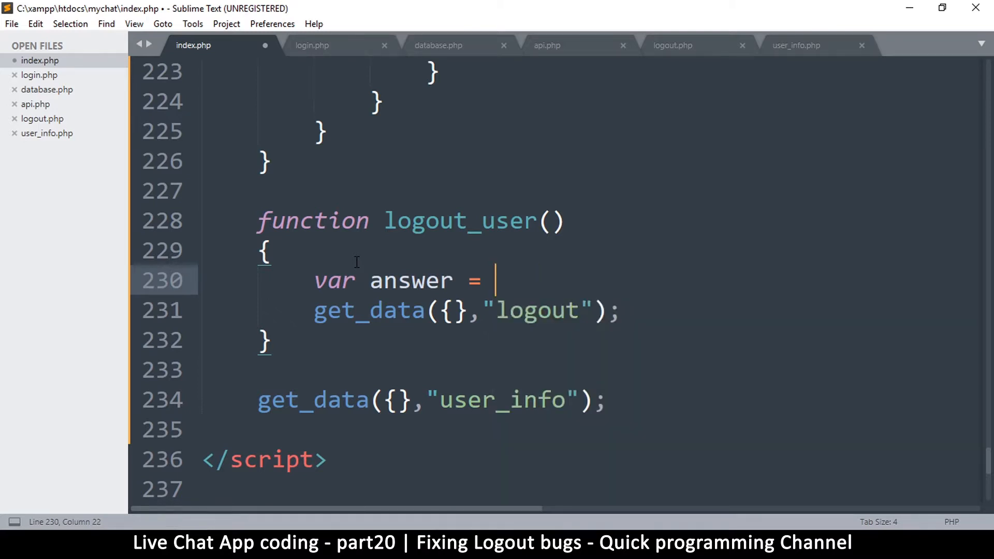
text(confirm)
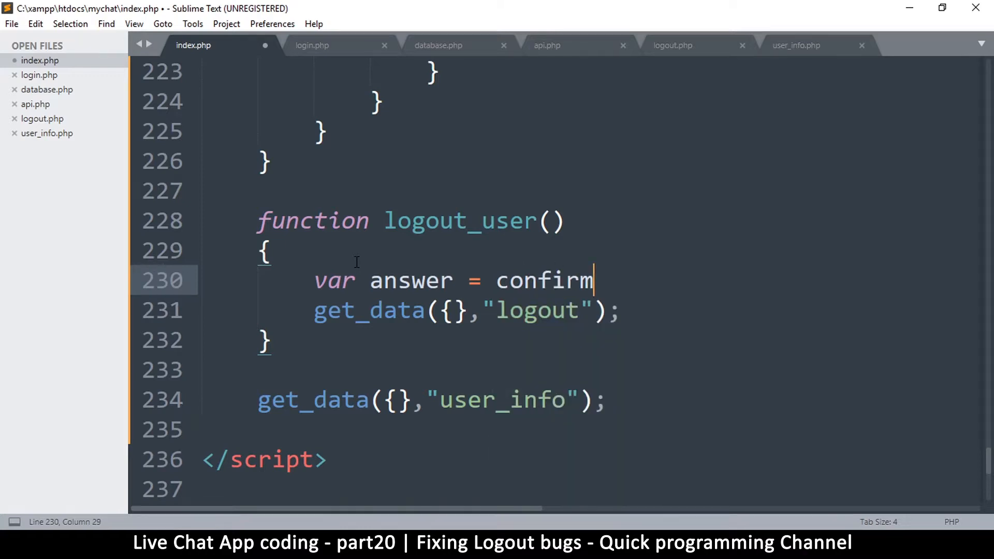
text(())
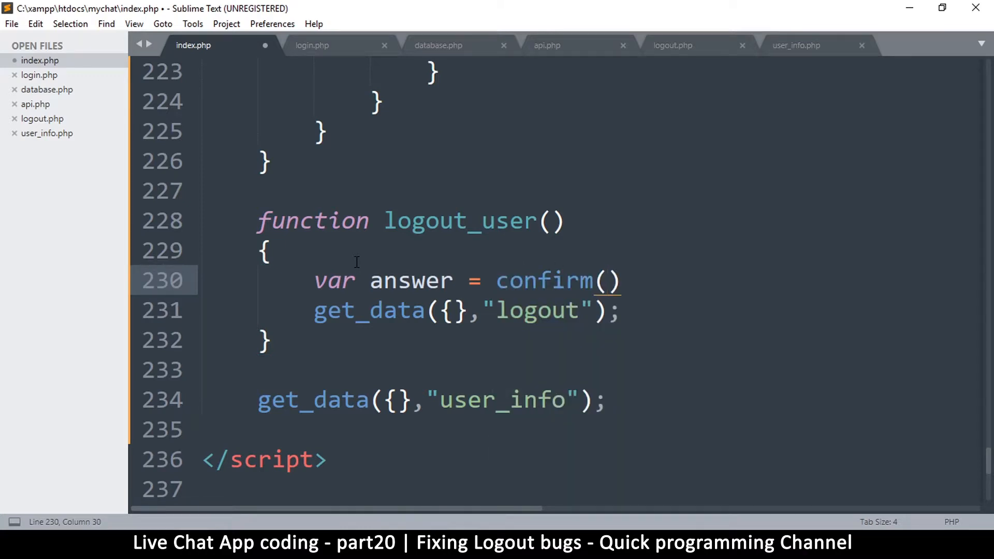
text("Are")
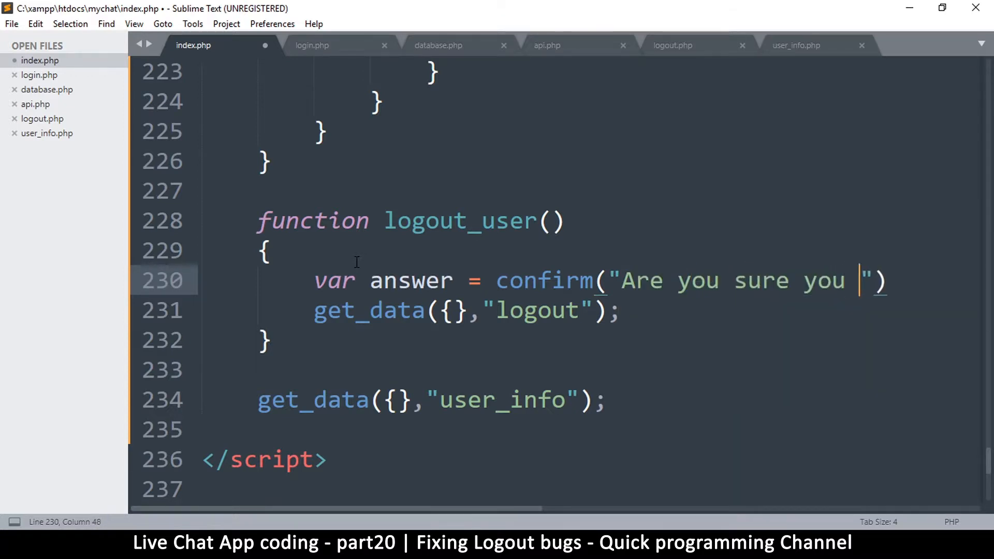
text(want to)
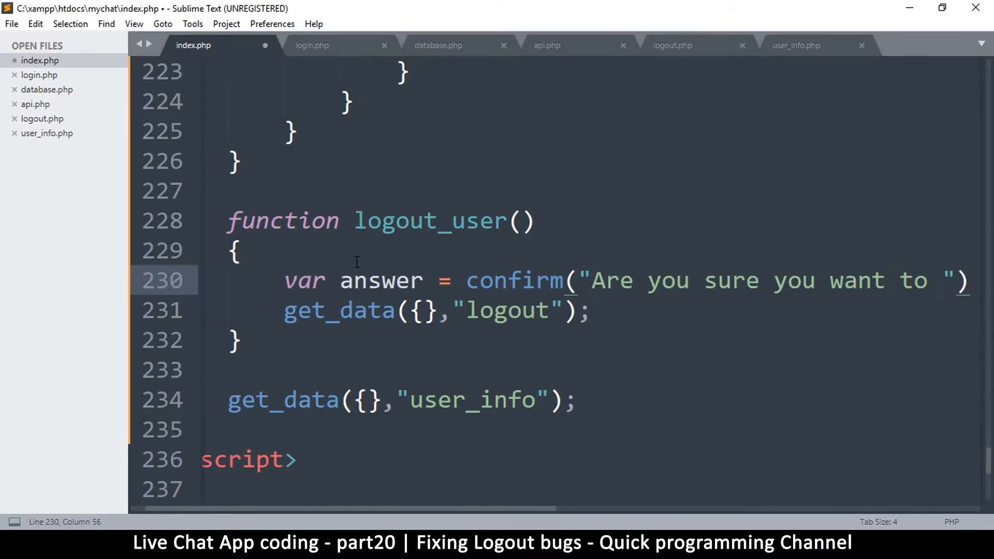
text(log out??)
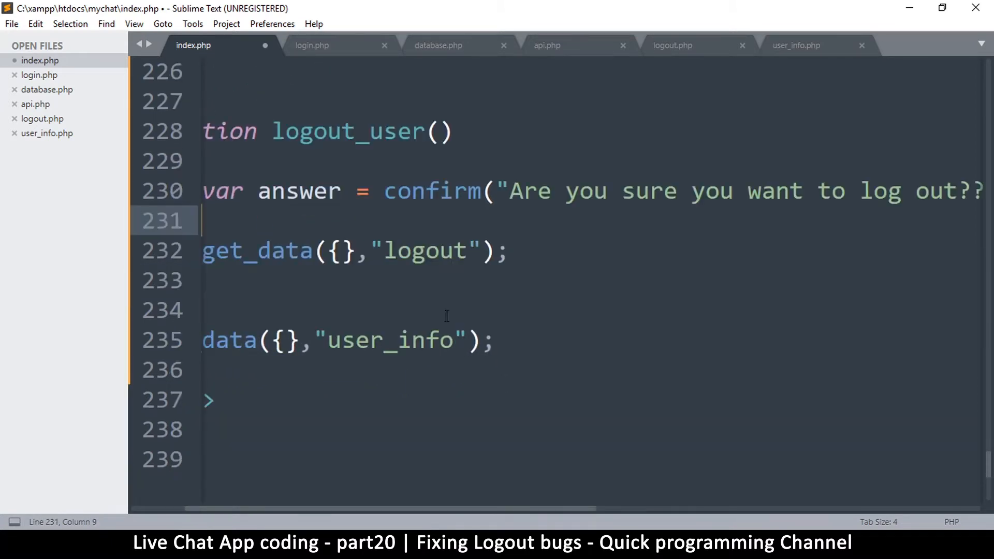
Step: Wrap the logout get_data call in if(answer){ } and save
scroll(left, 3)
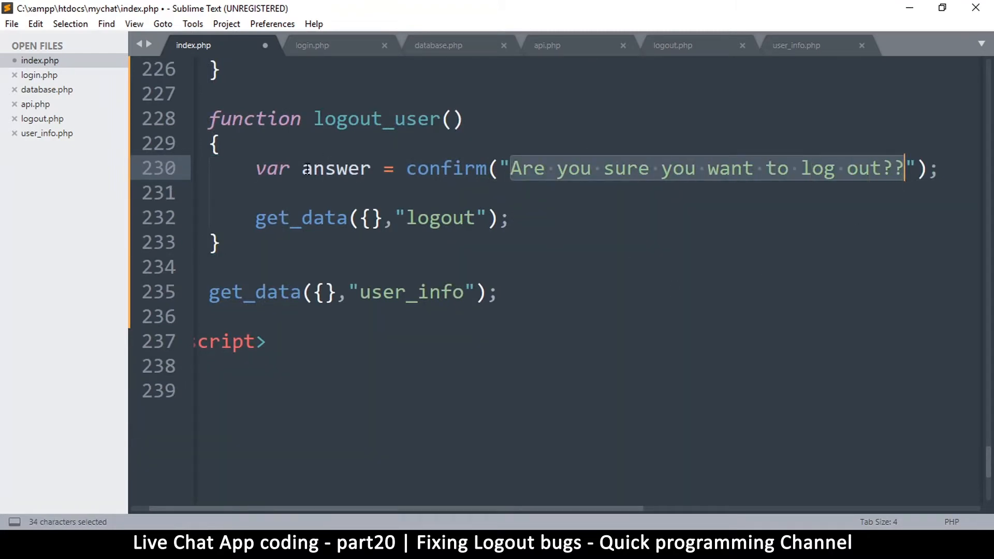
double_click(335, 169)
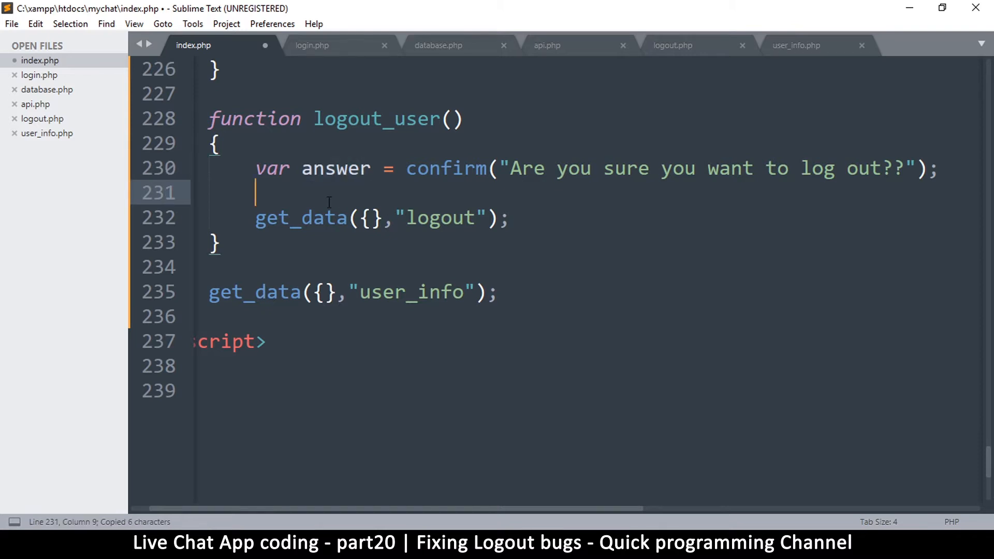
text(if(answer))
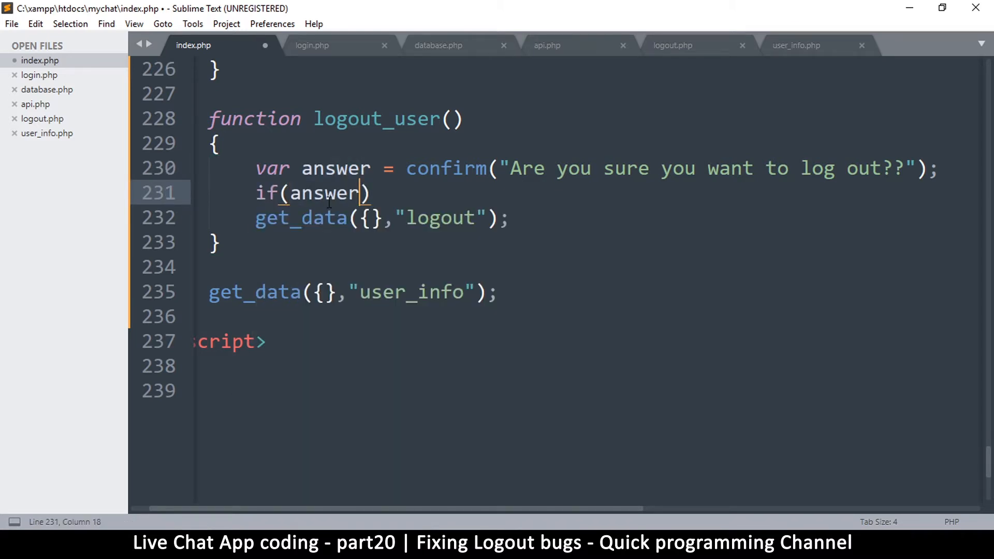
click(256, 218)
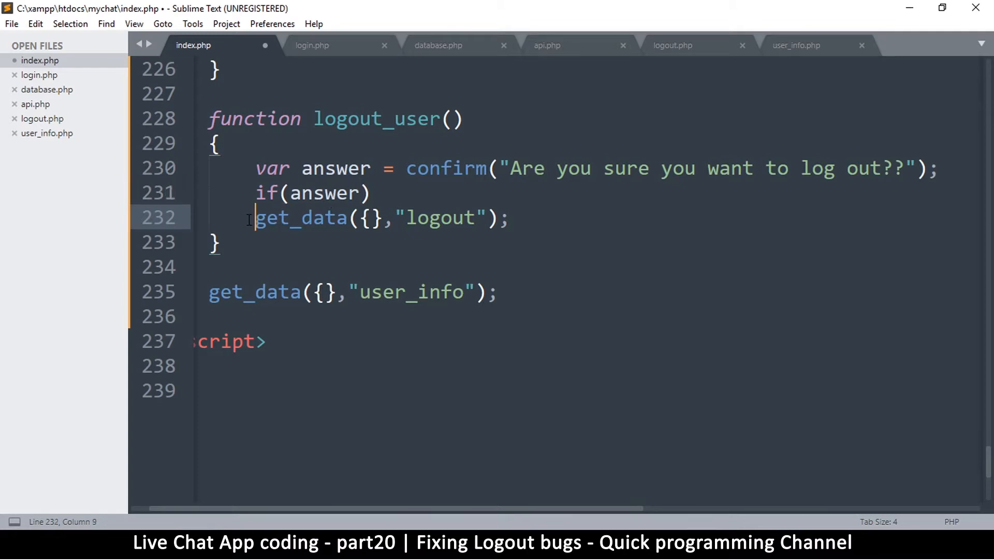
text({)
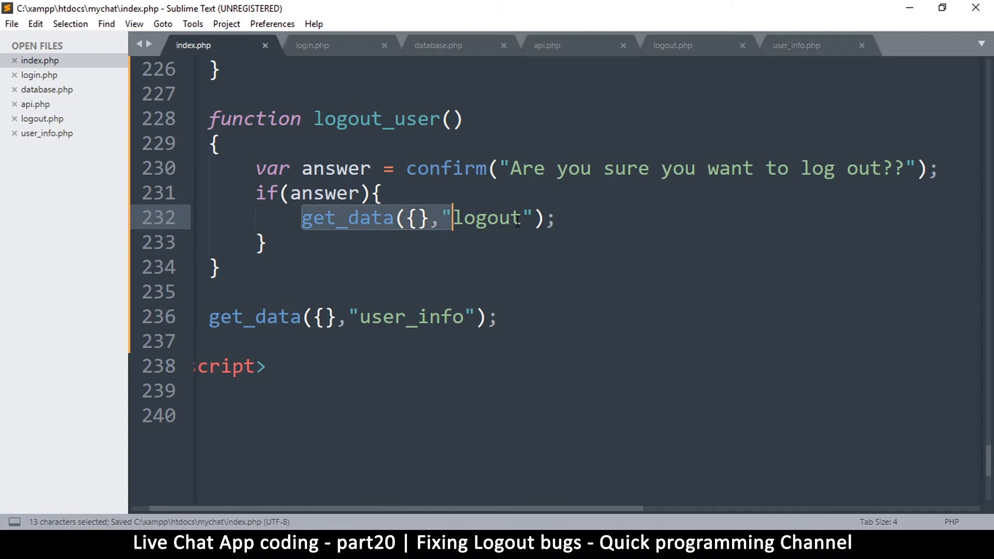
click(219, 266)
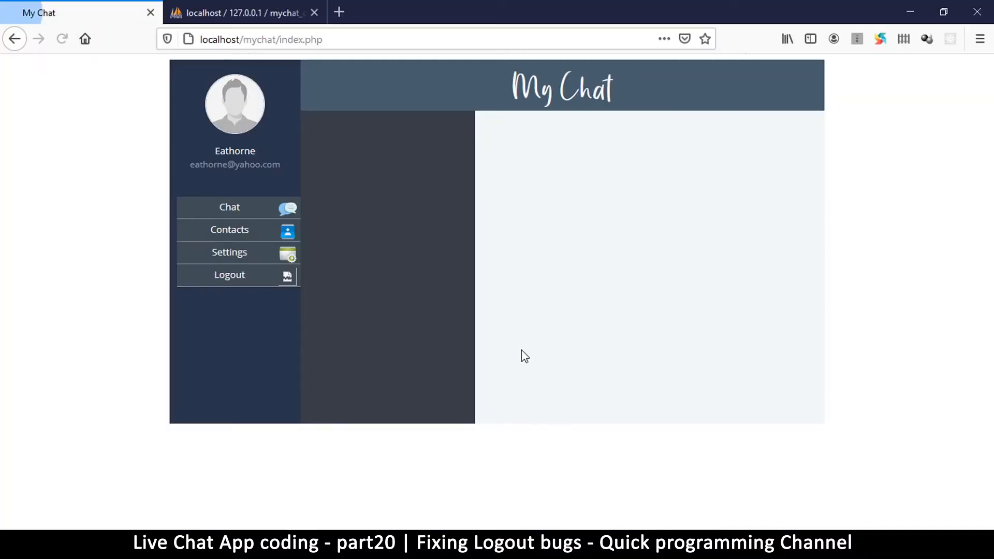
Step: Reload My Chat, click Logout, and confirm with OK to land on login.php
click(230, 275)
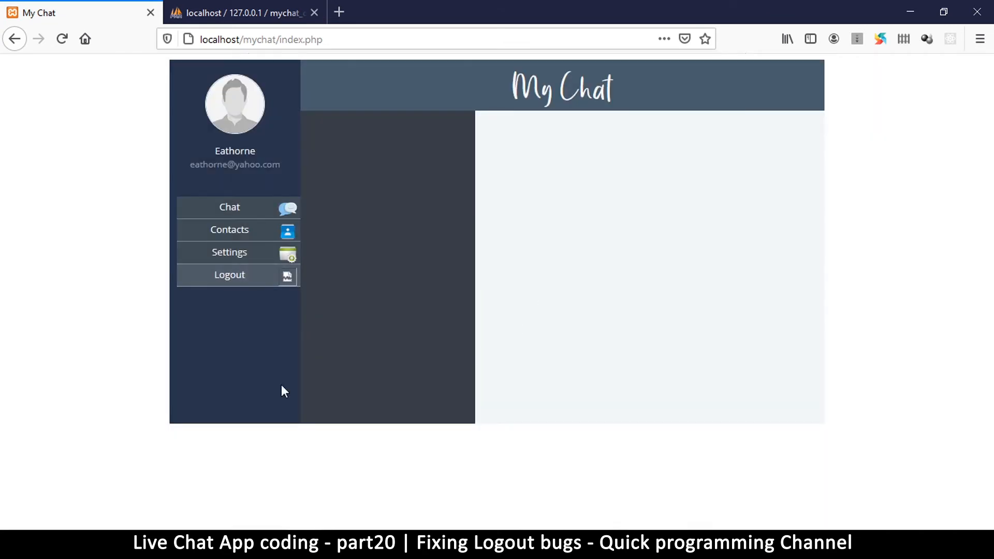
click(230, 275)
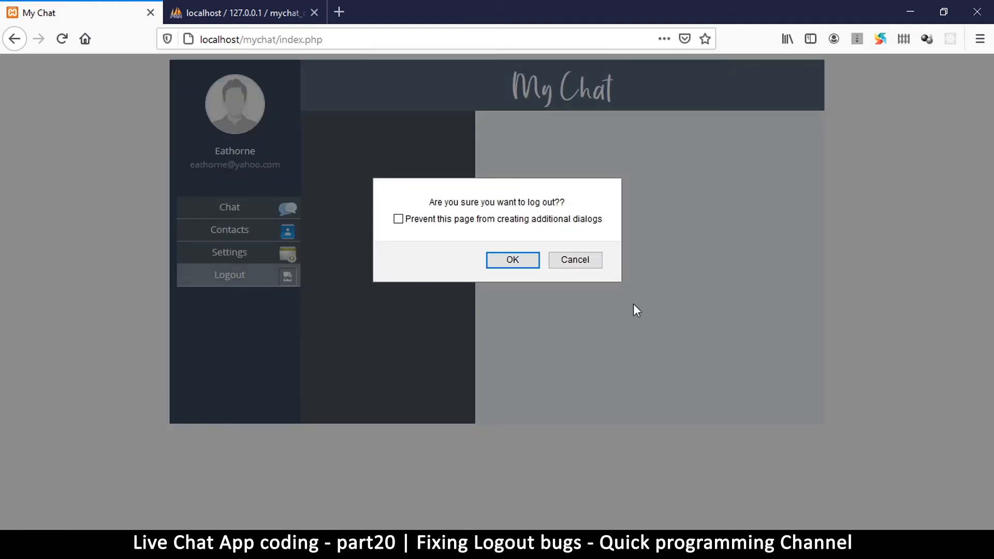
click(512, 260)
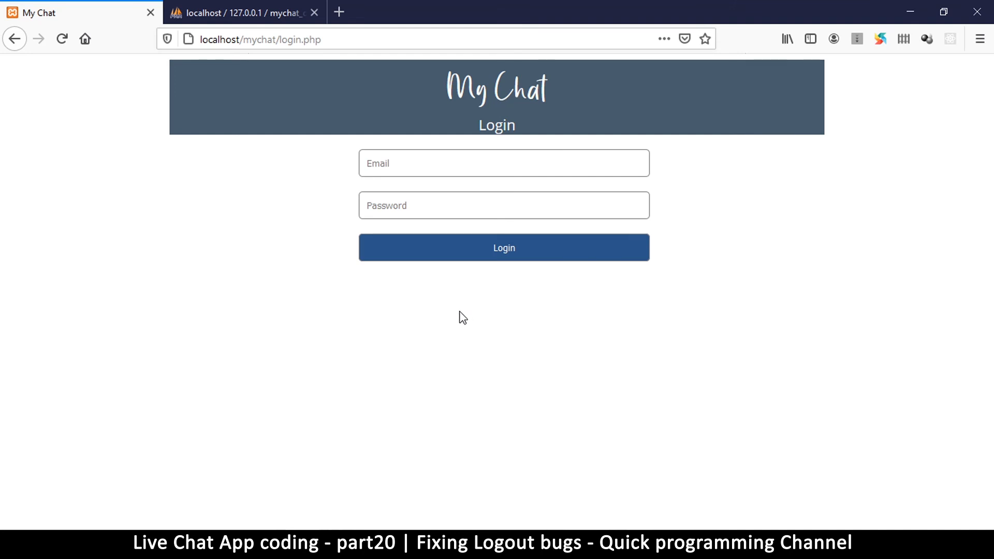
mouse_move(700, 305)
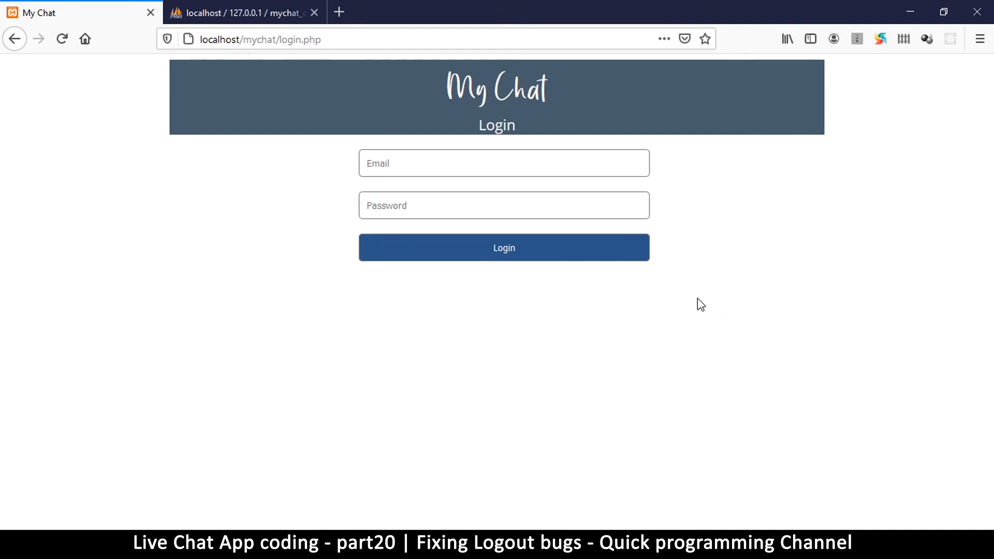
mouse_move(708, 311)
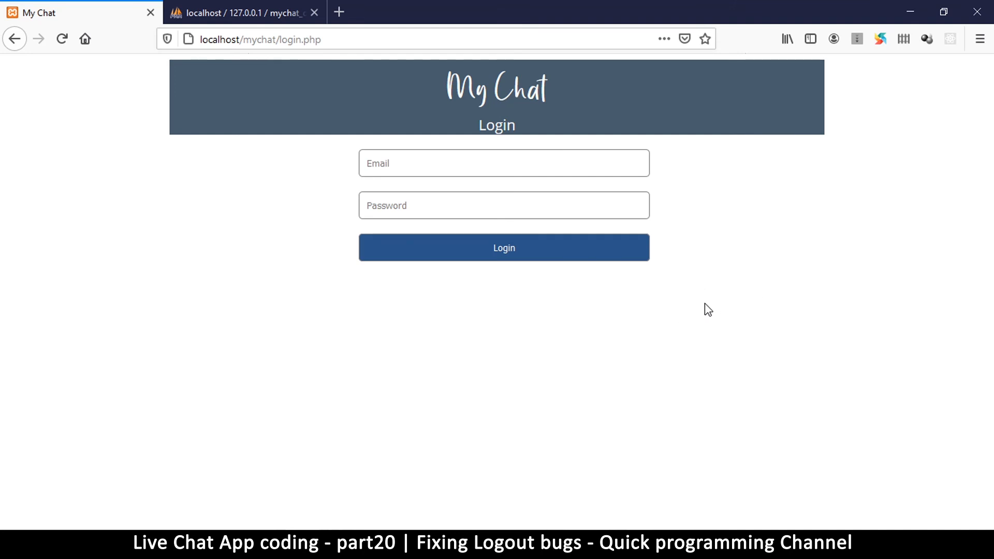